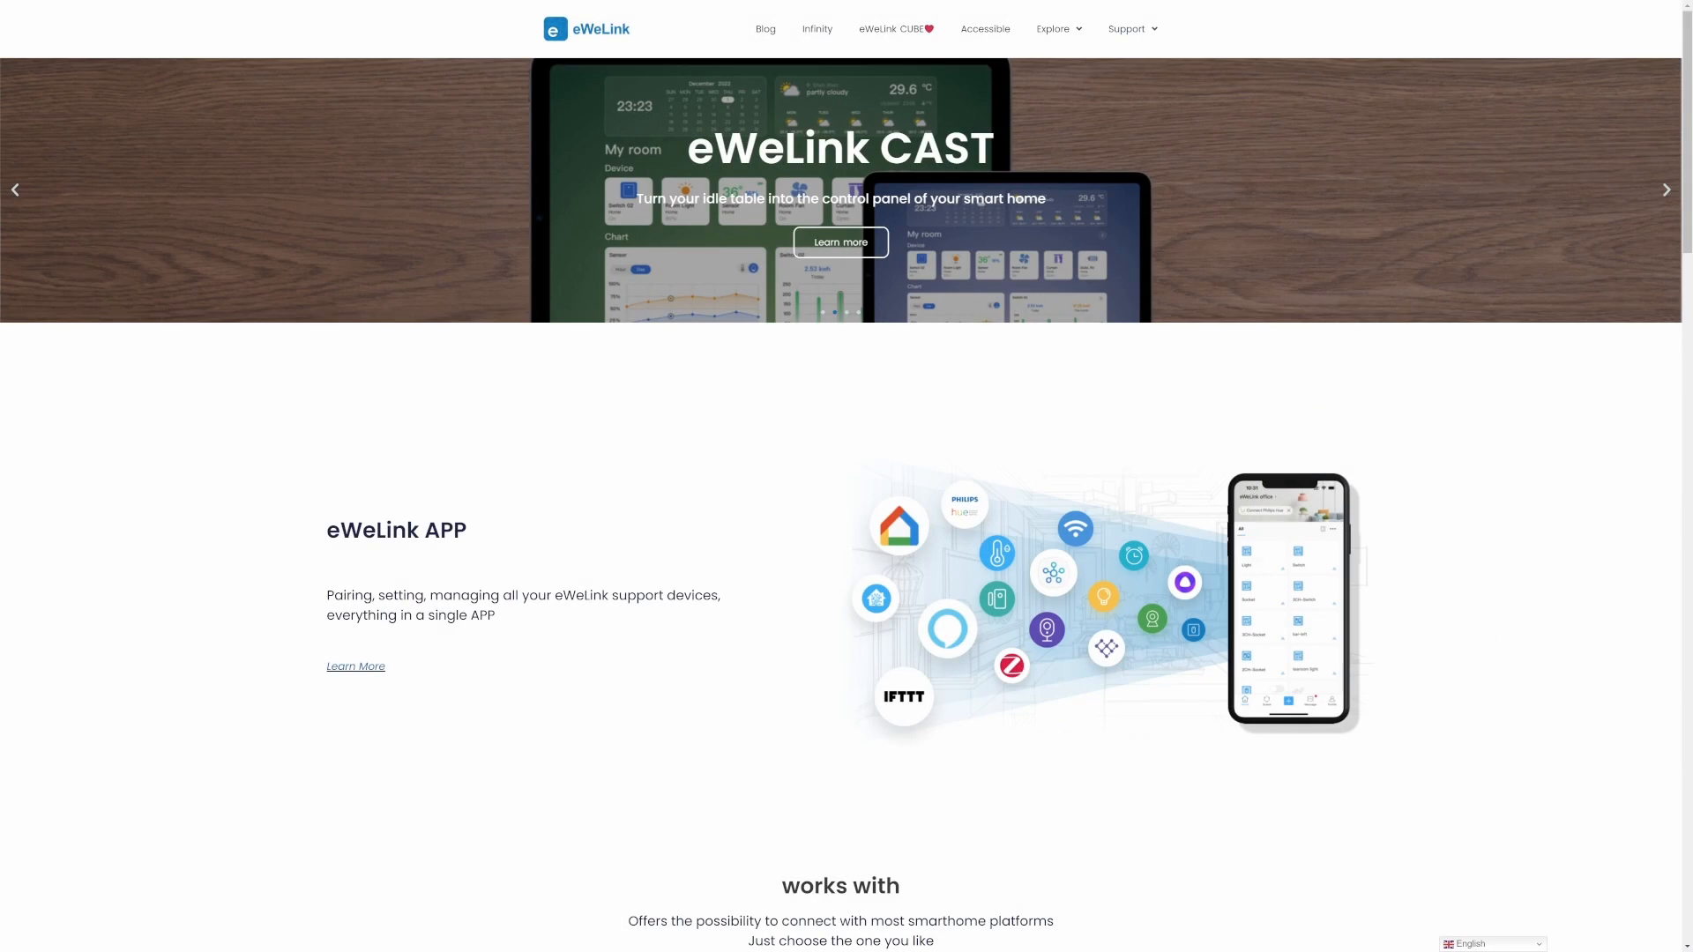
Assign the newly paired SONOFF SNZB-06P to the Living Room area
scroll(down, 3)
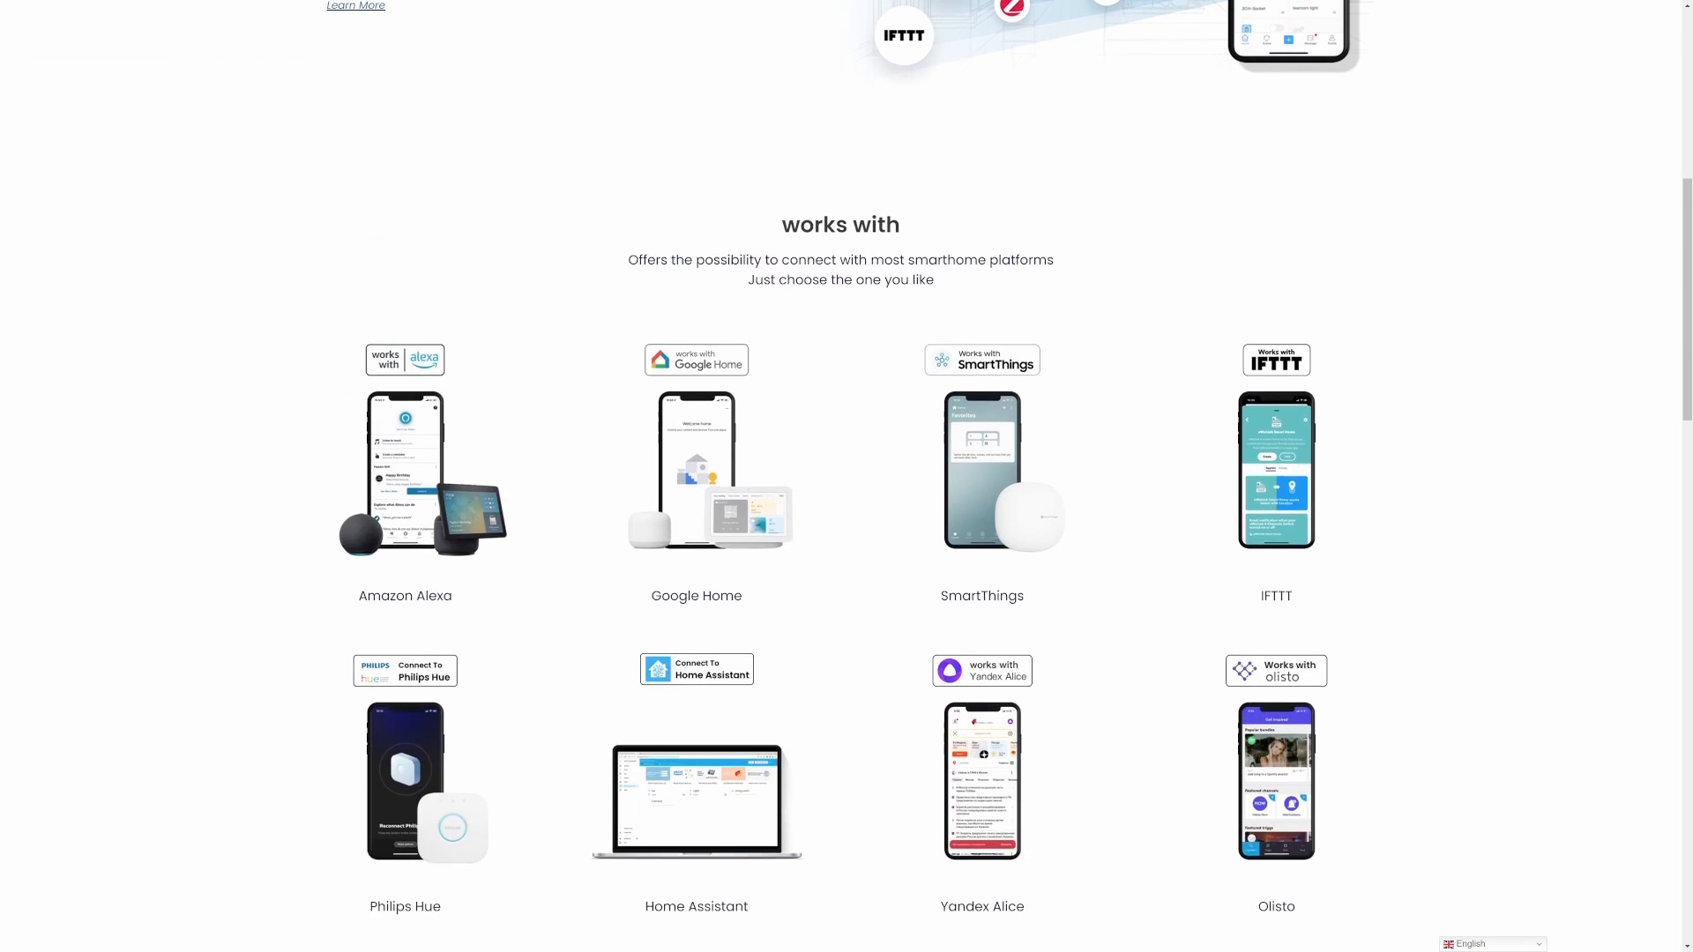
scroll(down, 3)
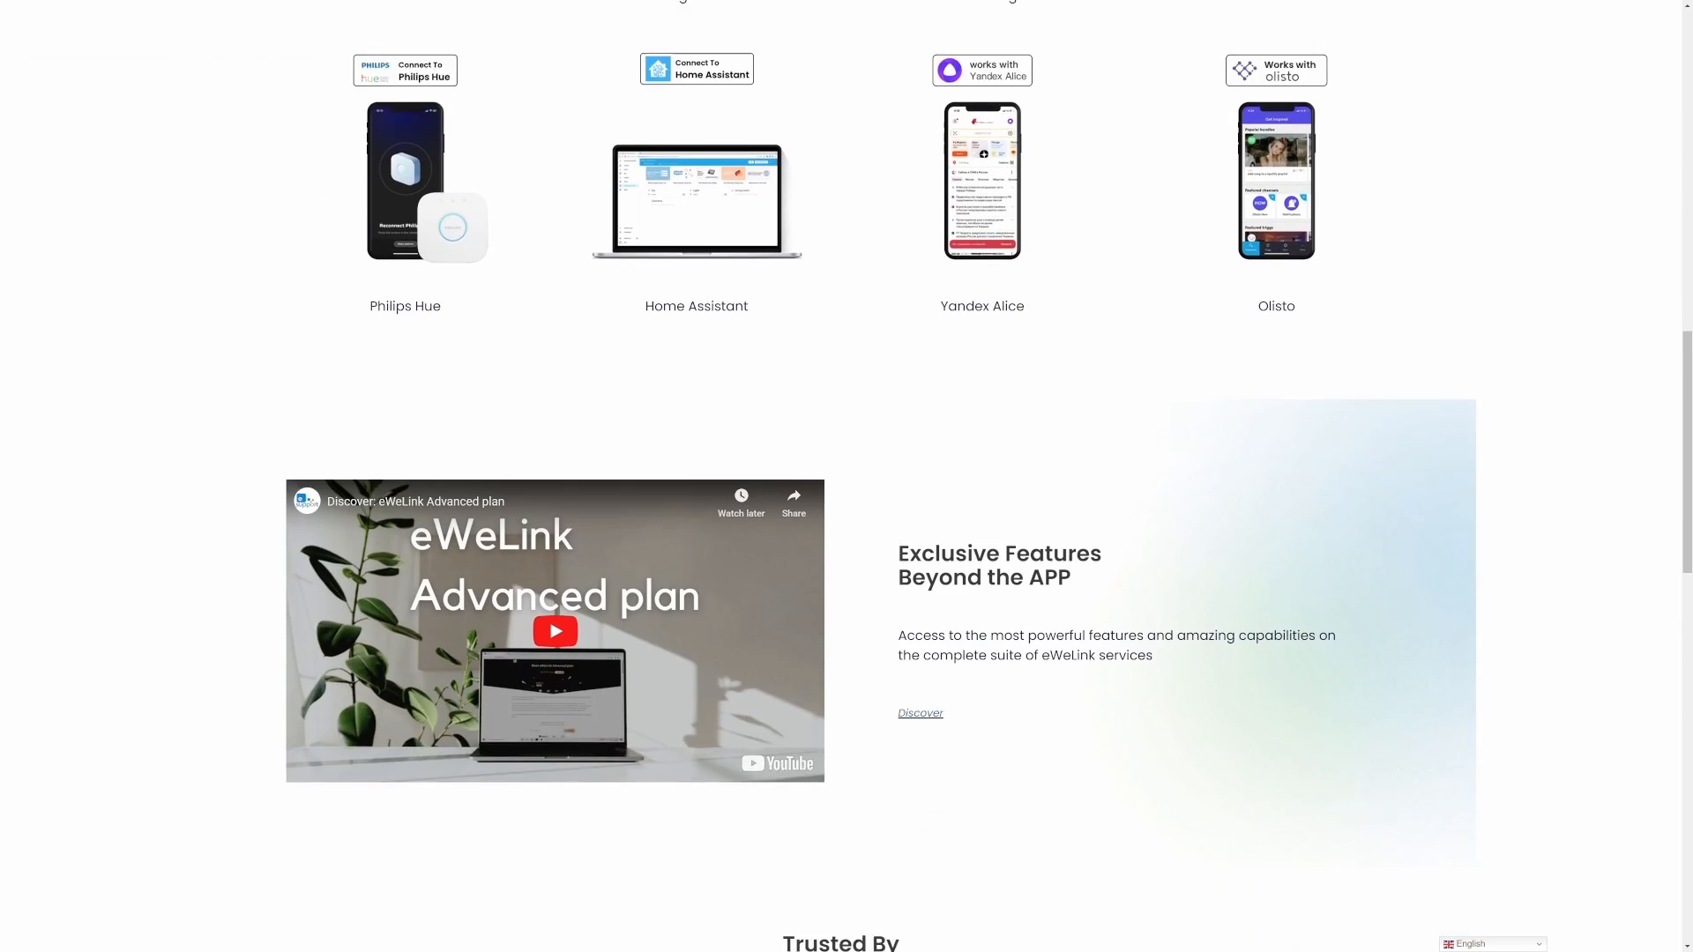
scroll(down, 3)
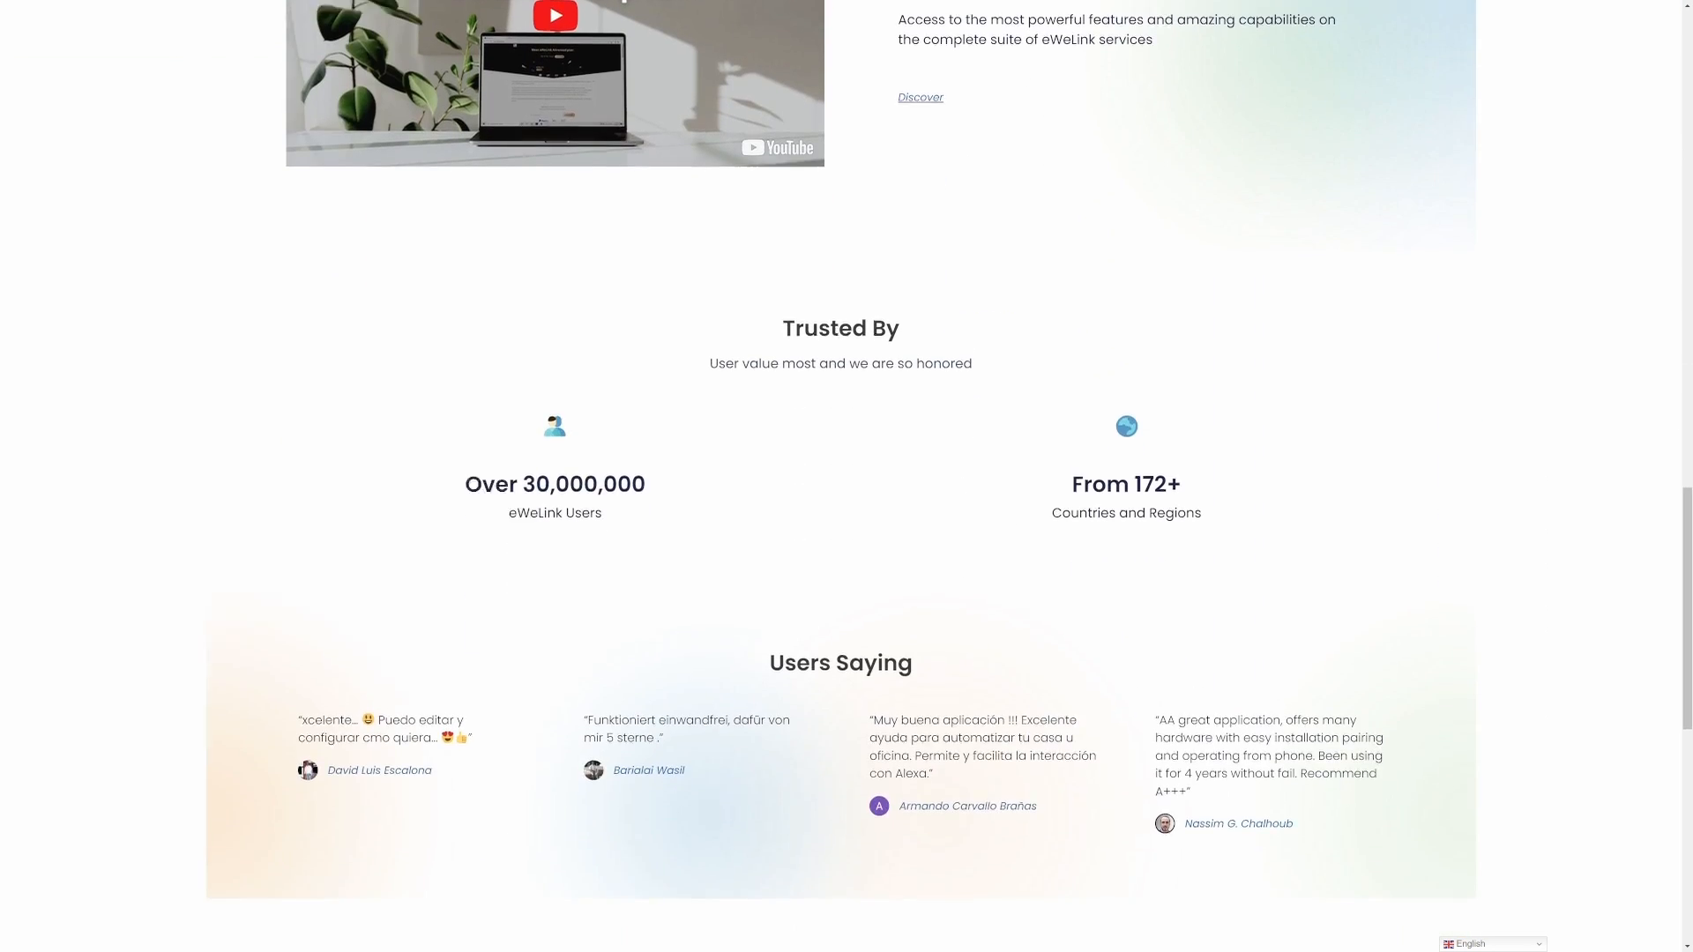
scroll(down, 3)
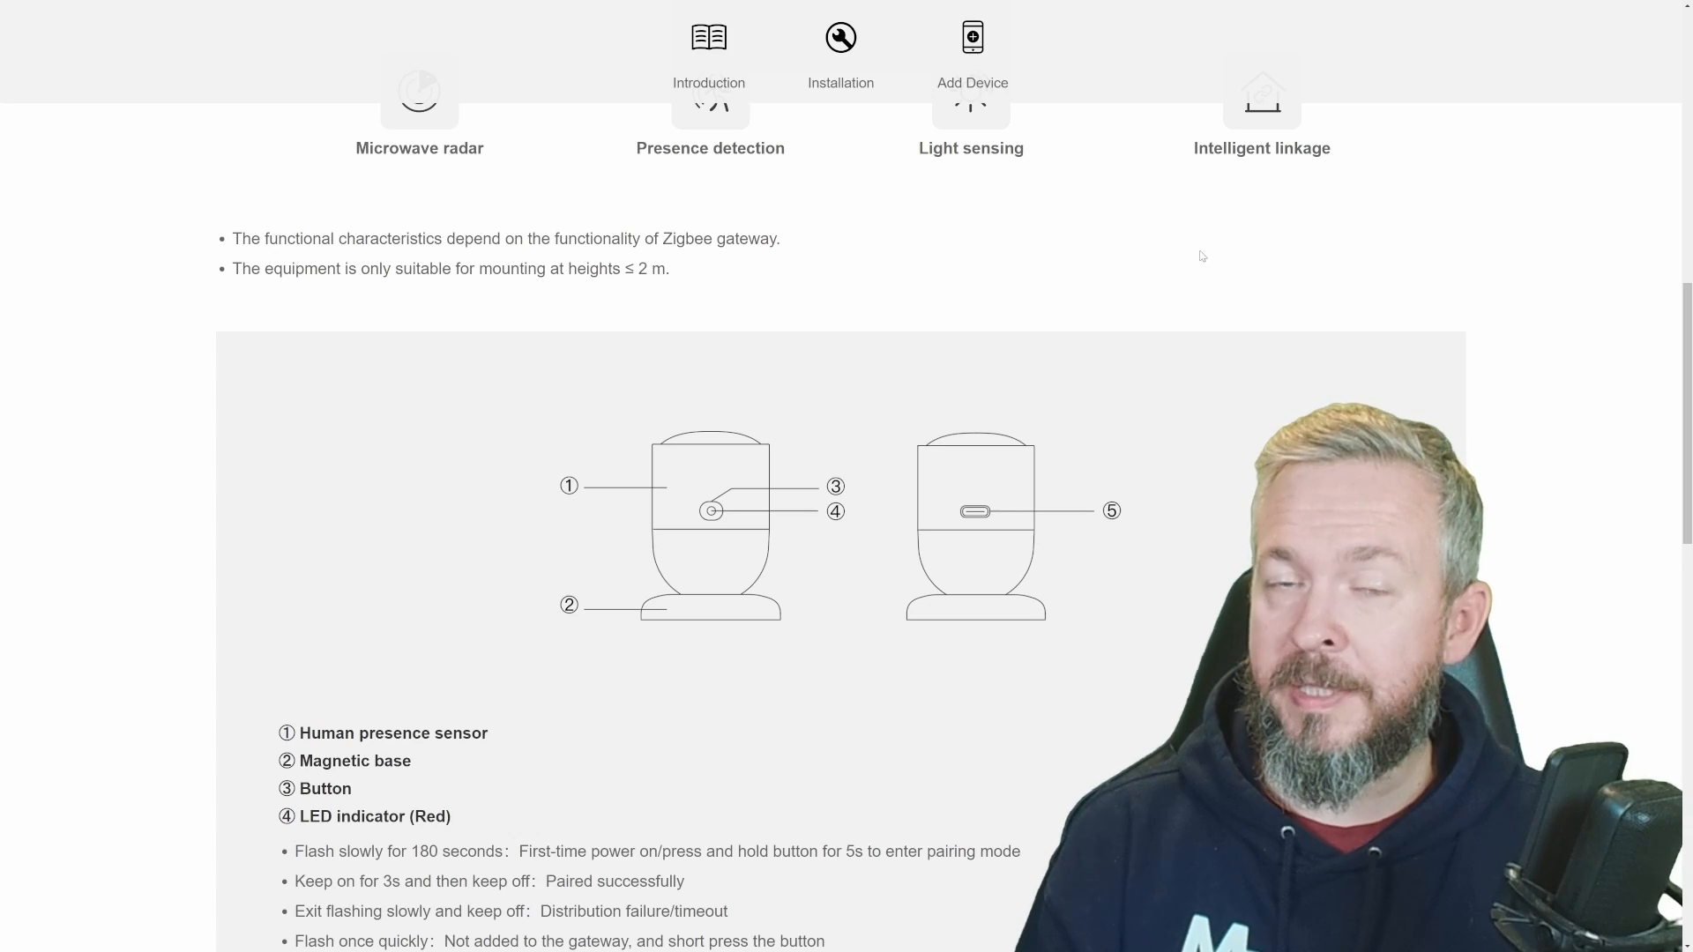
scroll(down, 3)
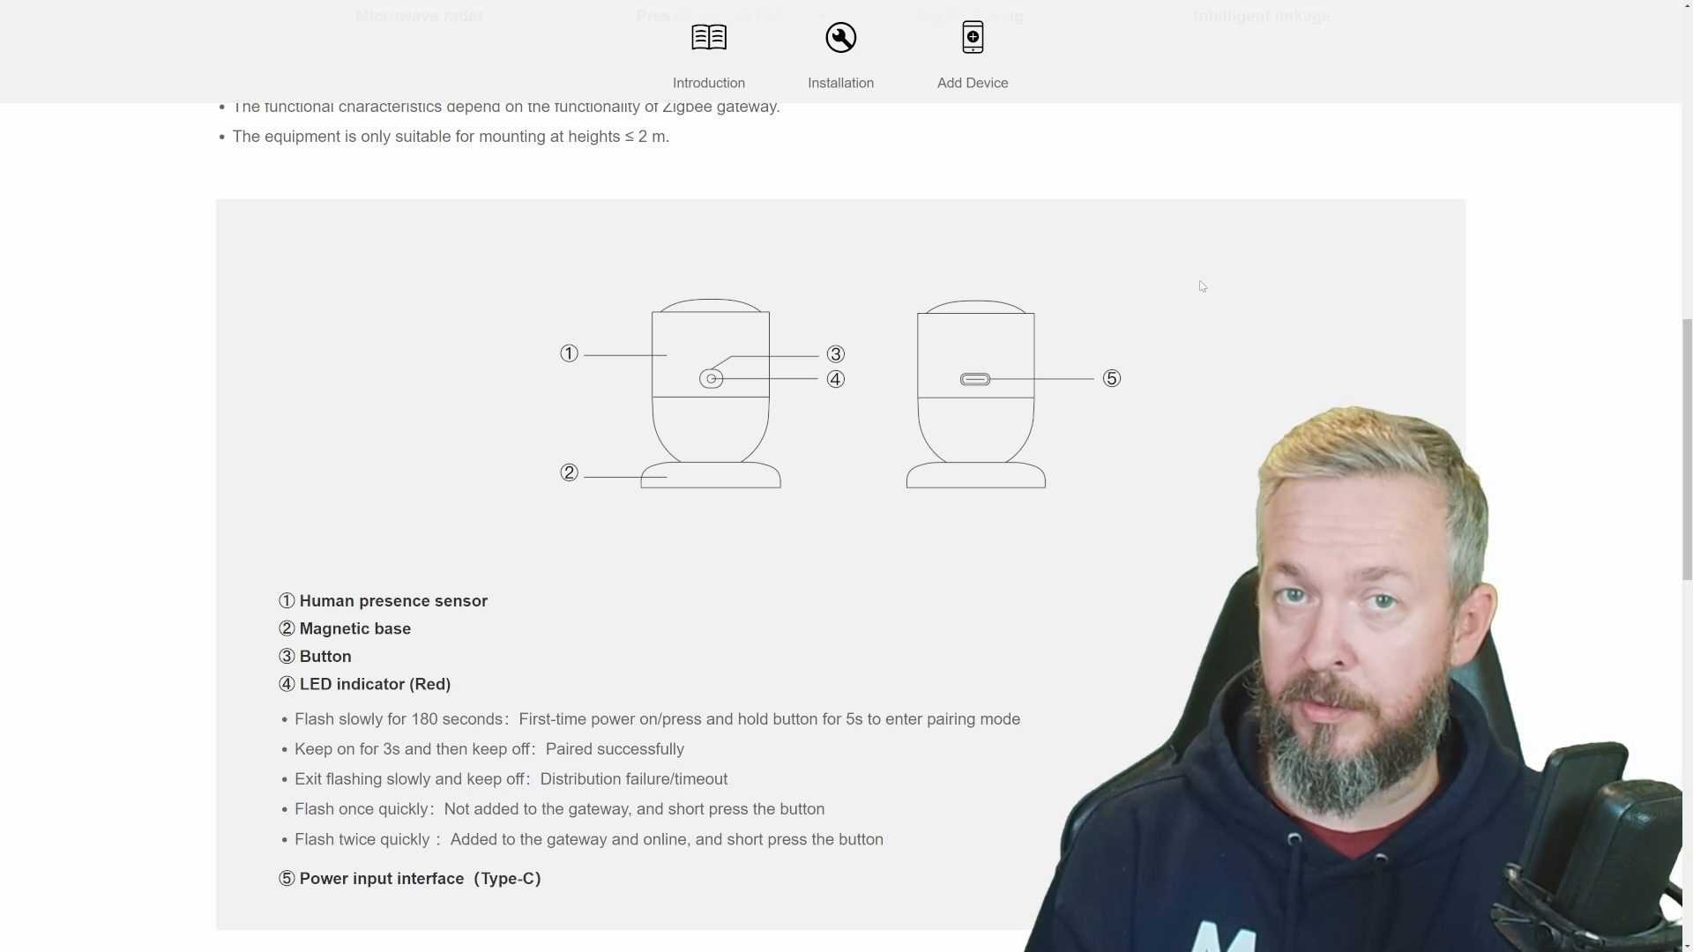
scroll(down, 3)
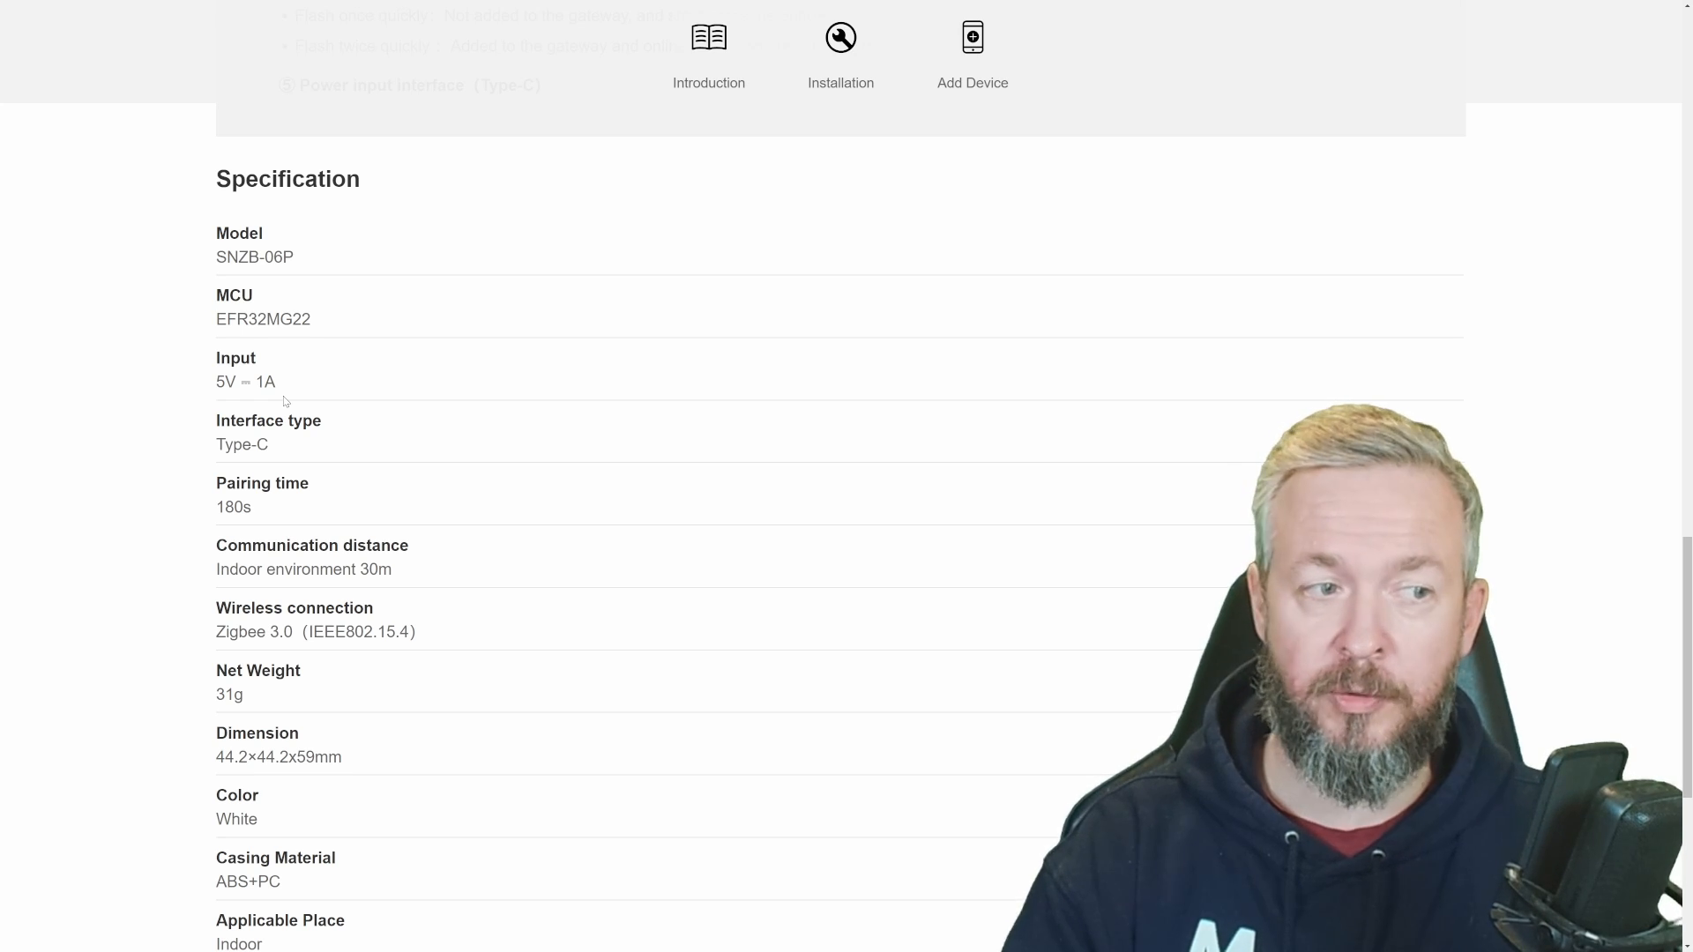
click(839, 55)
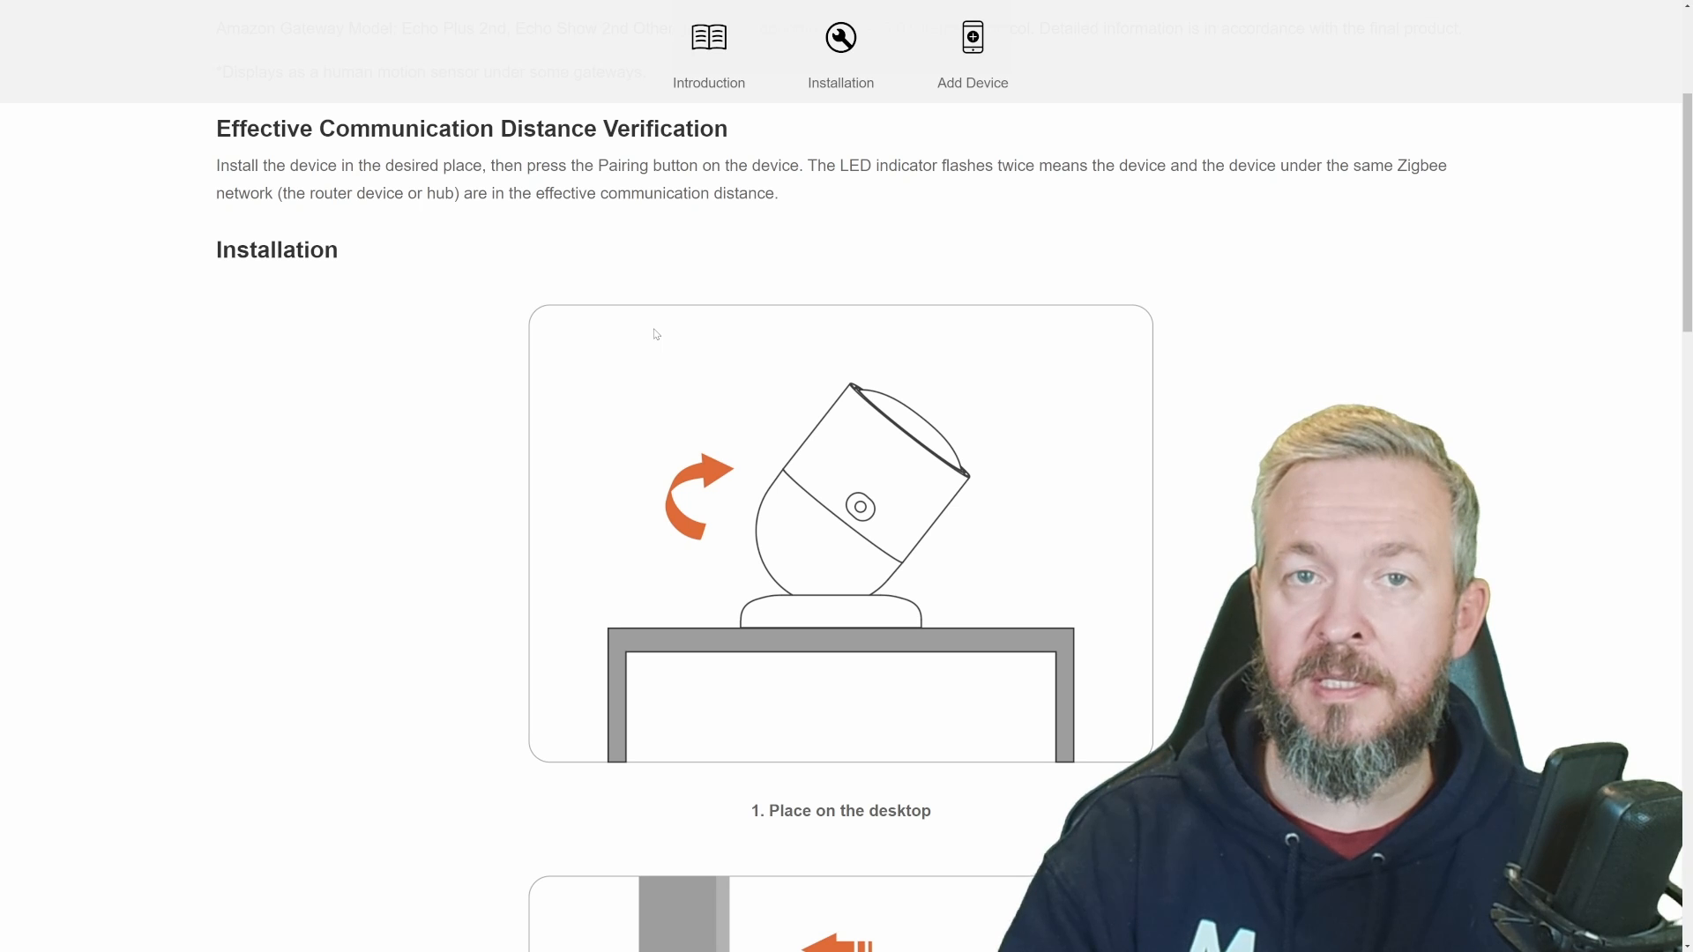
scroll(down, 3)
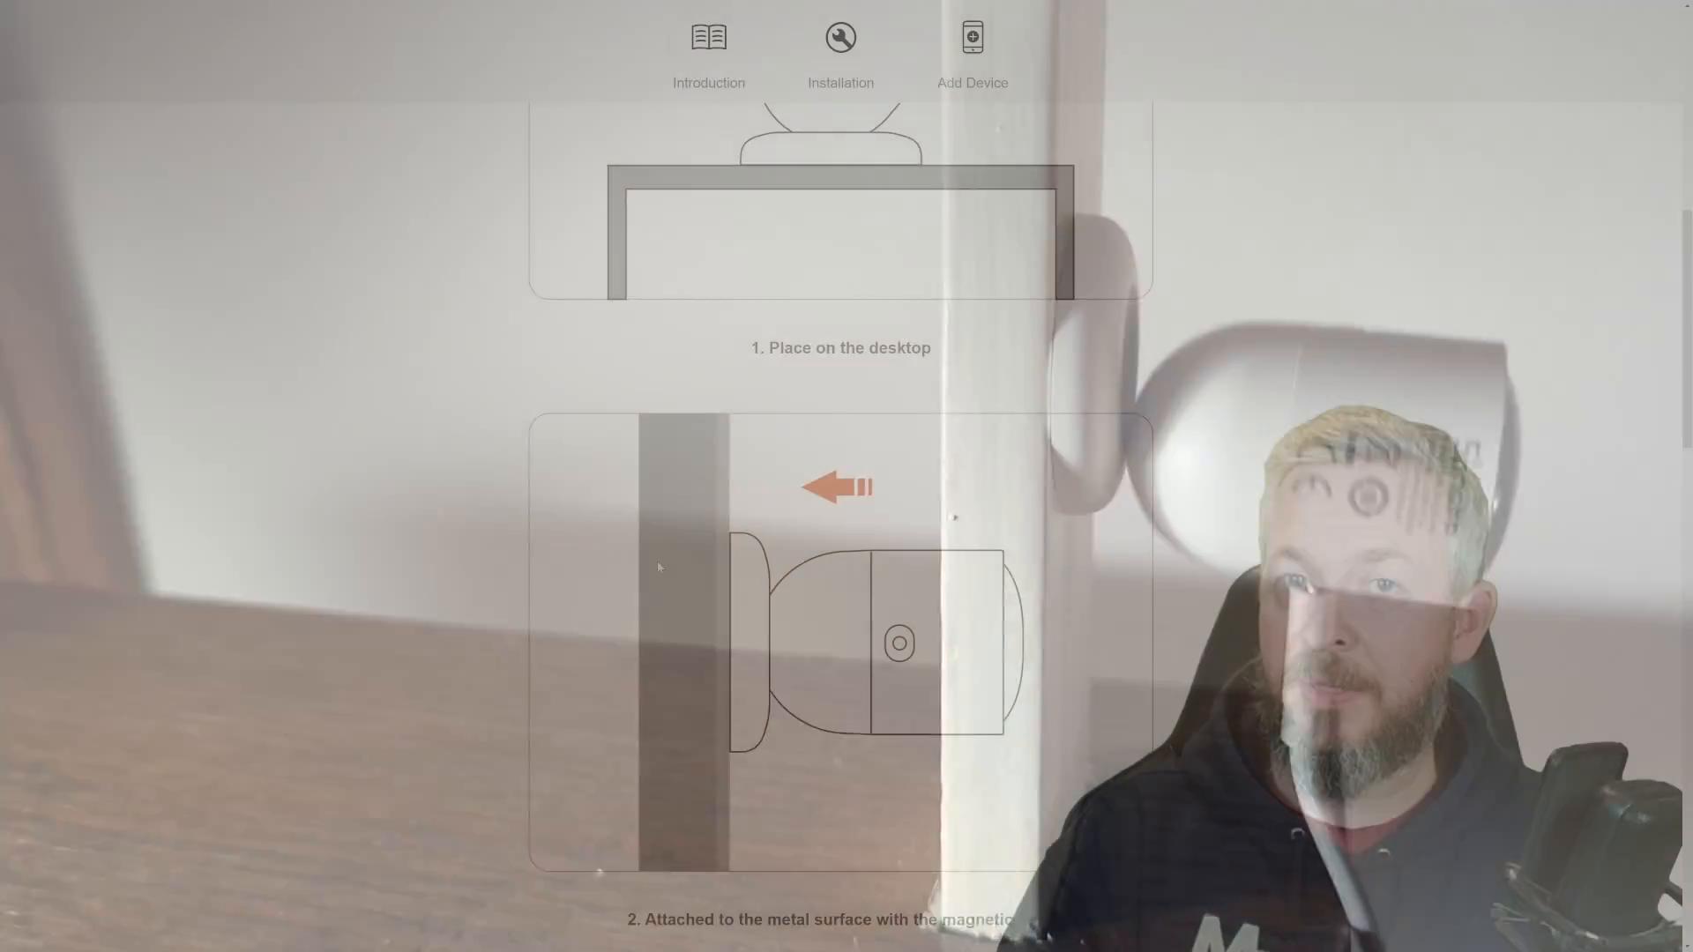
scroll(down, 3)
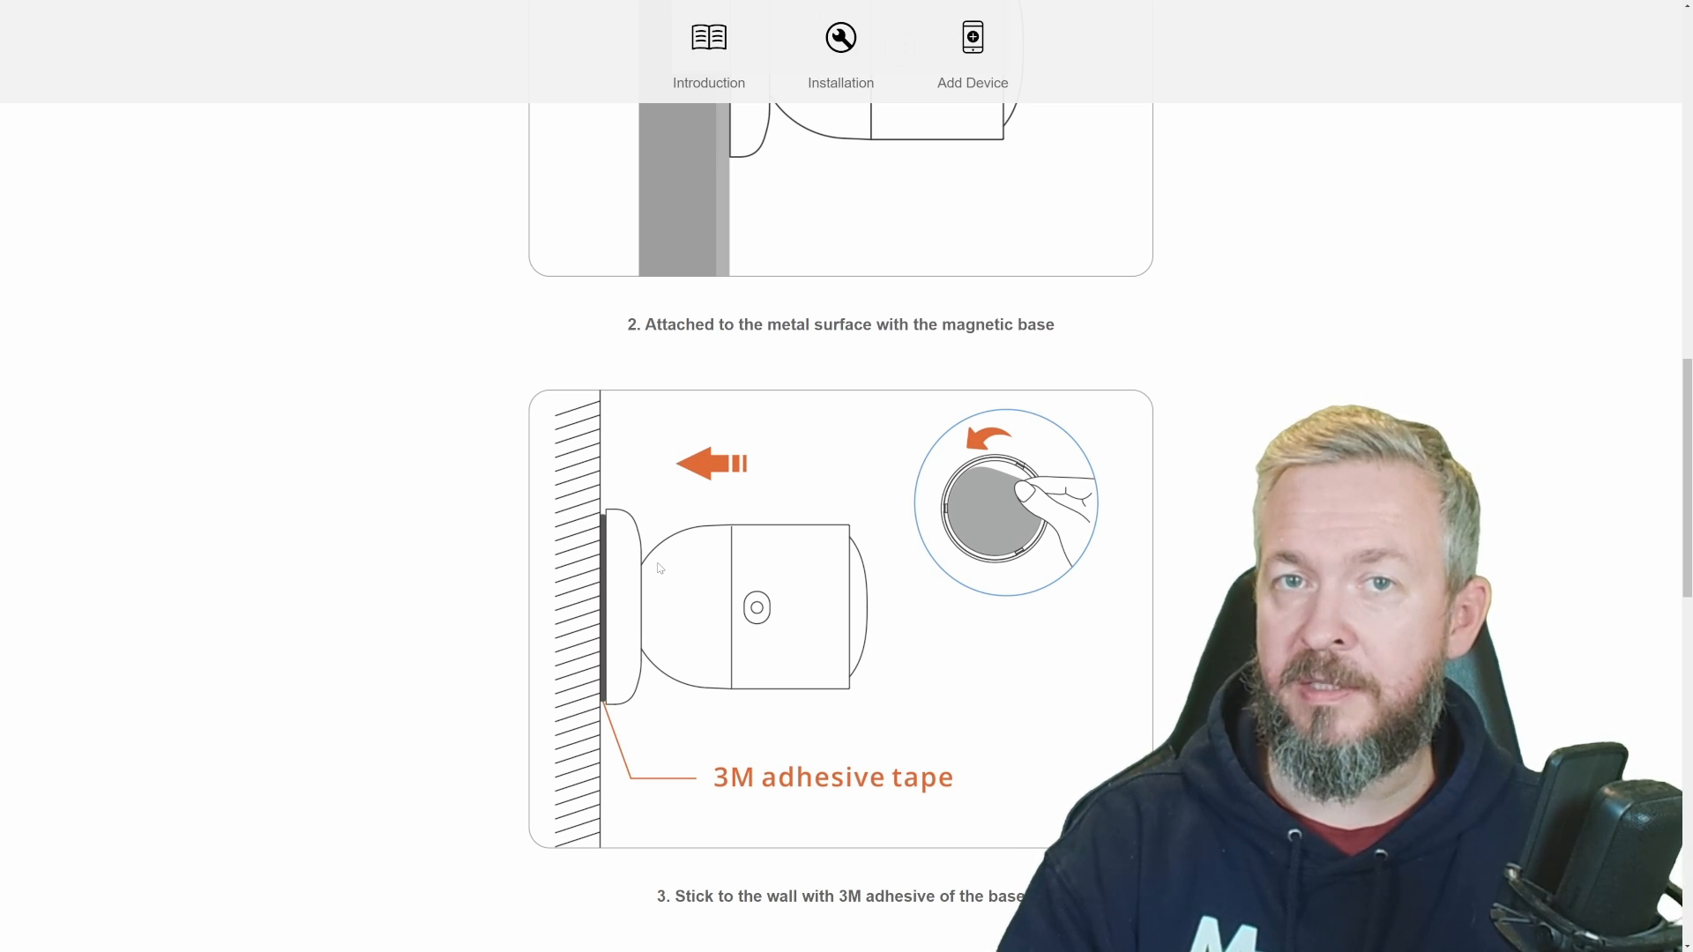
scroll(down, 3)
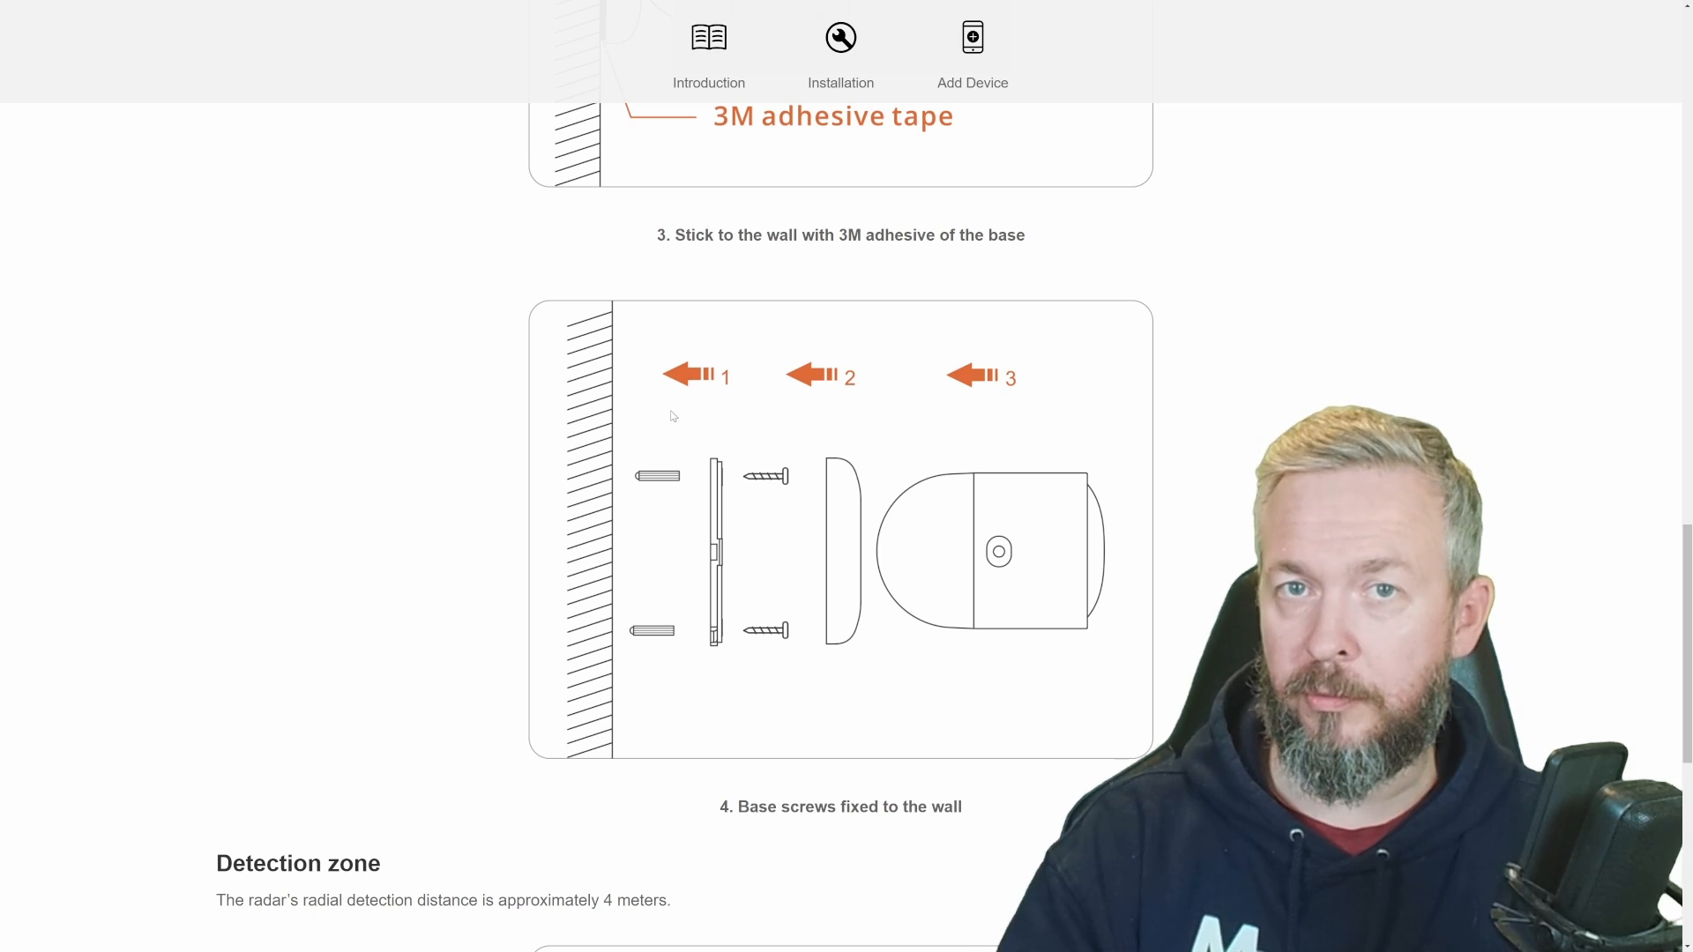
scroll(down, 3)
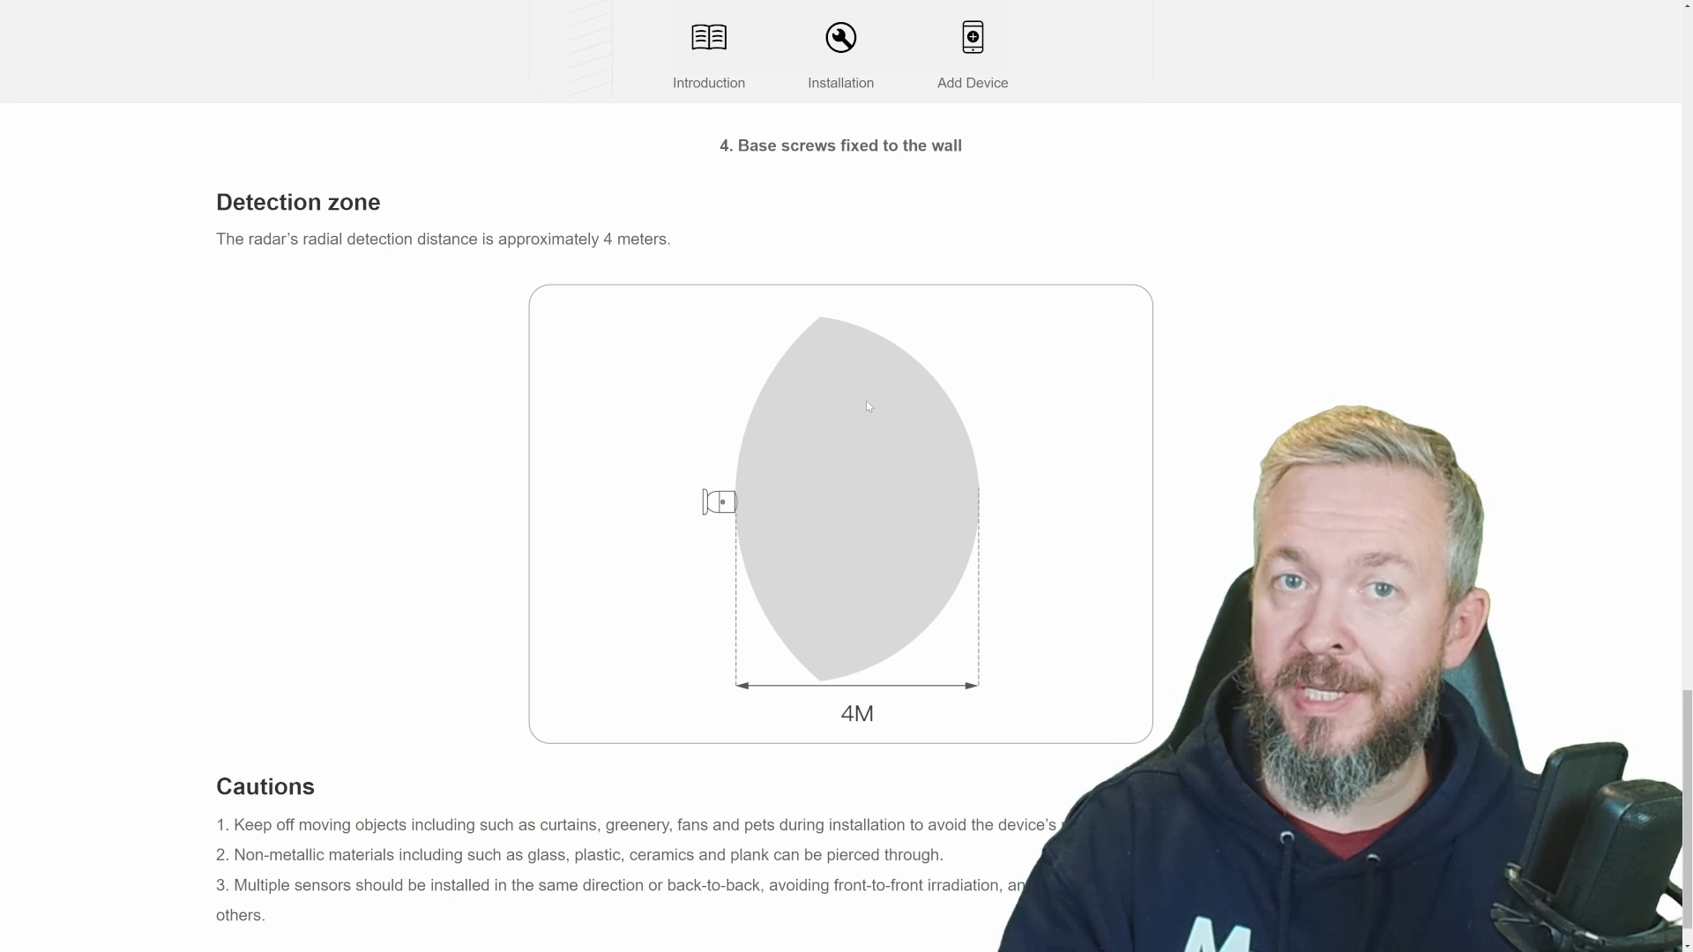
mouse_move(850, 381)
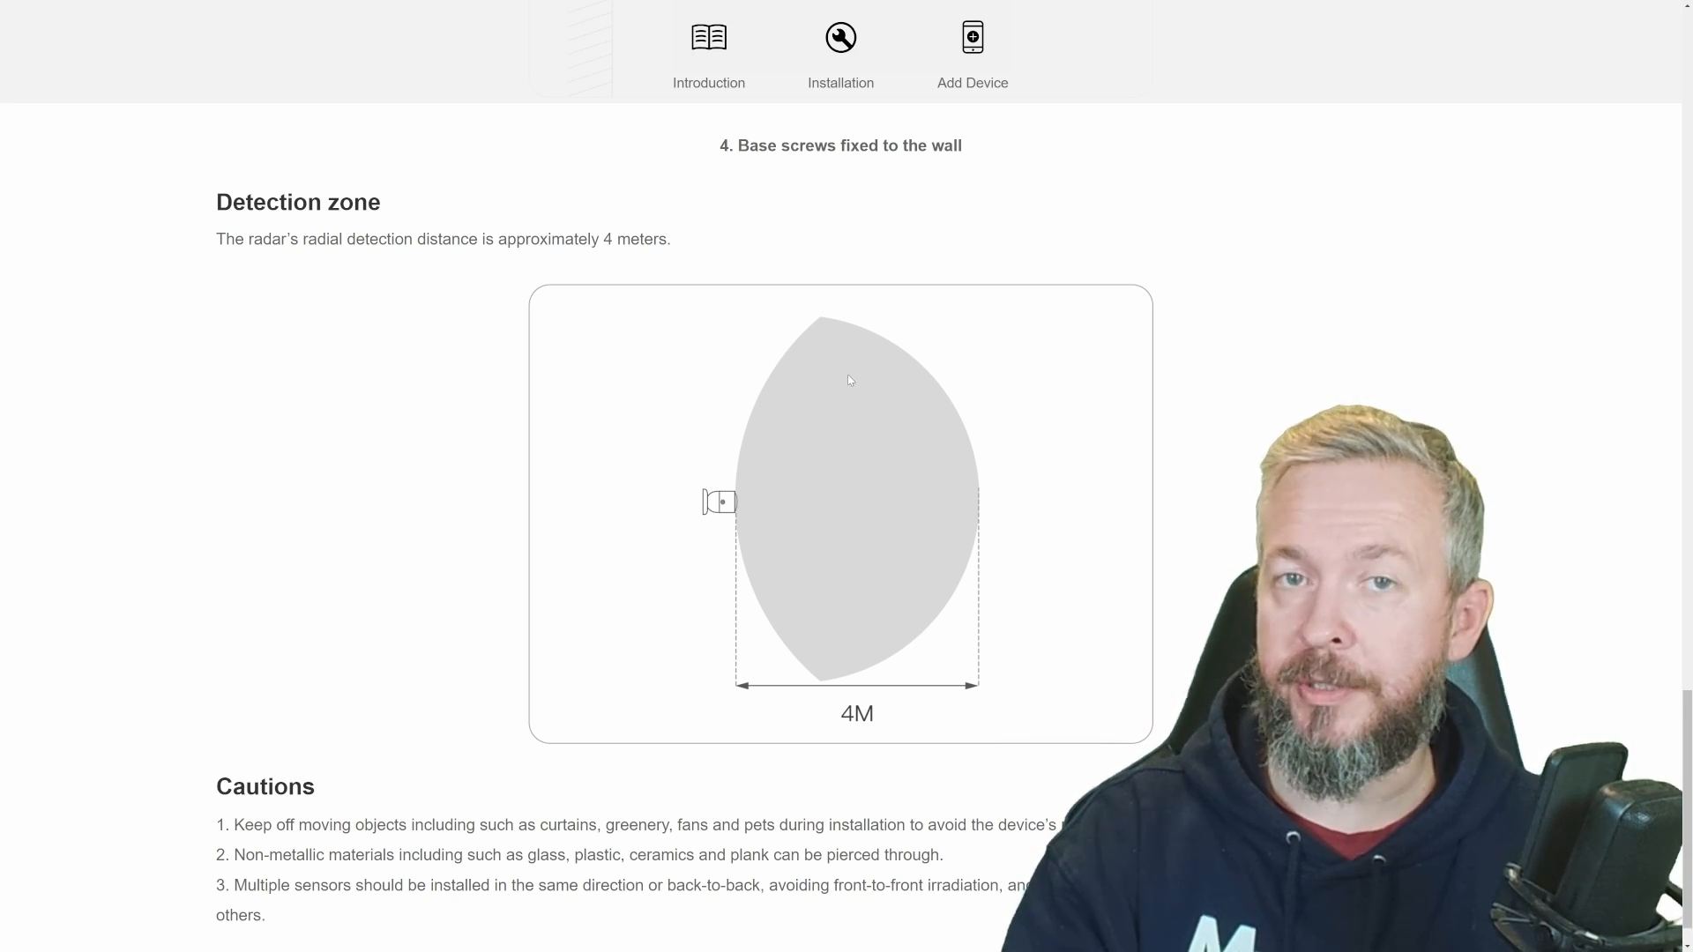
scroll(down, 3)
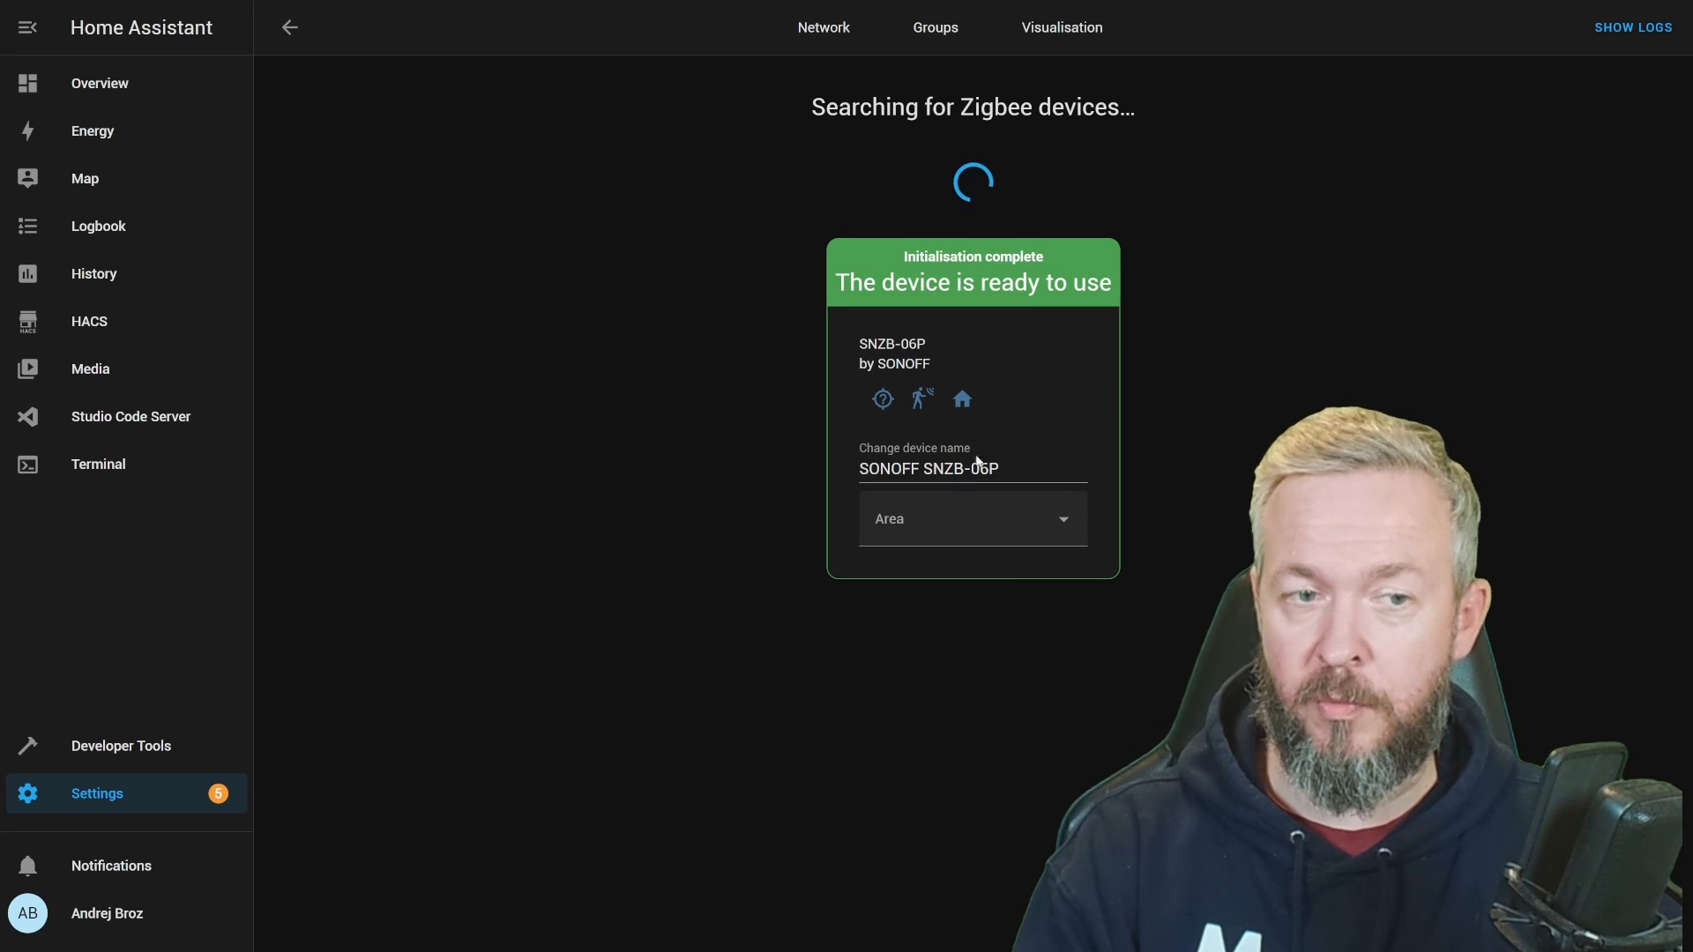
click(970, 518)
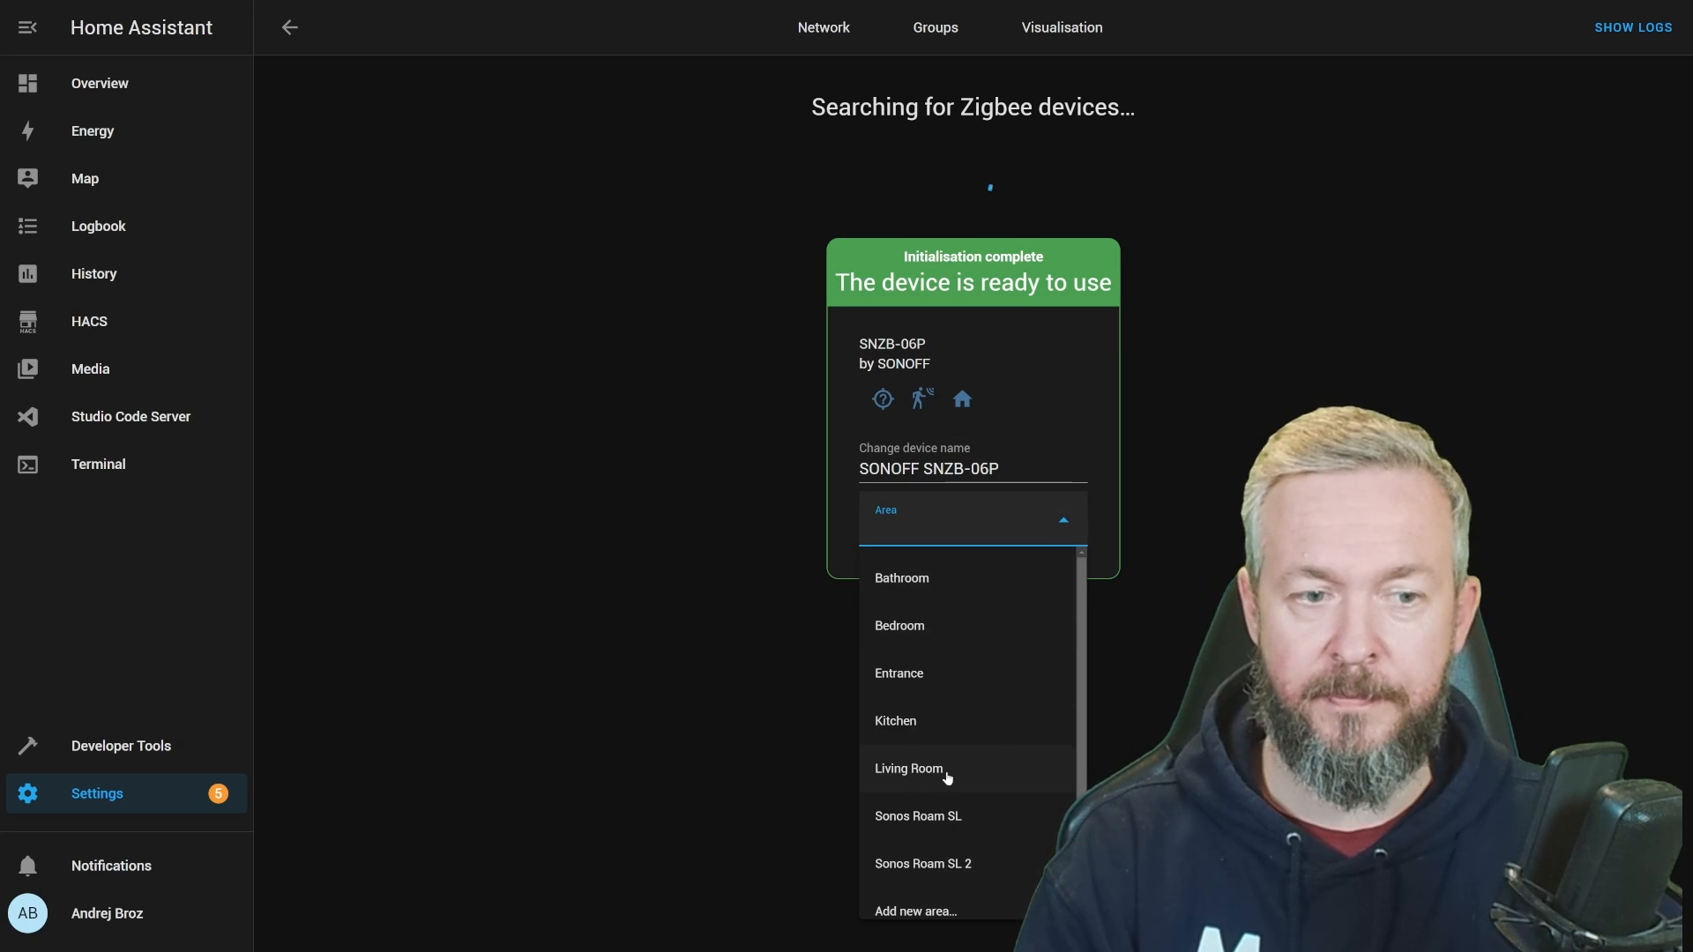
click(908, 769)
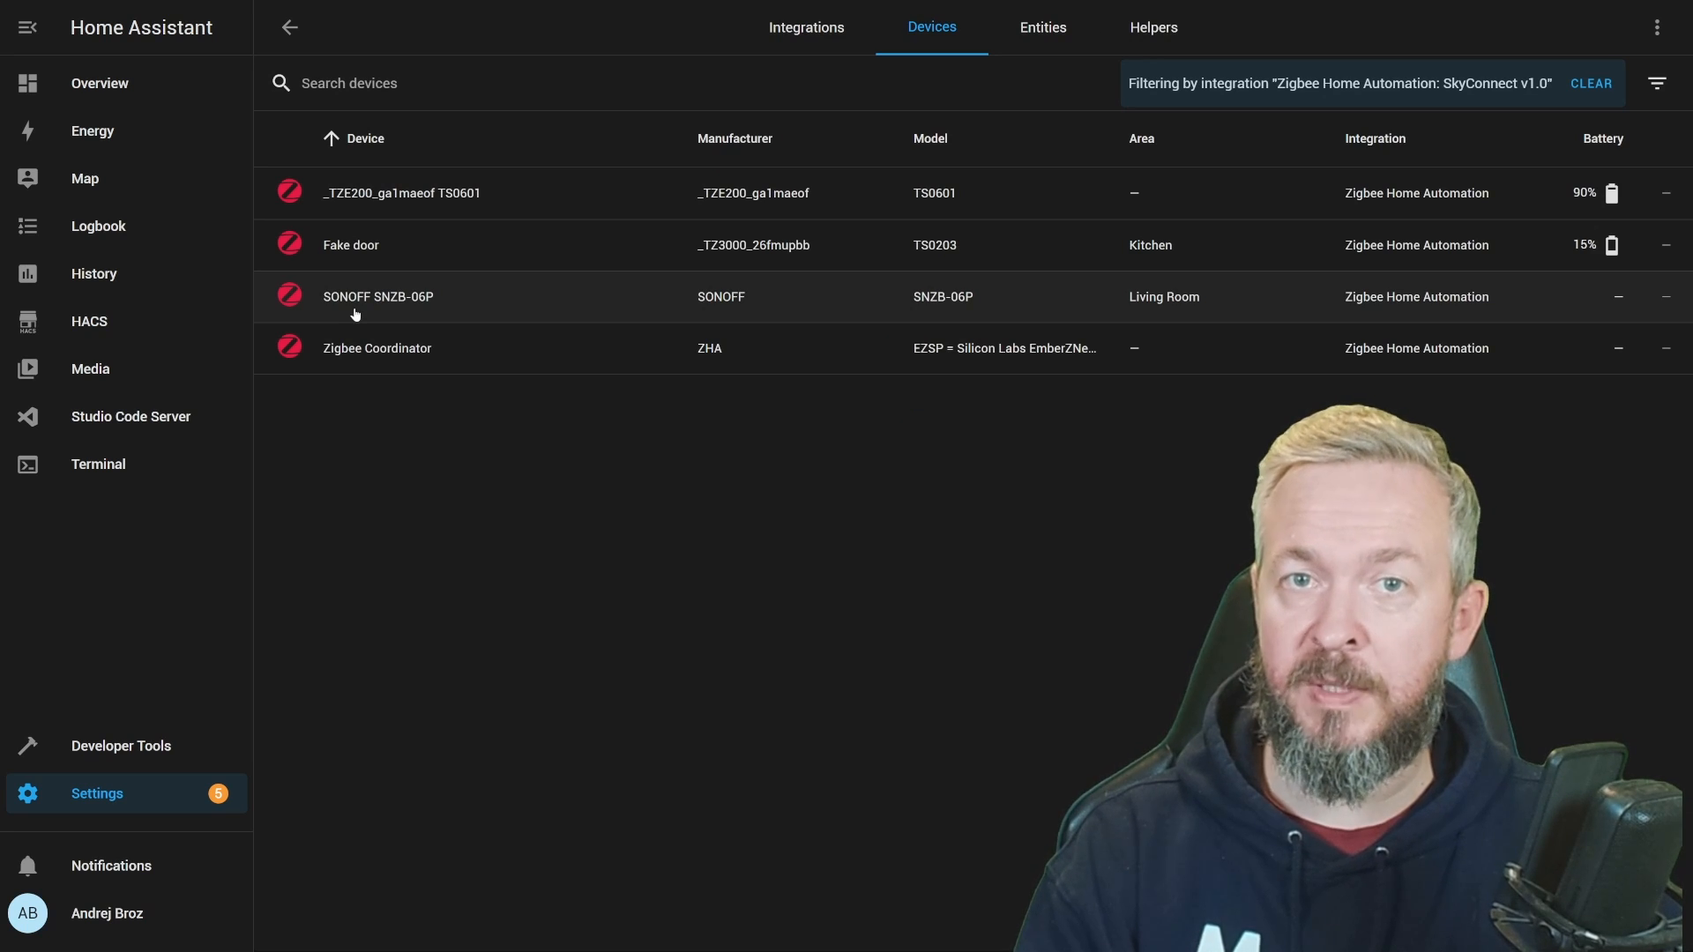
Trigger Identify on the SNZB-06P device page and peek at the '+2 entities not shown'
click(377, 297)
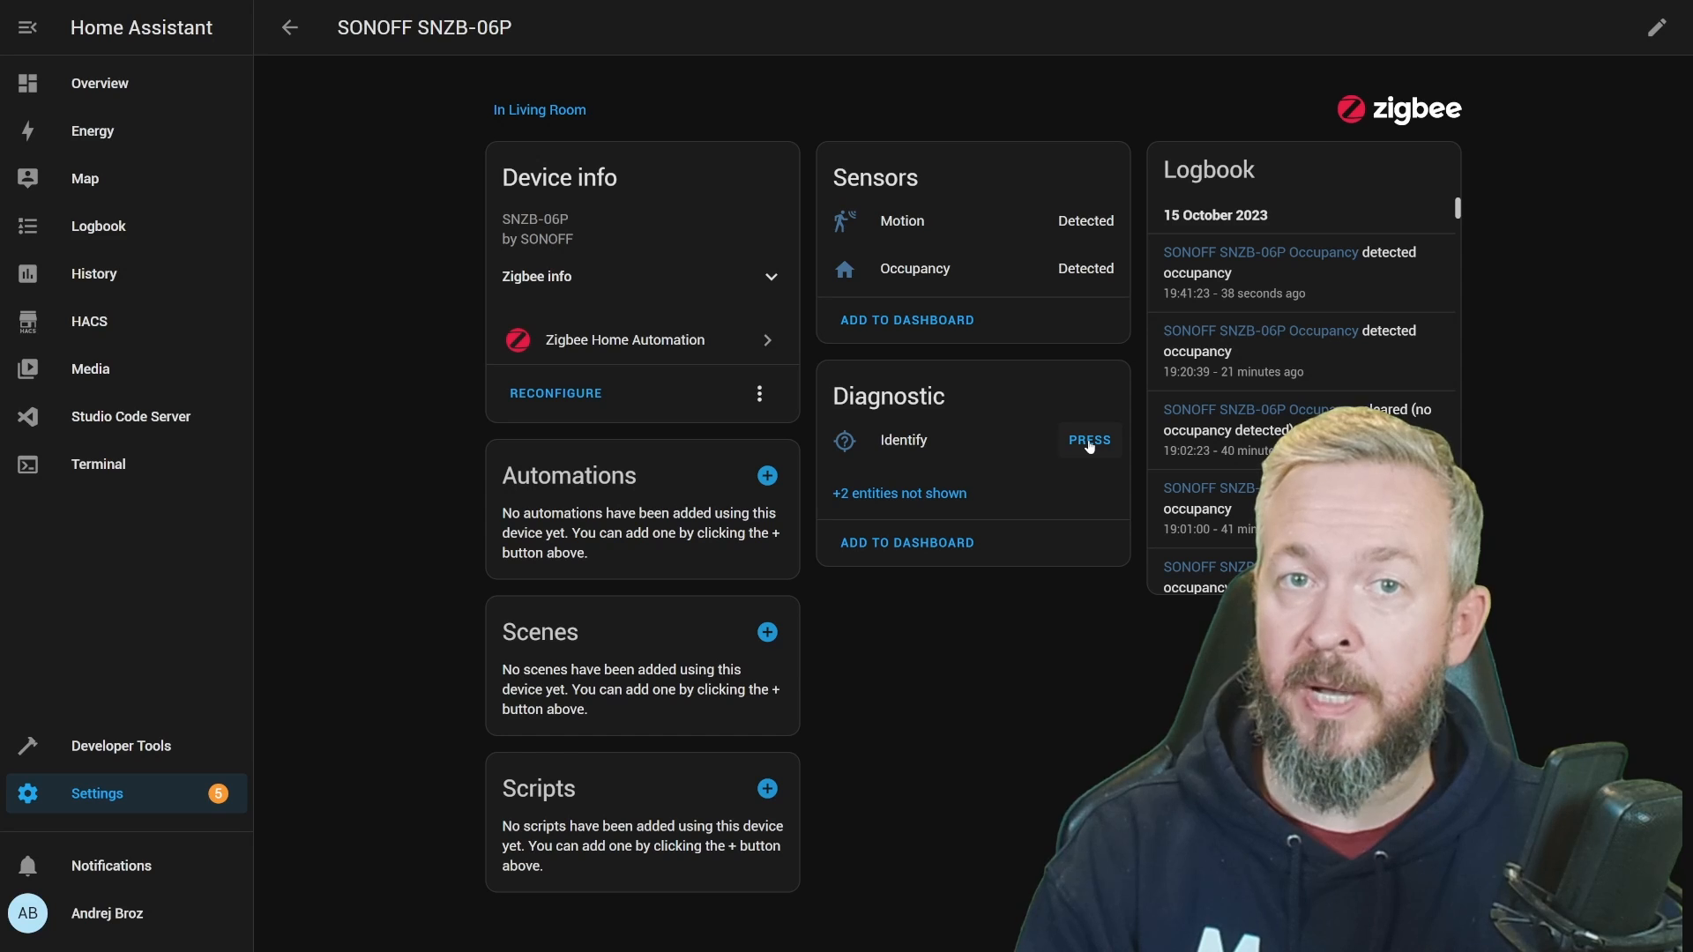
click(1088, 441)
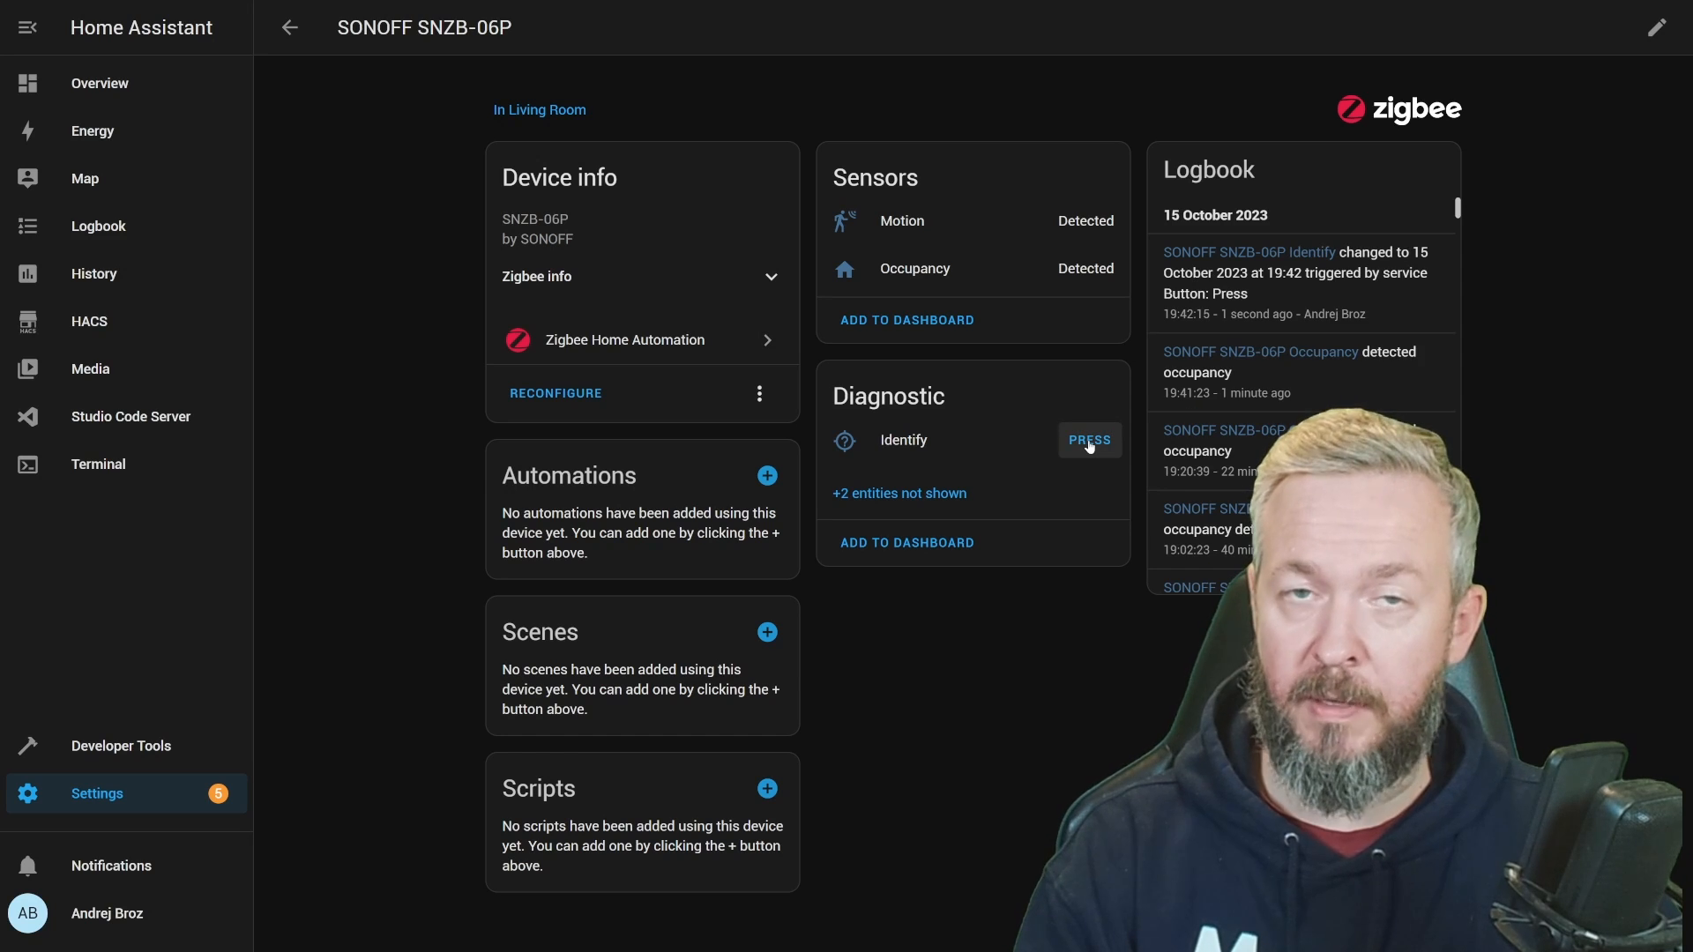
click(897, 494)
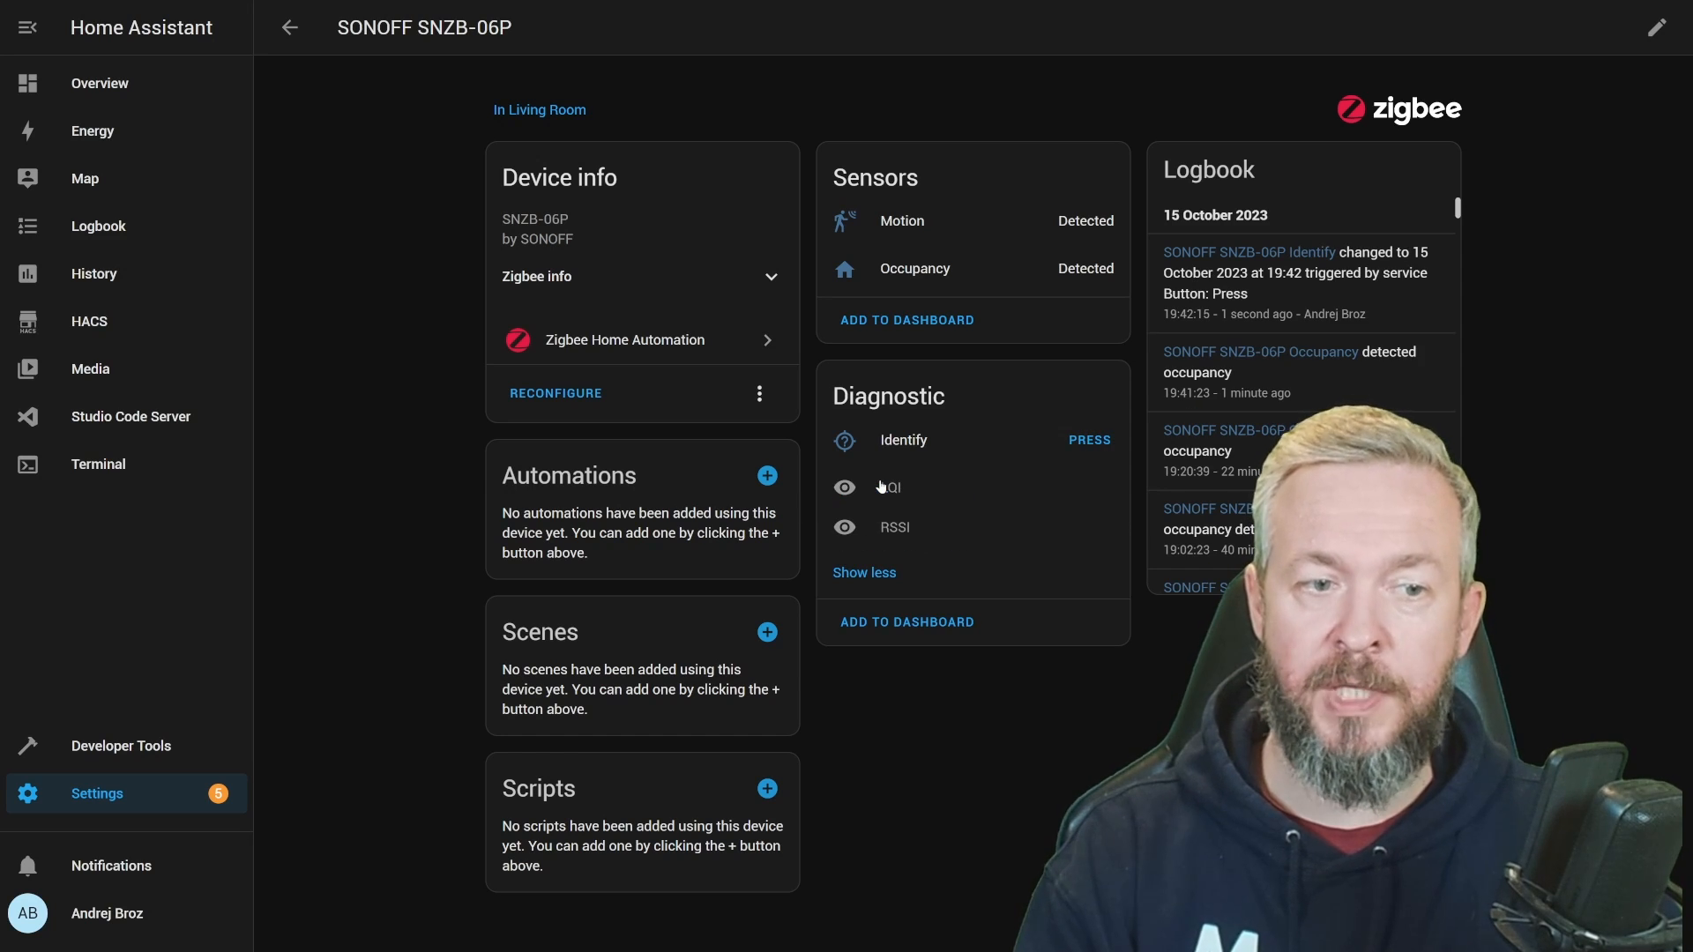
mouse_move(873, 596)
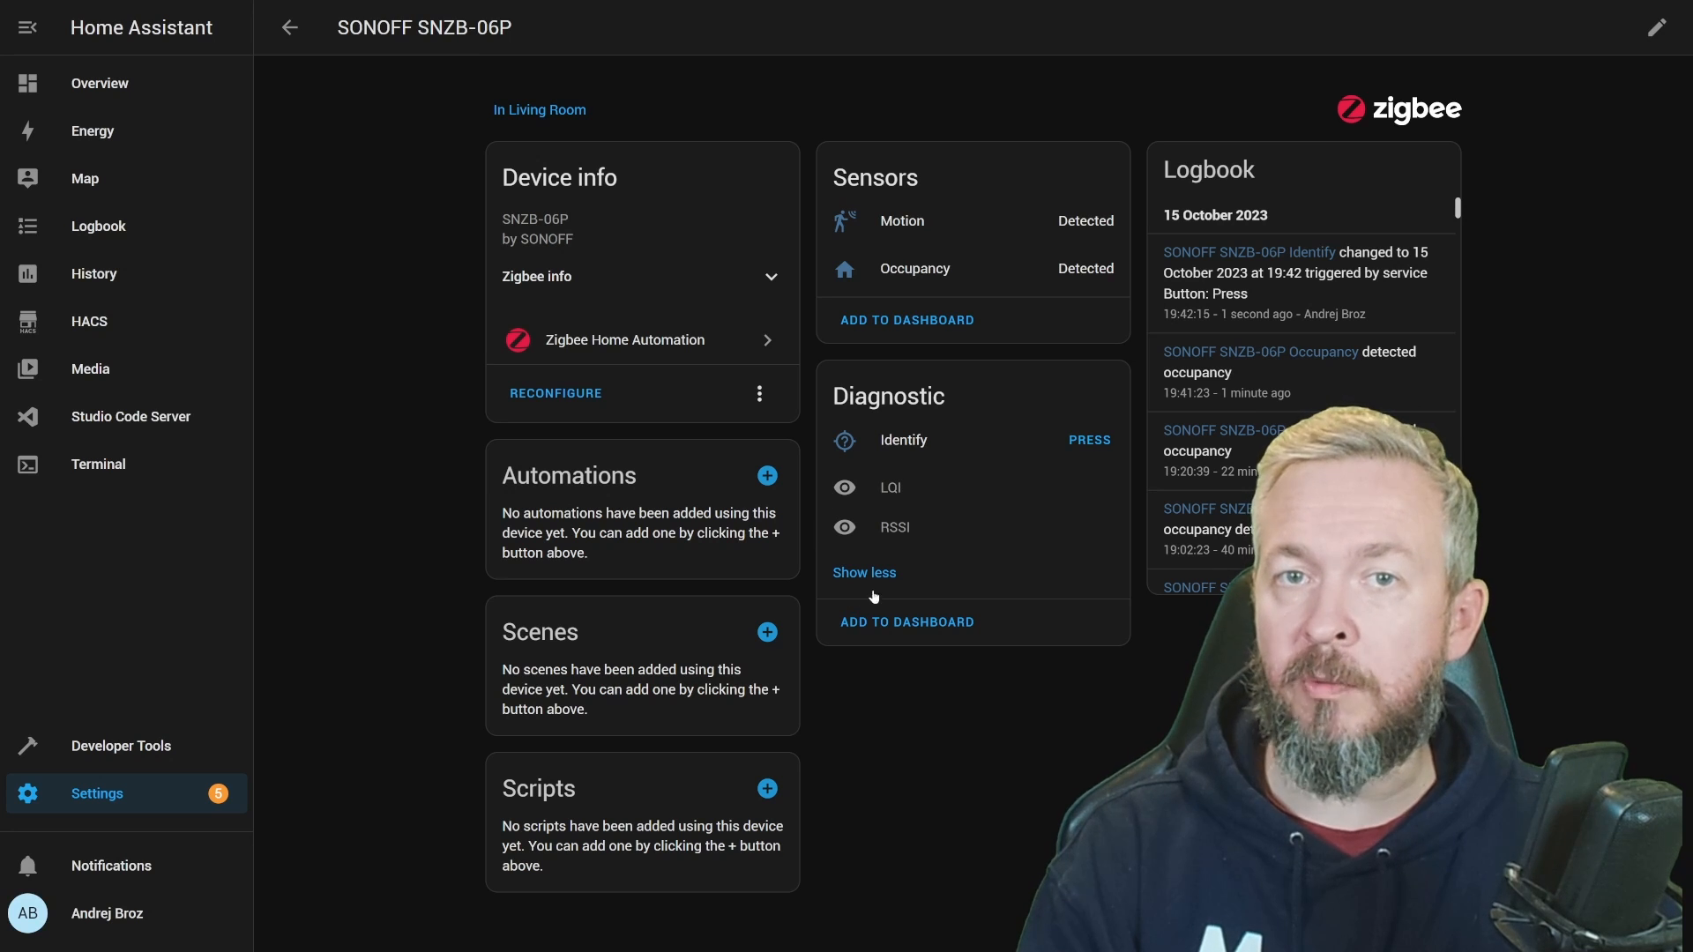
click(907, 319)
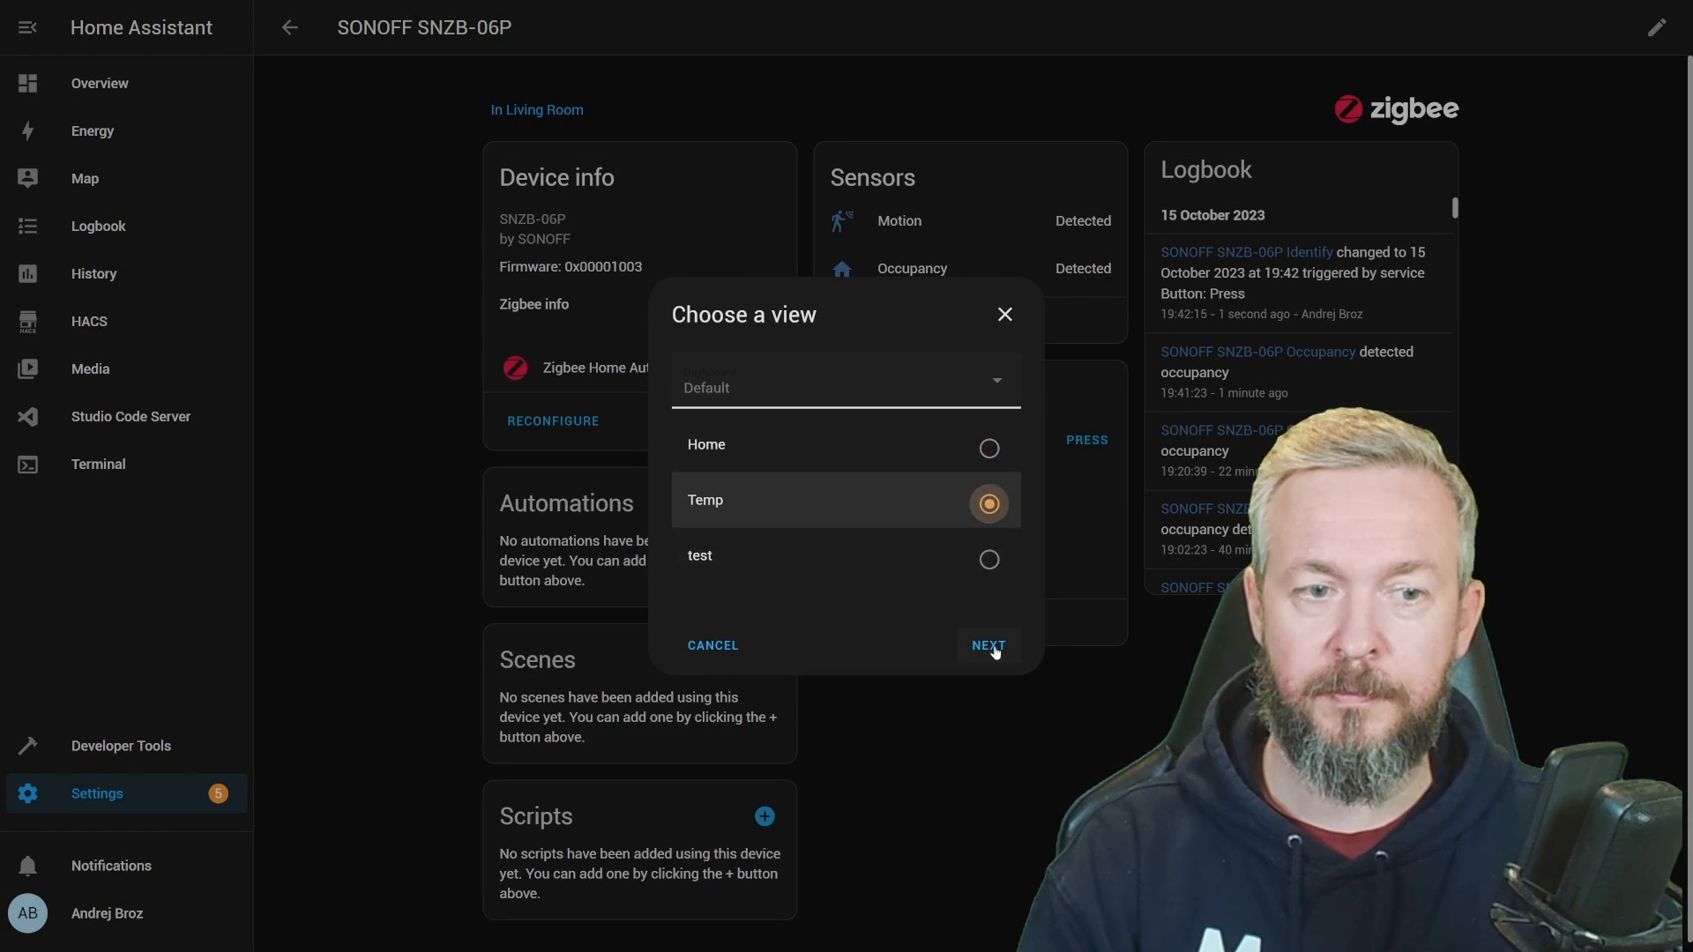
Add the suggested motion/occupancy card to the Temp view and check the Motion history
click(986, 646)
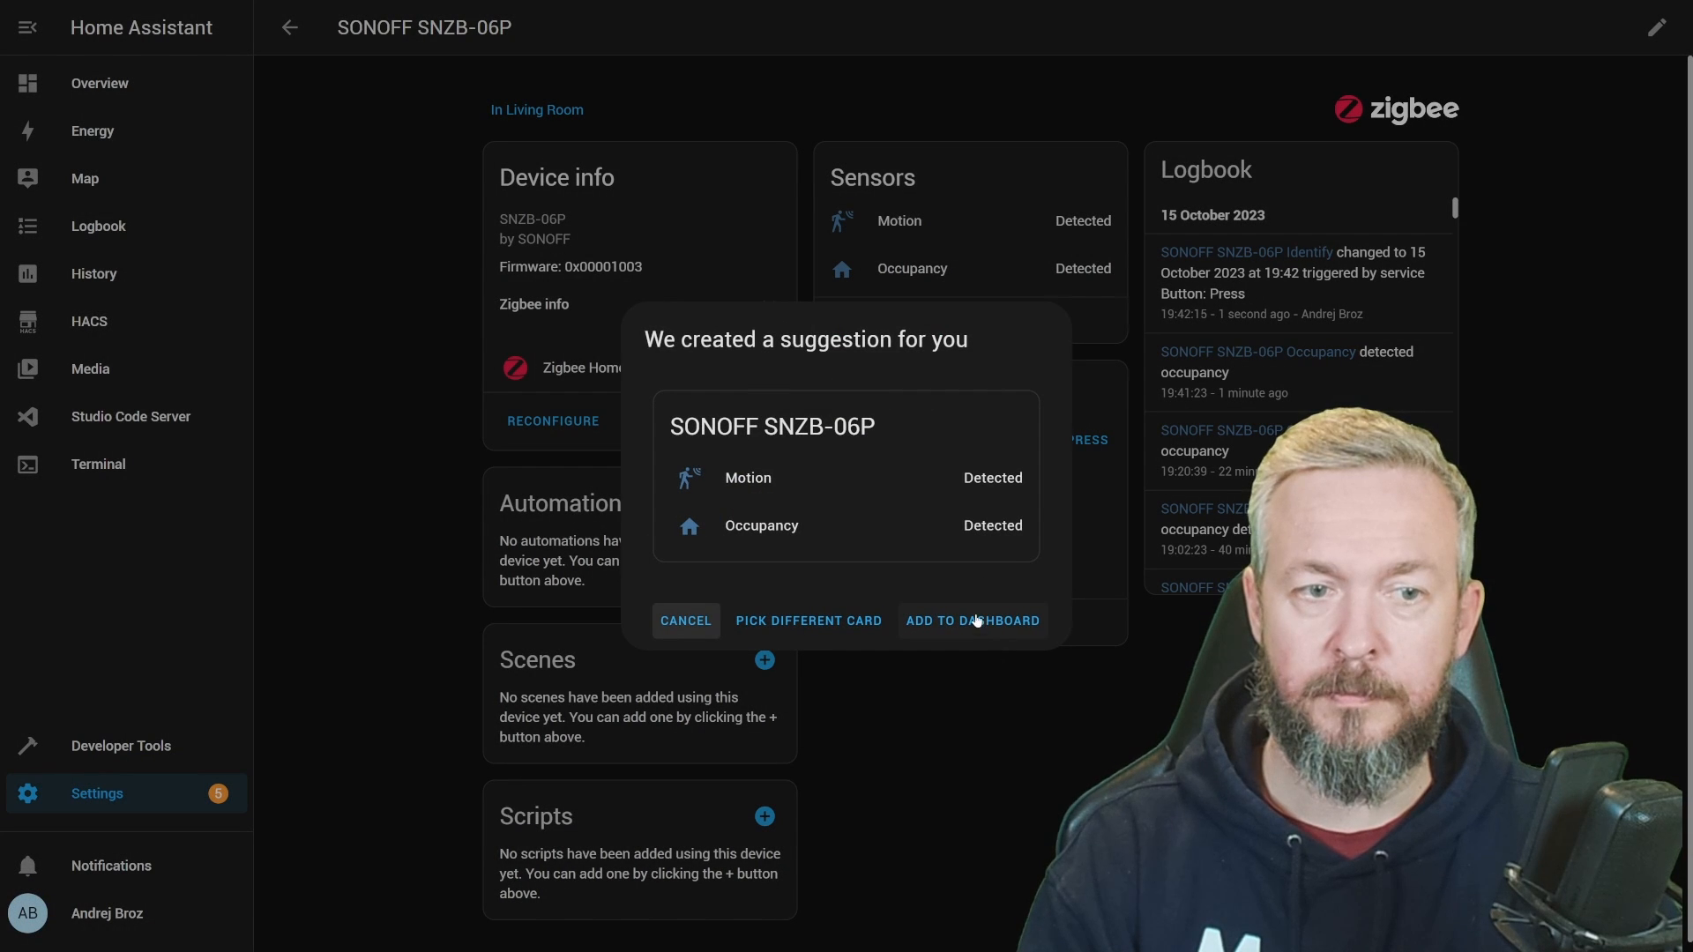
click(970, 619)
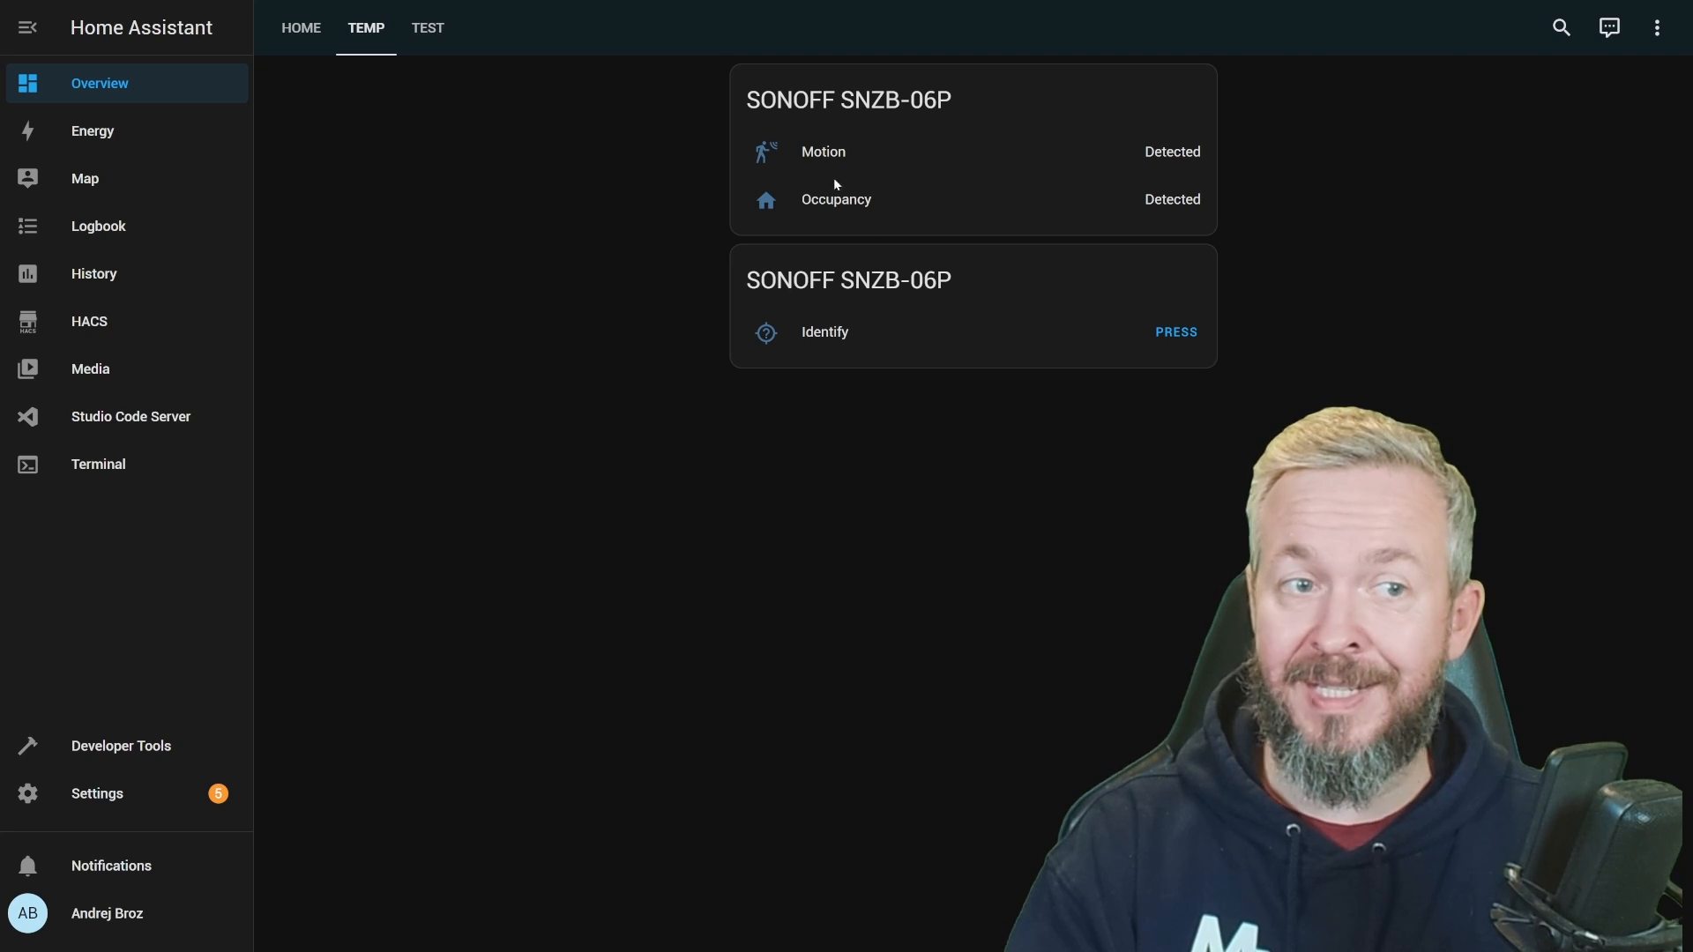
mouse_move(818, 163)
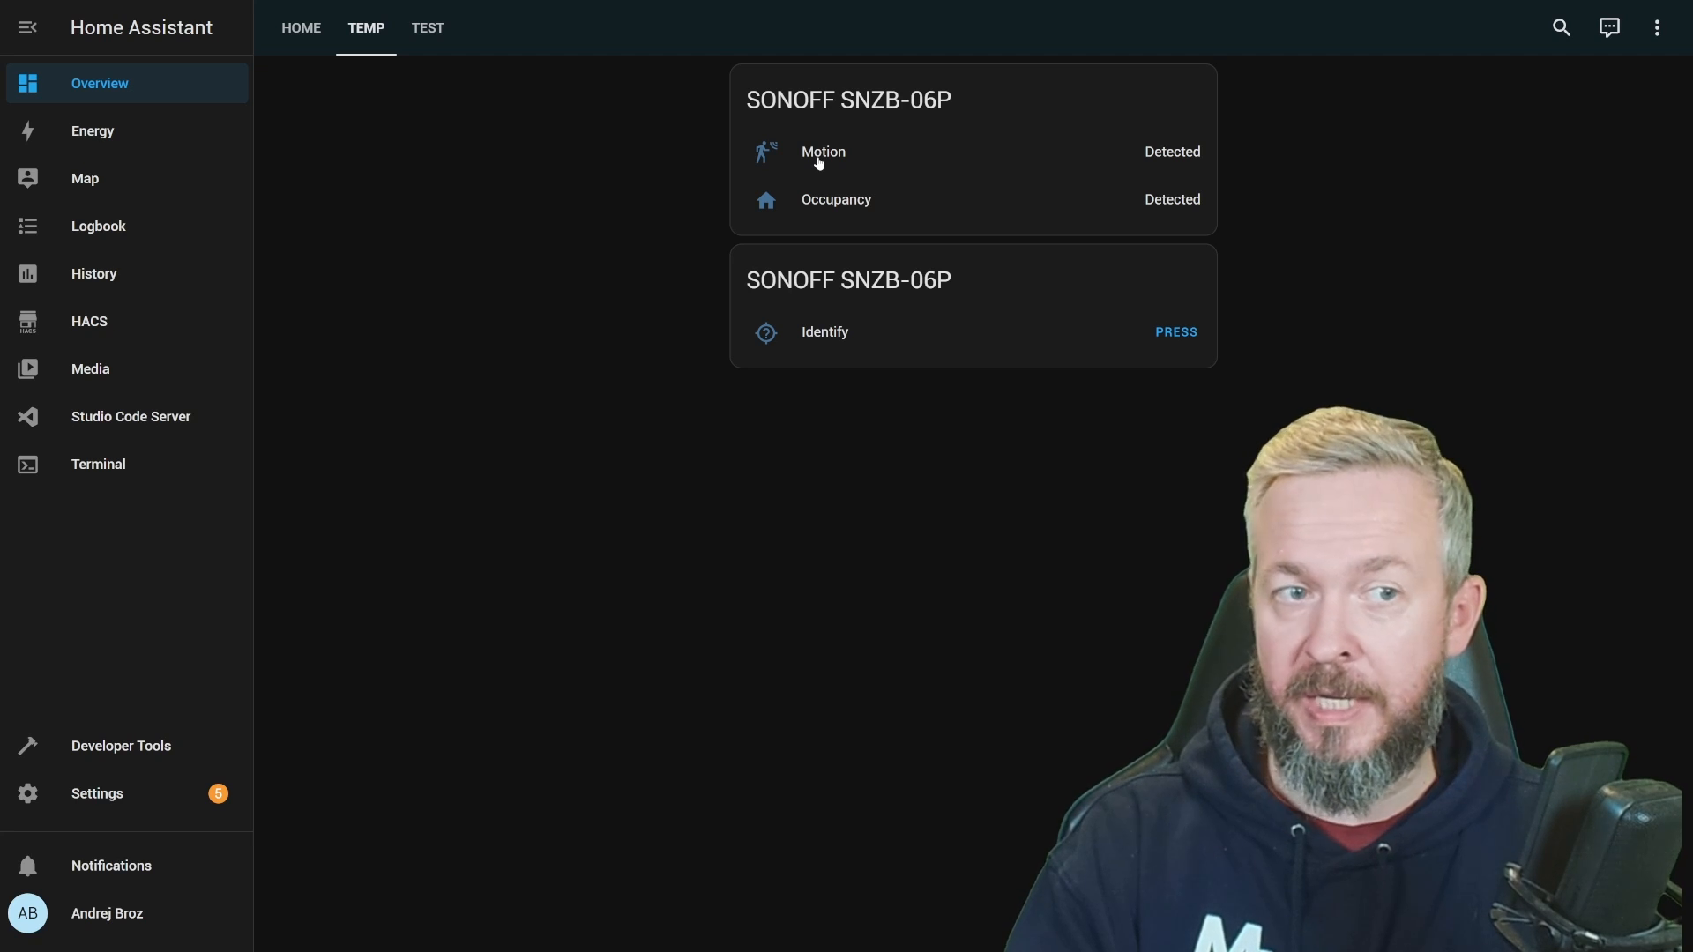
mouse_move(786, 186)
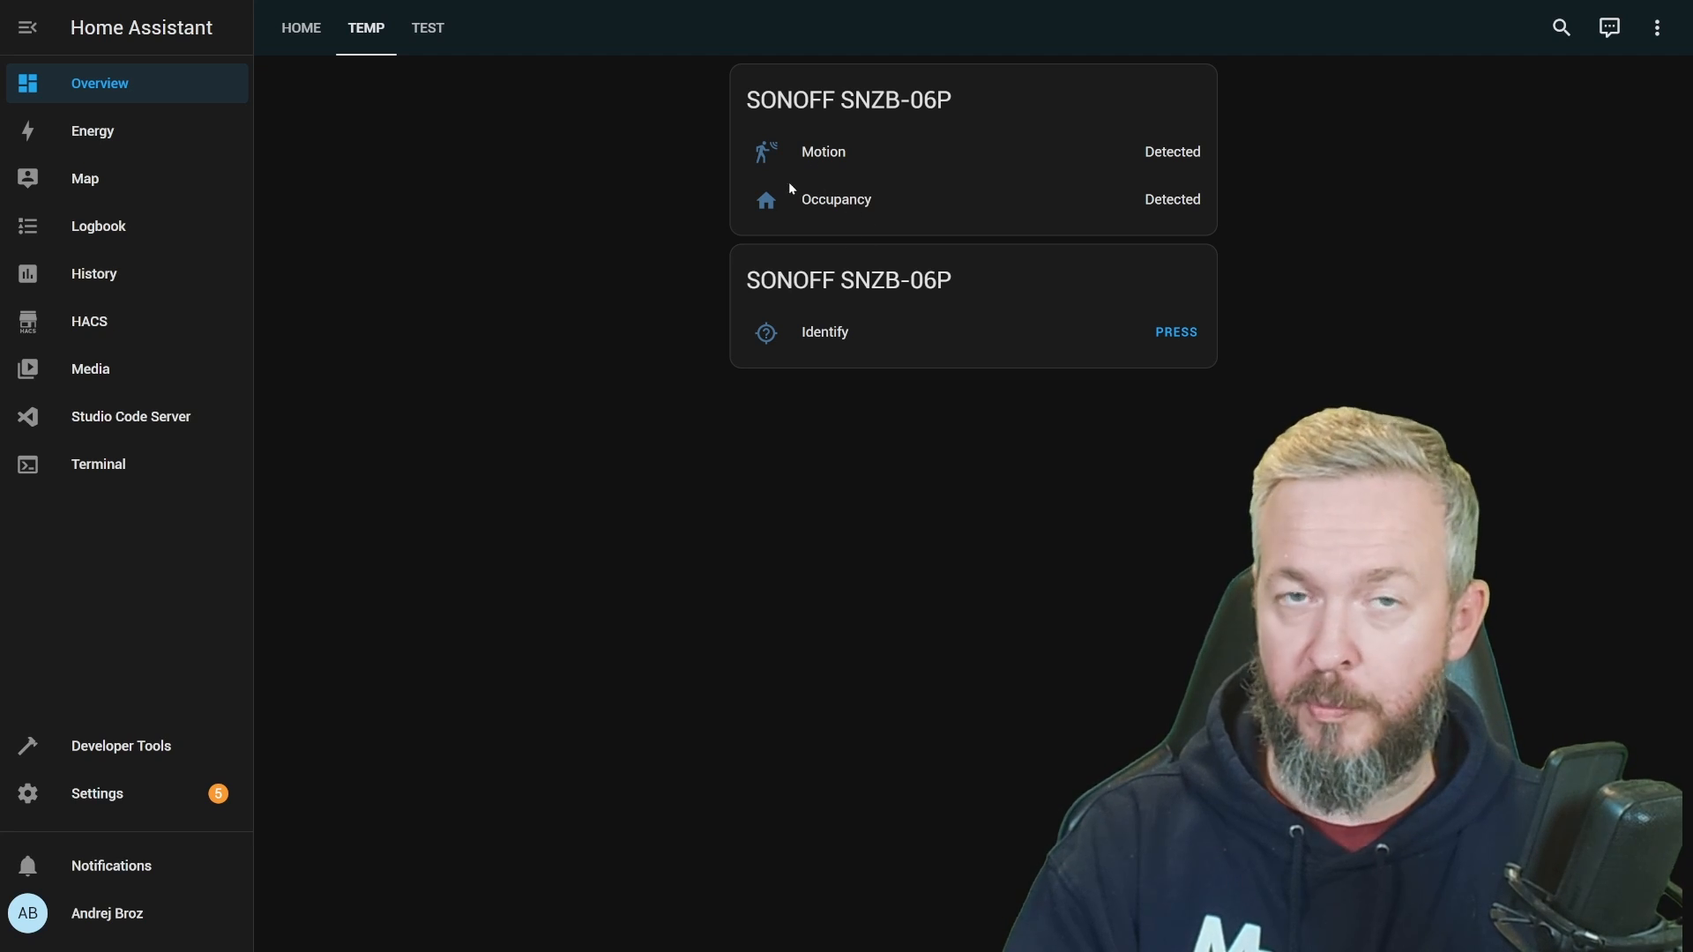
click(822, 151)
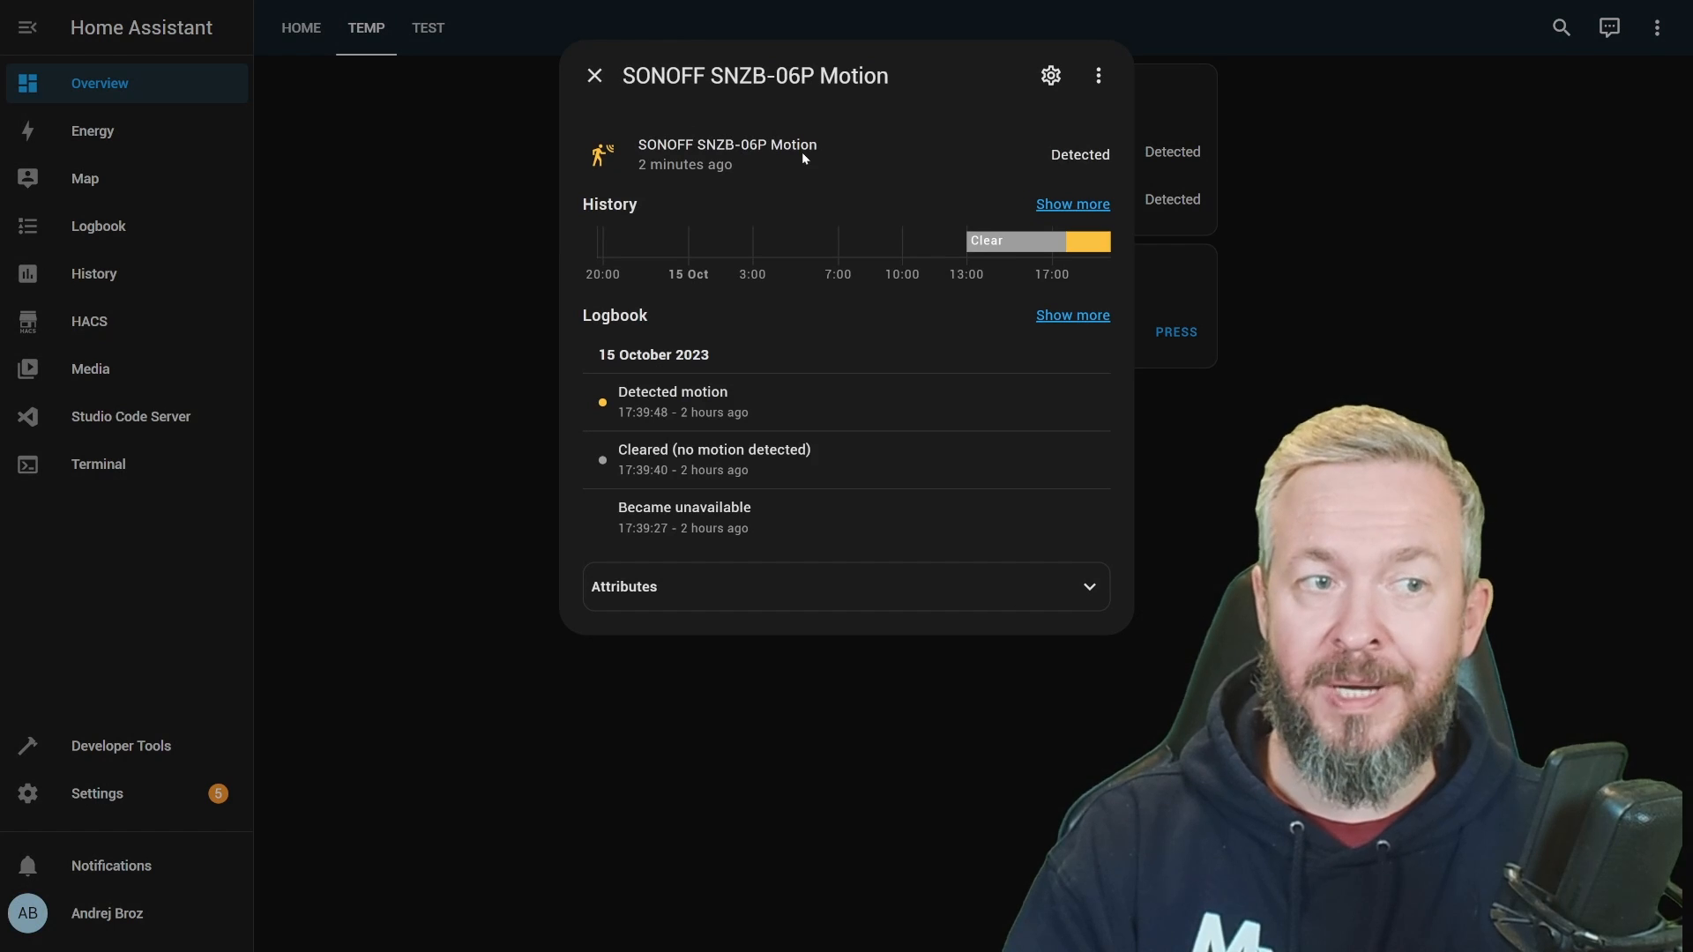
click(592, 76)
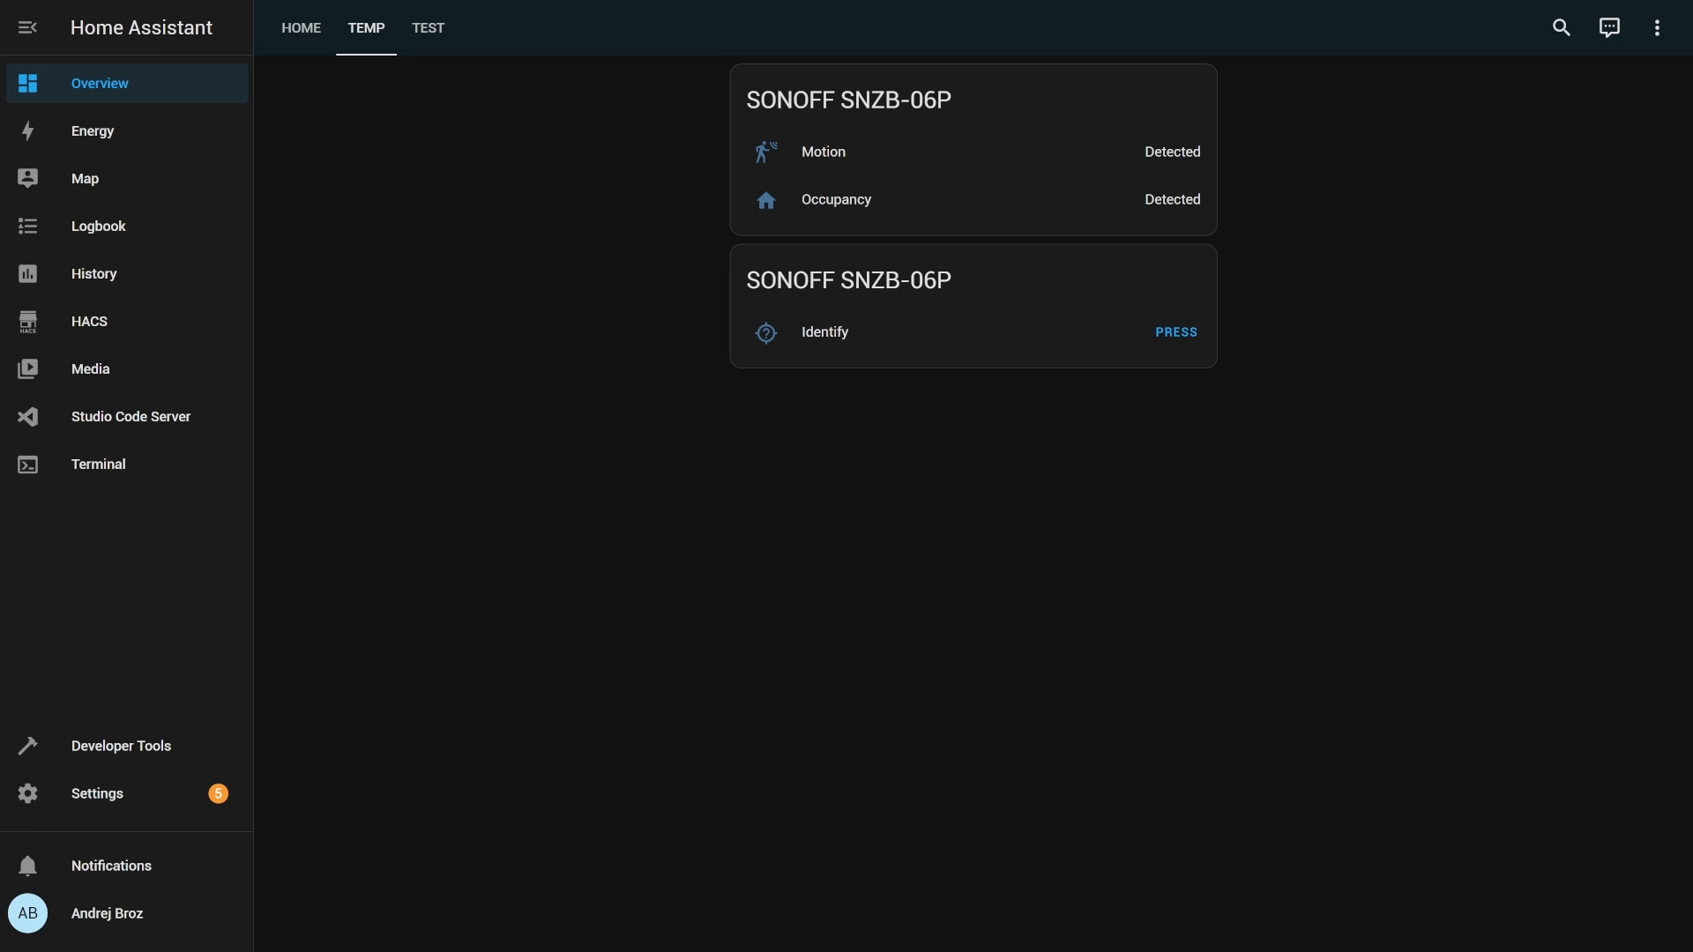
Review the Occupancy history, then return to the SNZB-06P device page
click(834, 200)
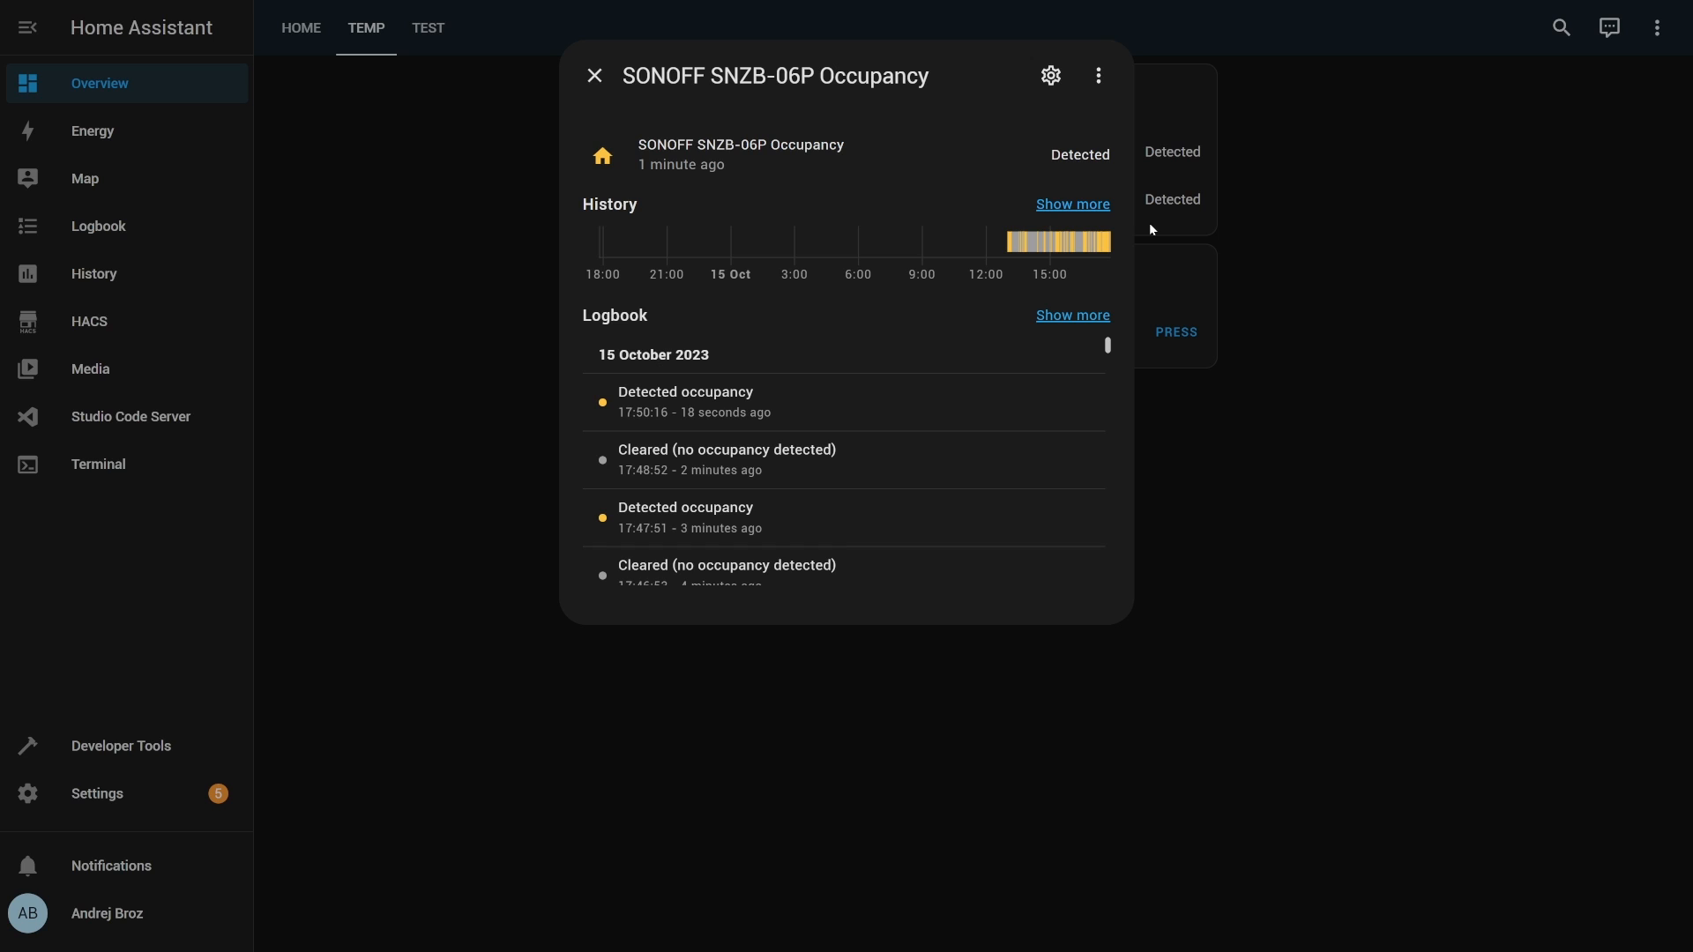
mouse_move(1072, 175)
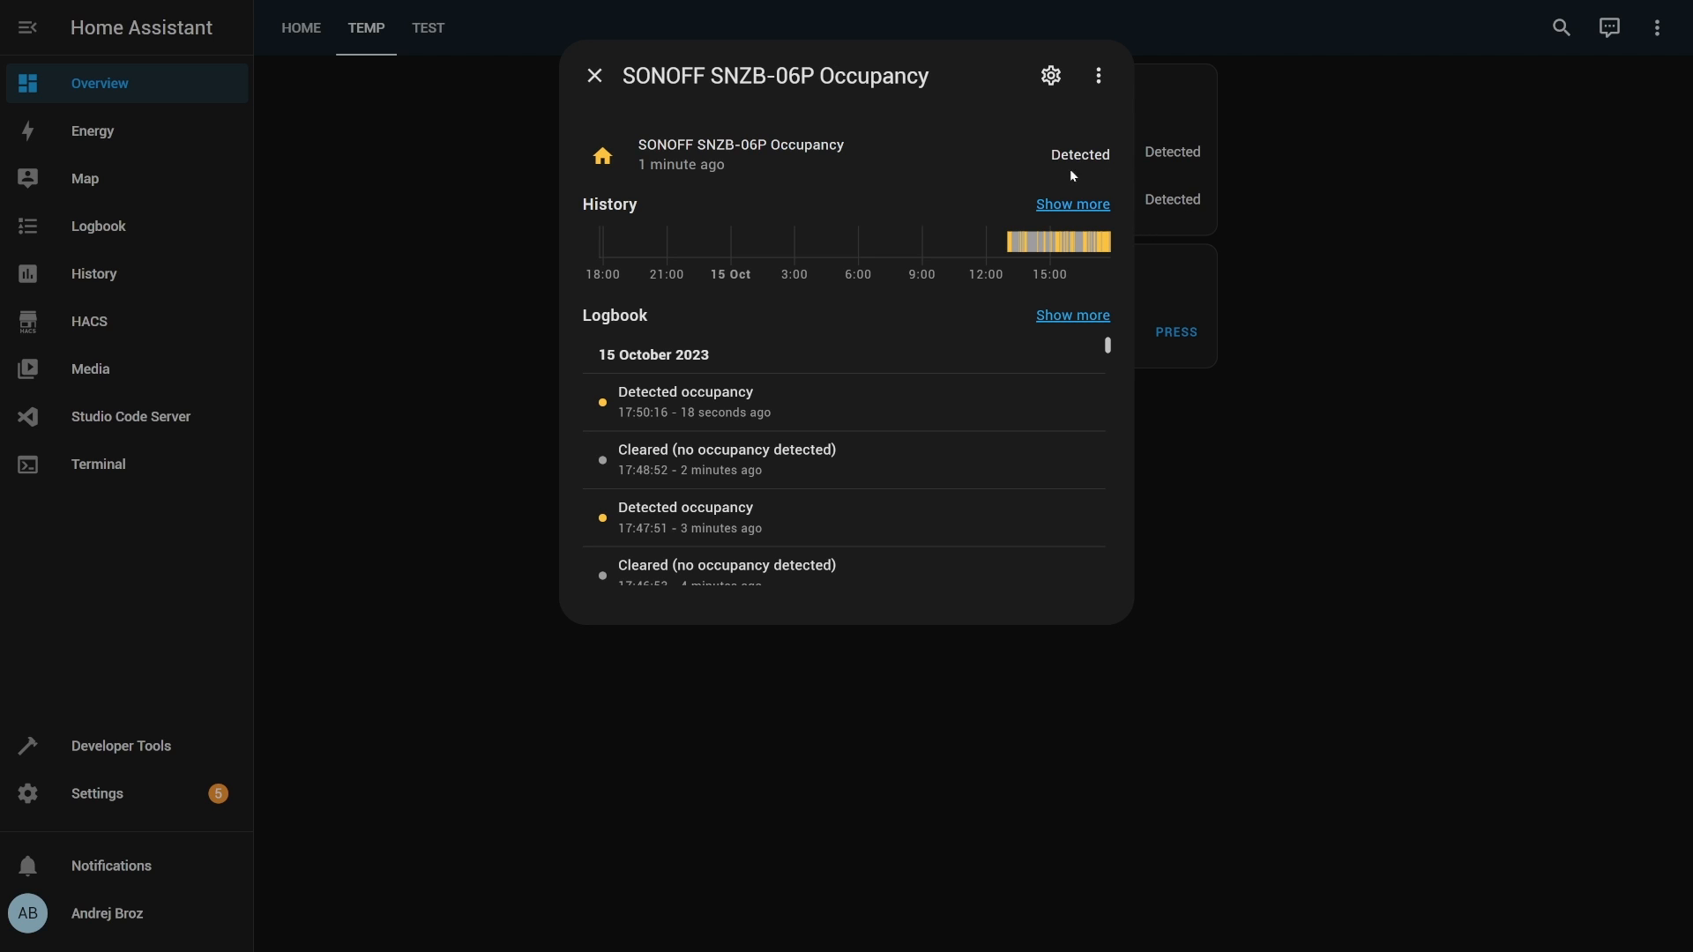
mouse_move(1047, 182)
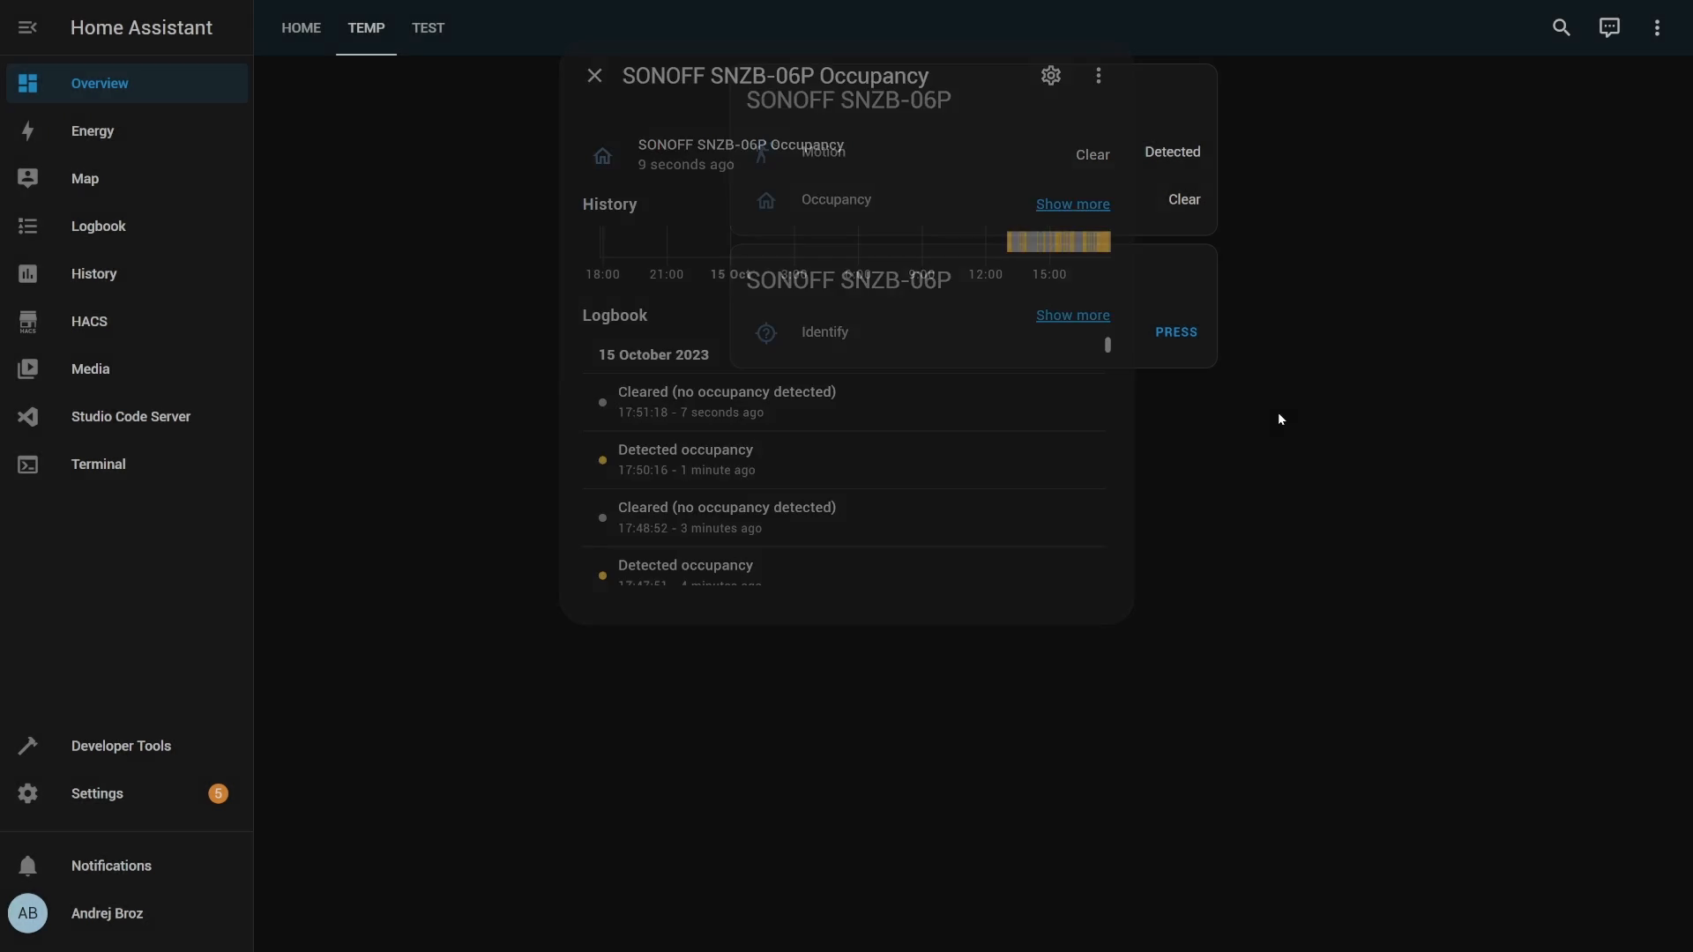
click(594, 76)
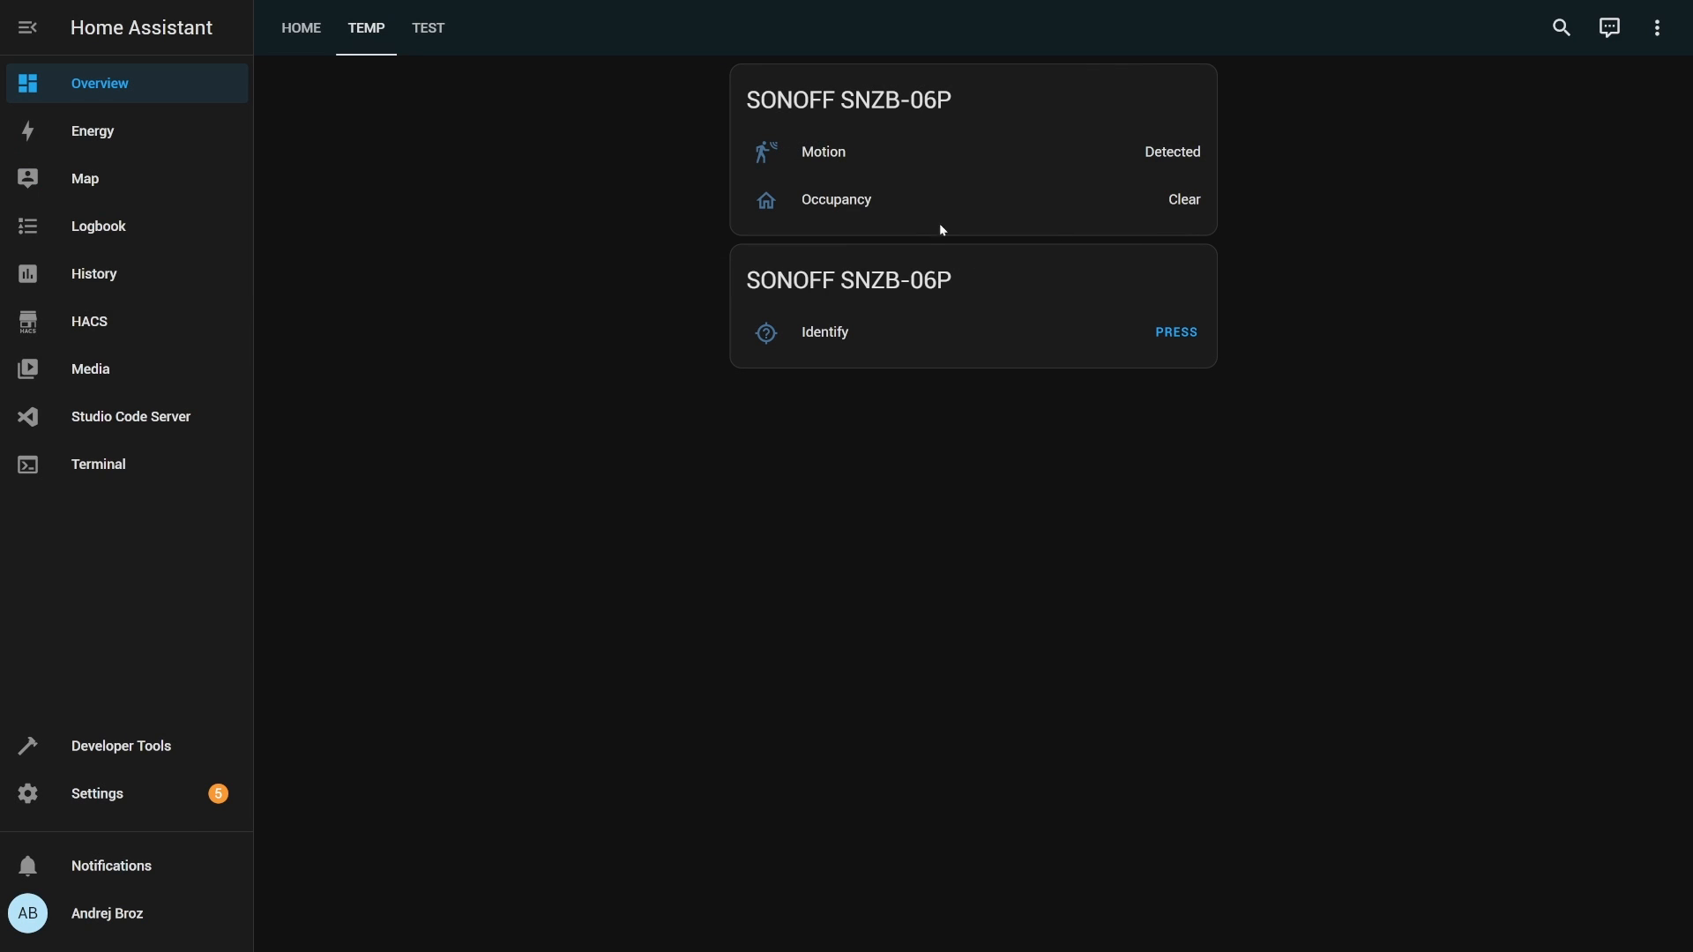
mouse_move(940, 201)
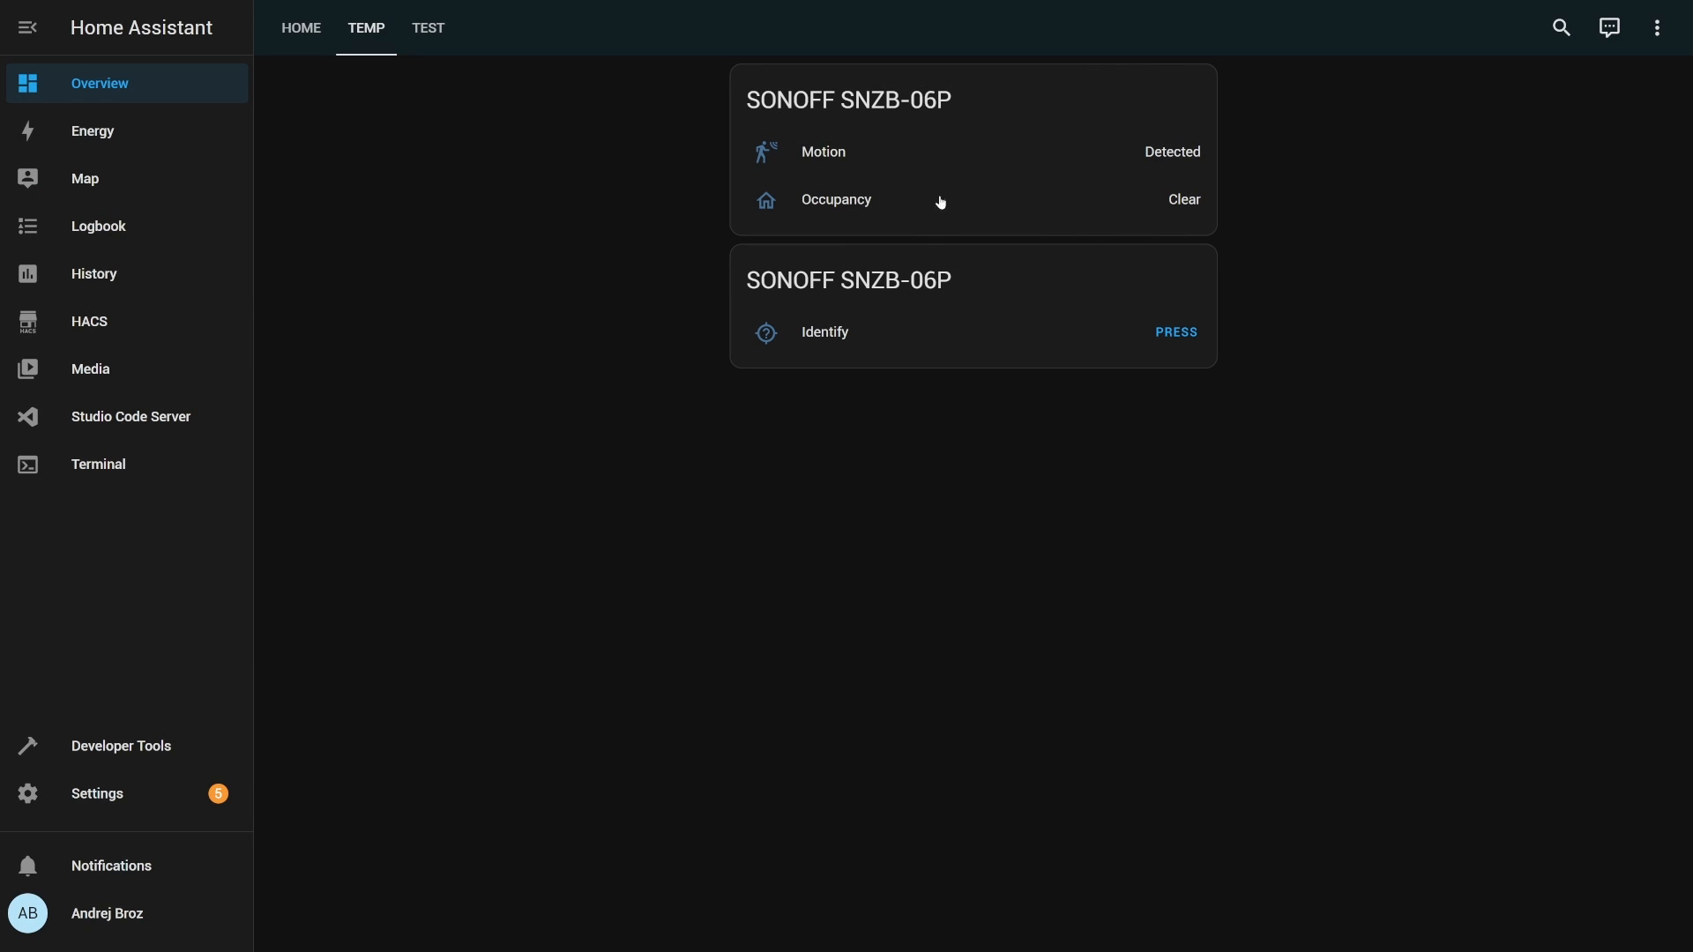
click(824, 152)
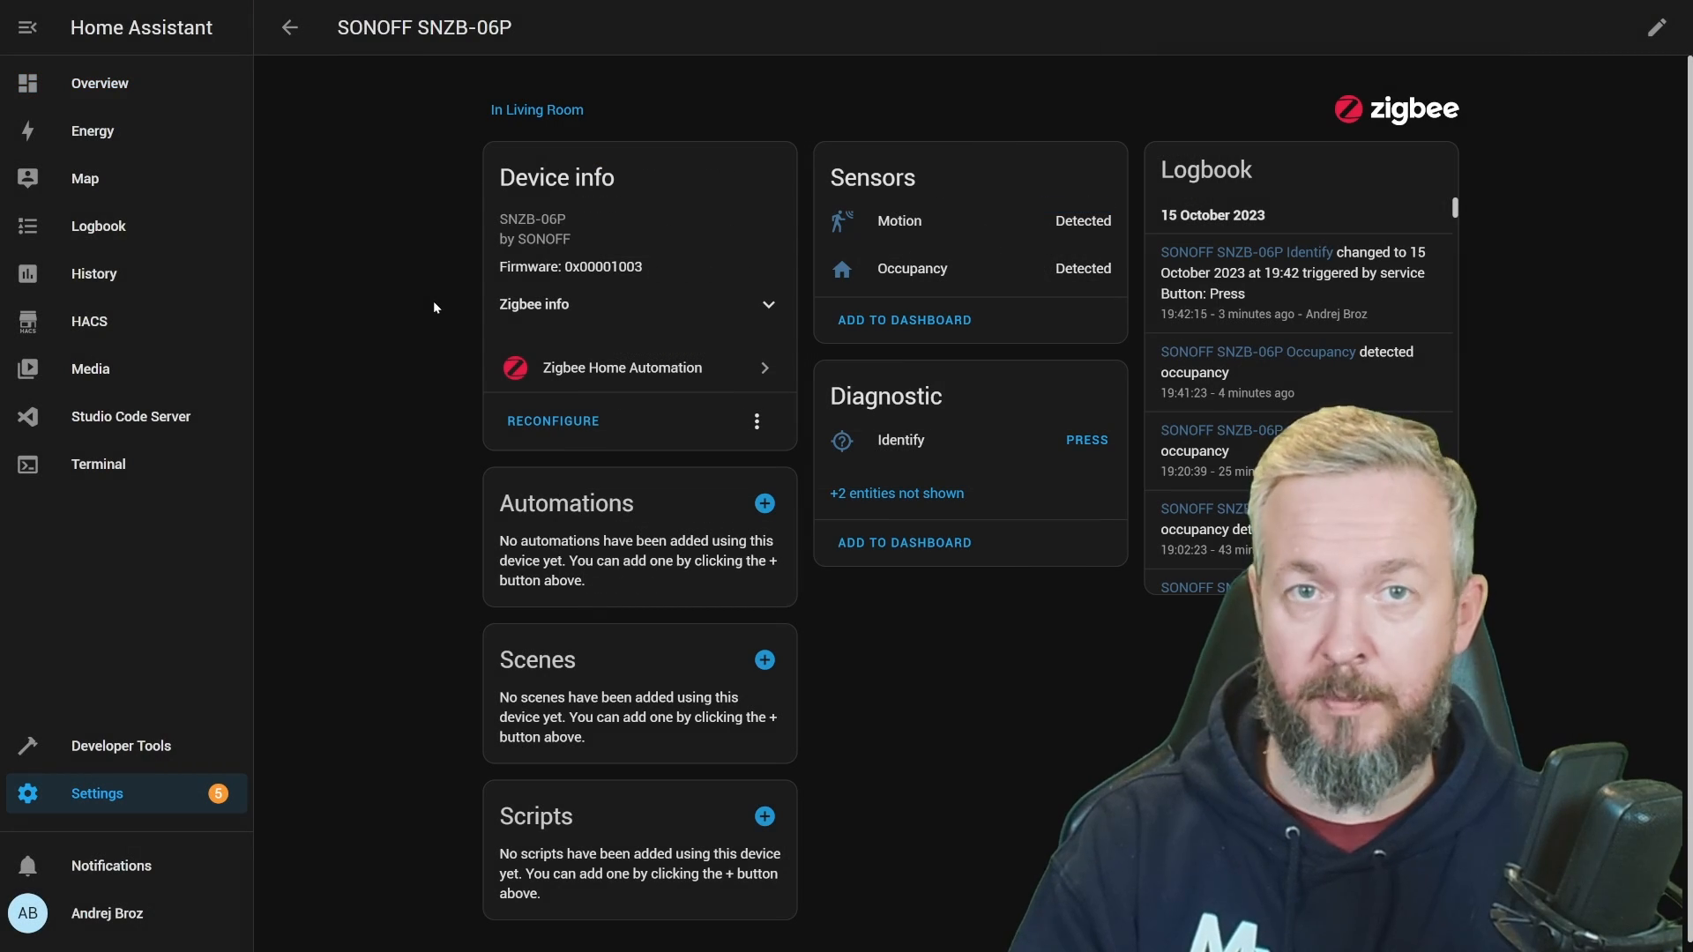
Permit join (All) in Zigbee2MQTT, let the SNZB-06P interview finish and view its Exposes
click(115, 698)
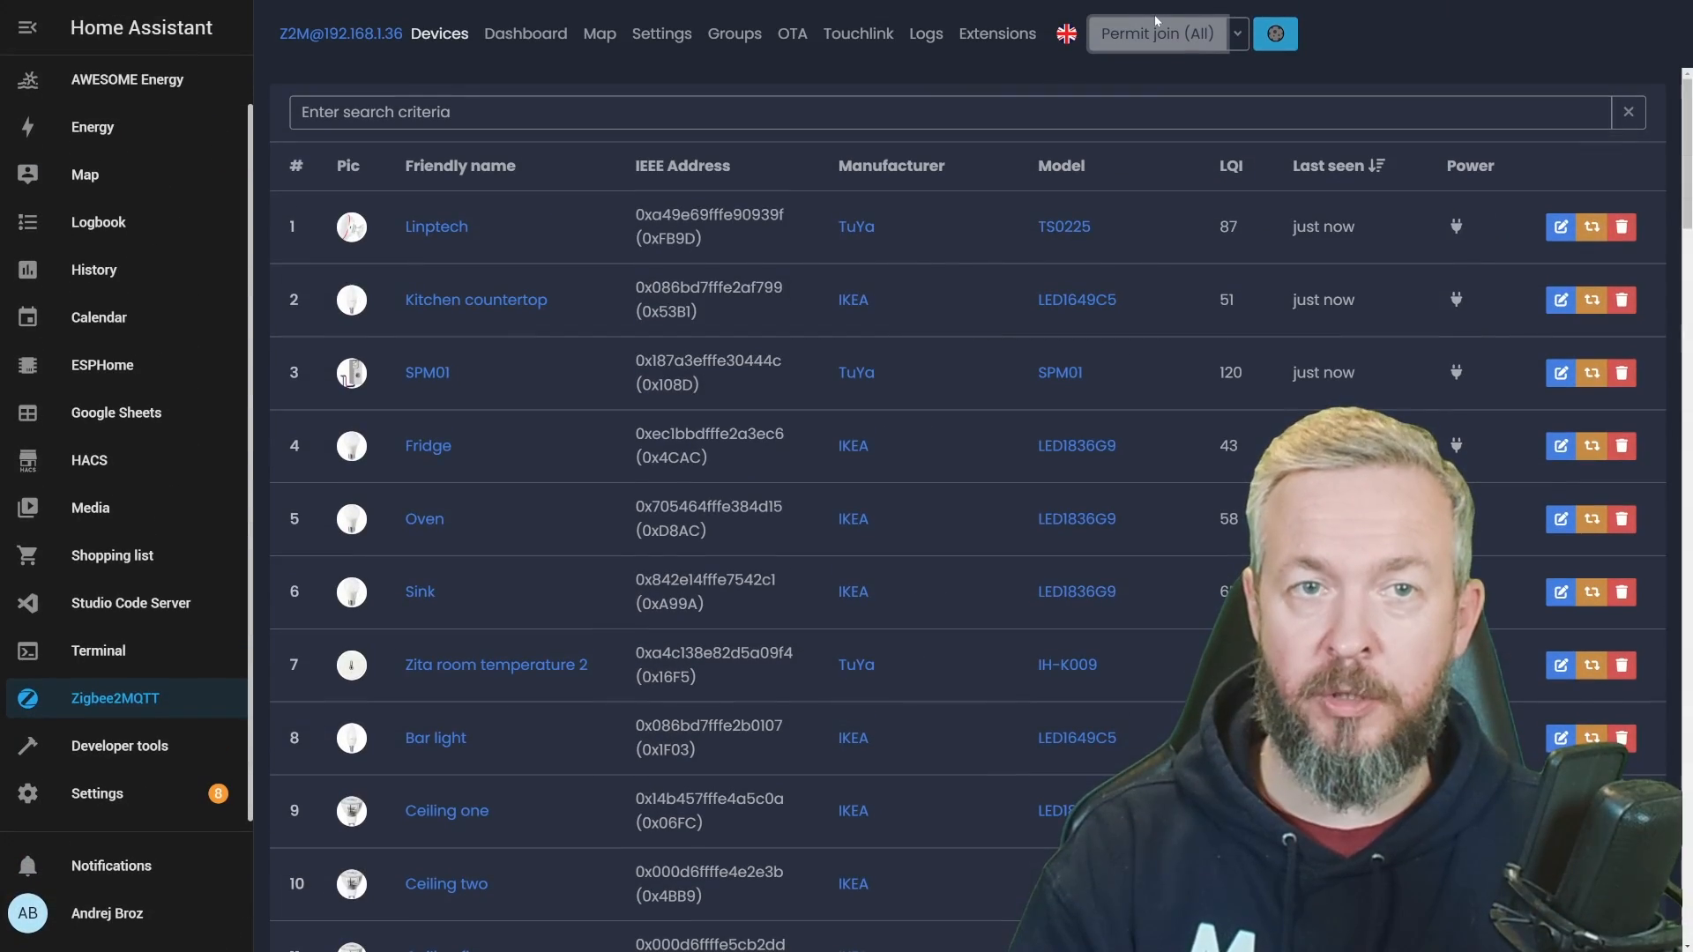
click(1155, 34)
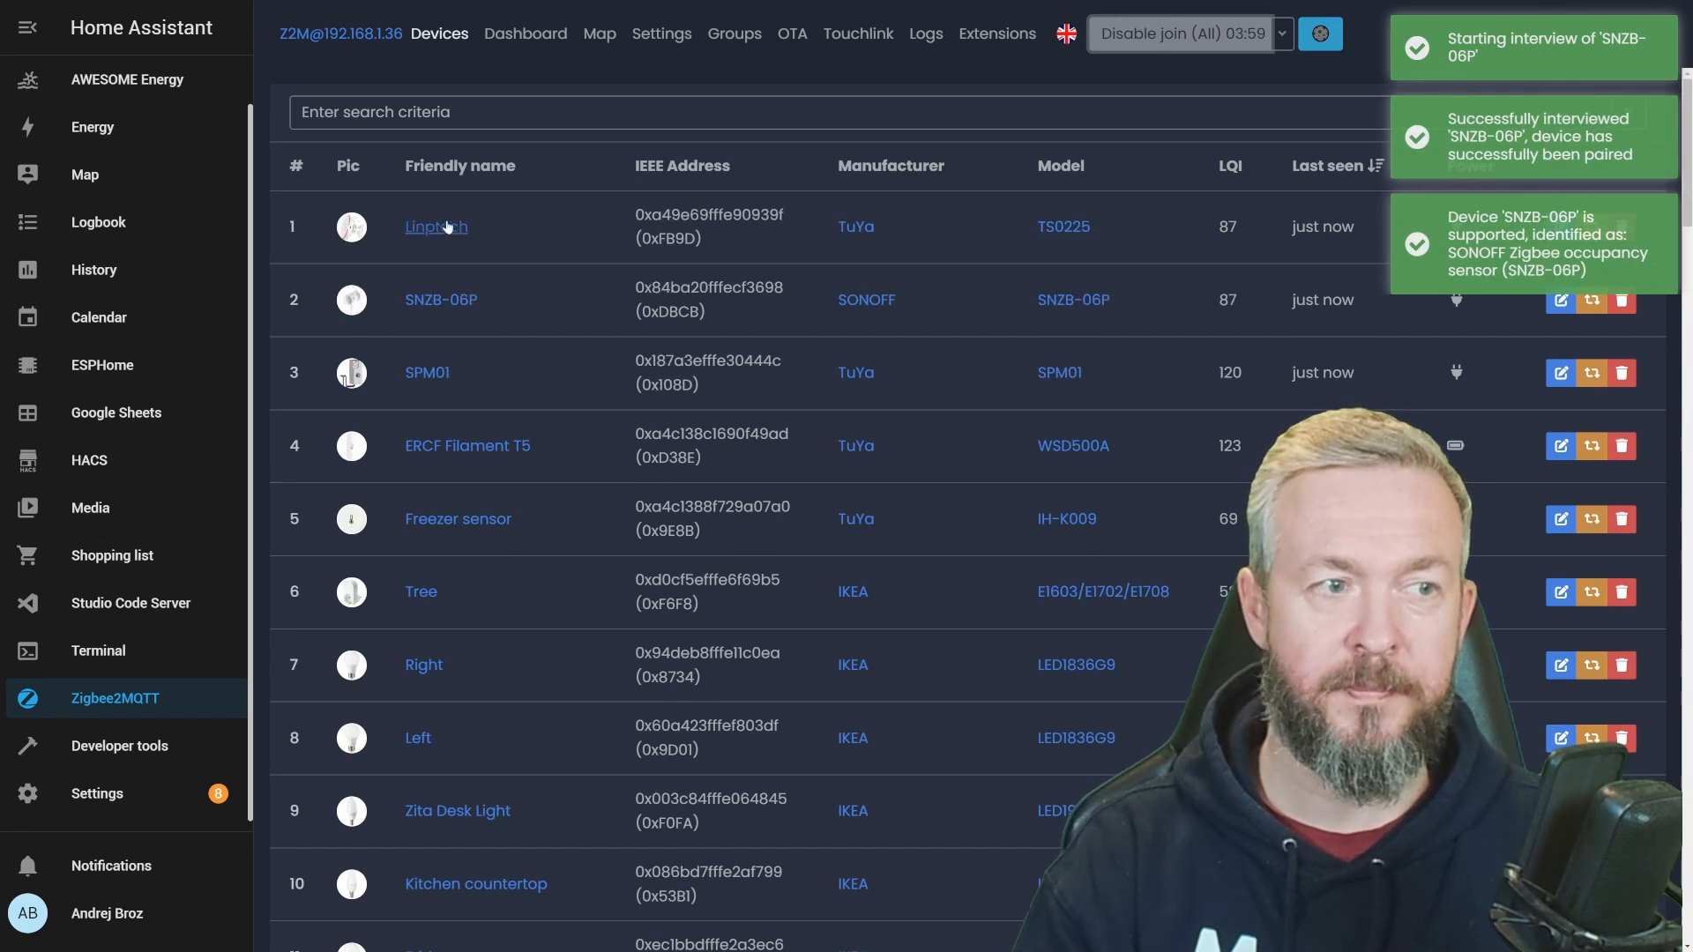
click(441, 300)
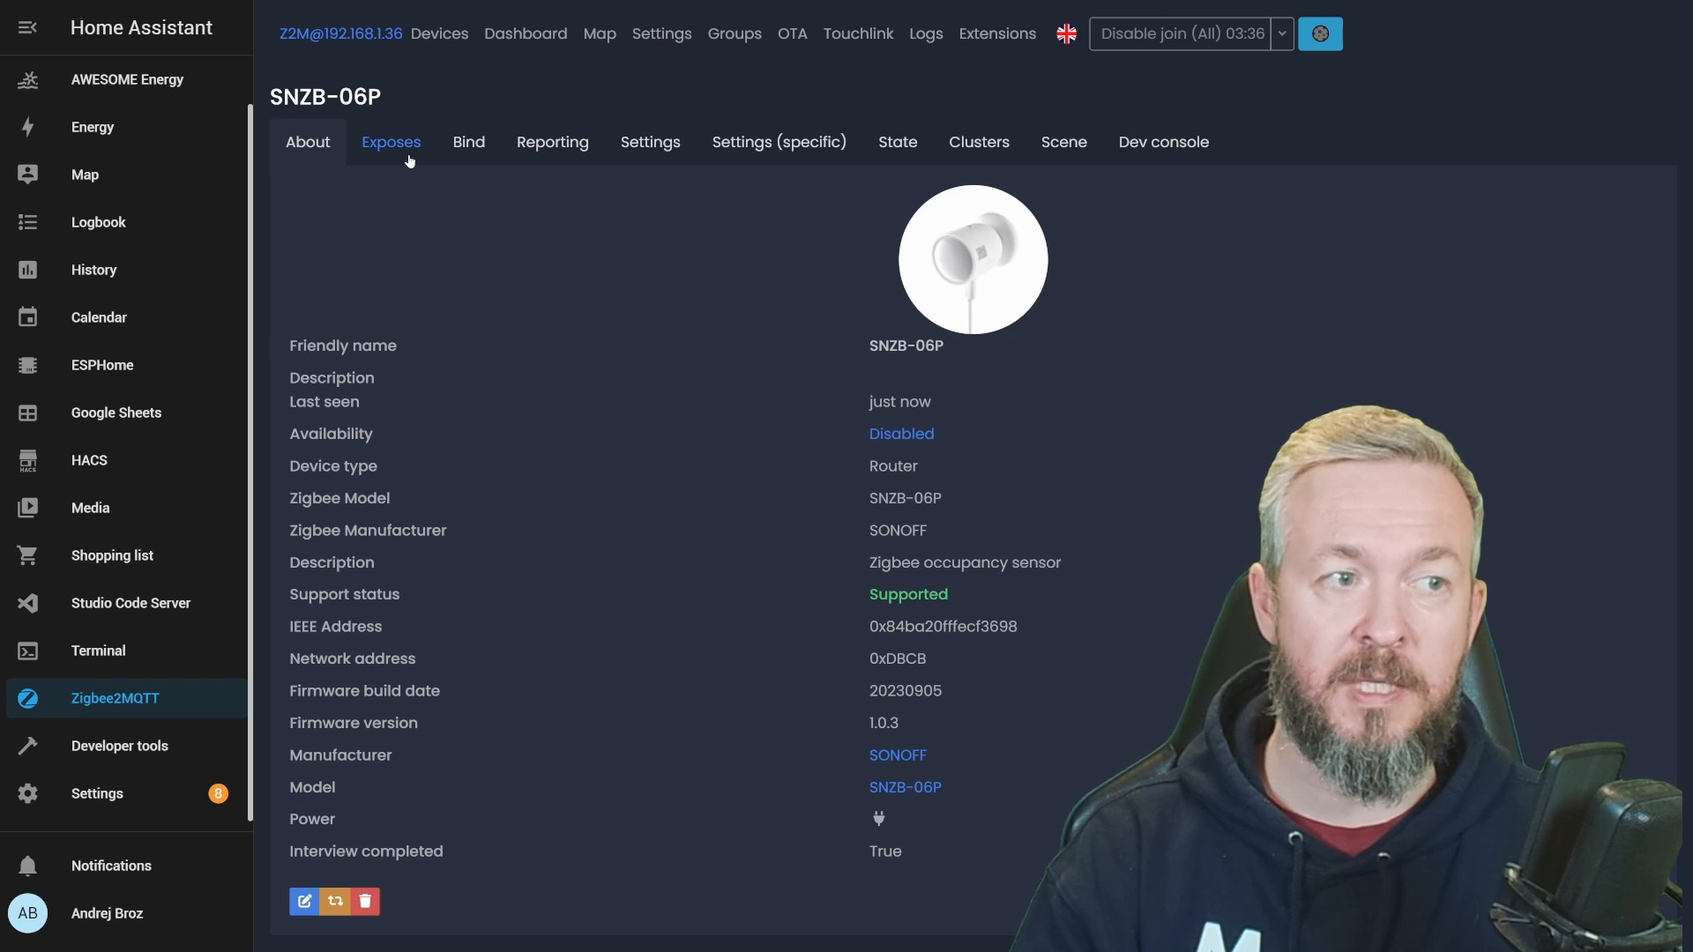
click(392, 141)
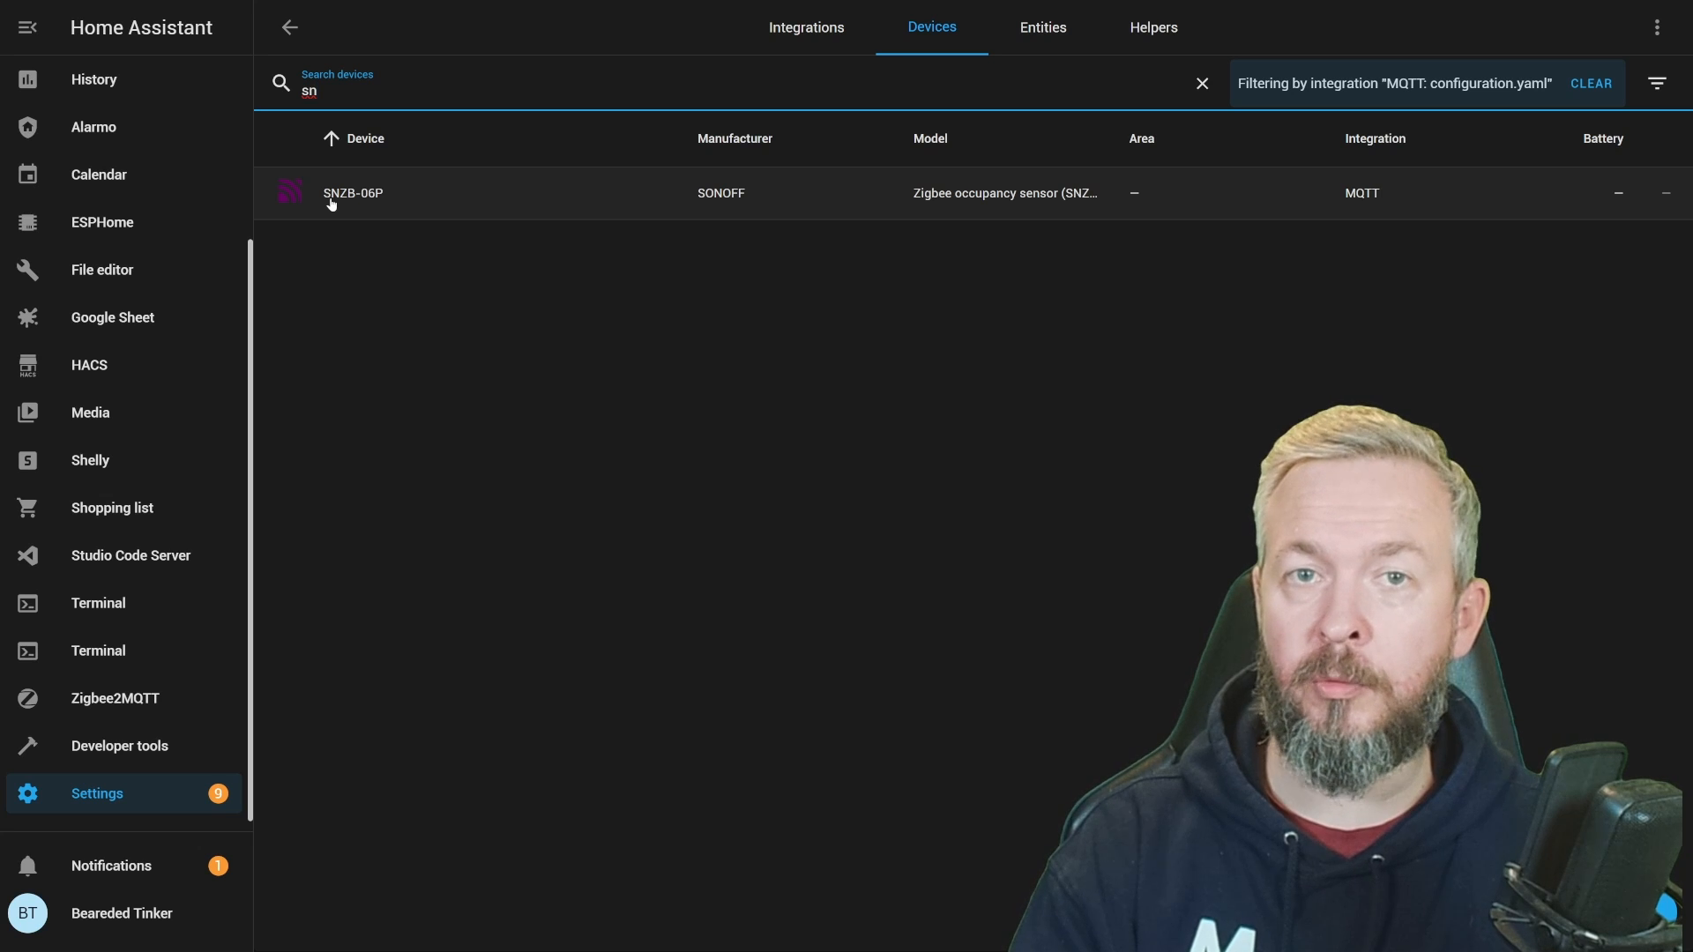
On the MQTT SNZB-06P device, reveal the hidden Linkquality entity, enable it and confirm OK
click(353, 194)
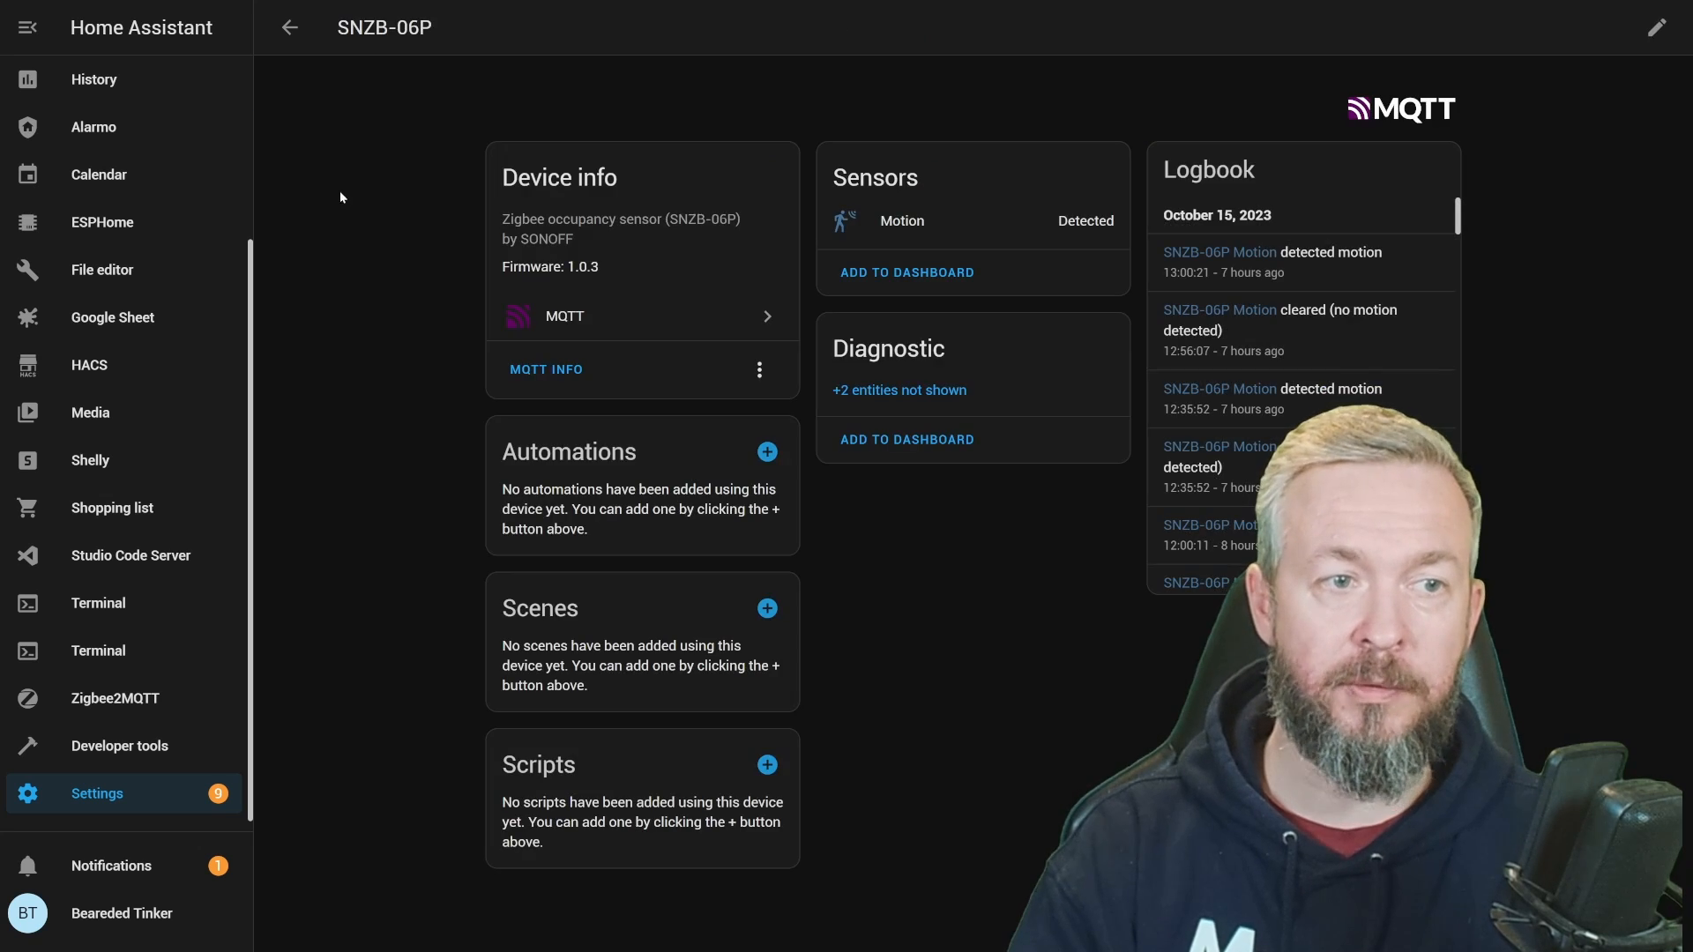
mouse_move(919, 305)
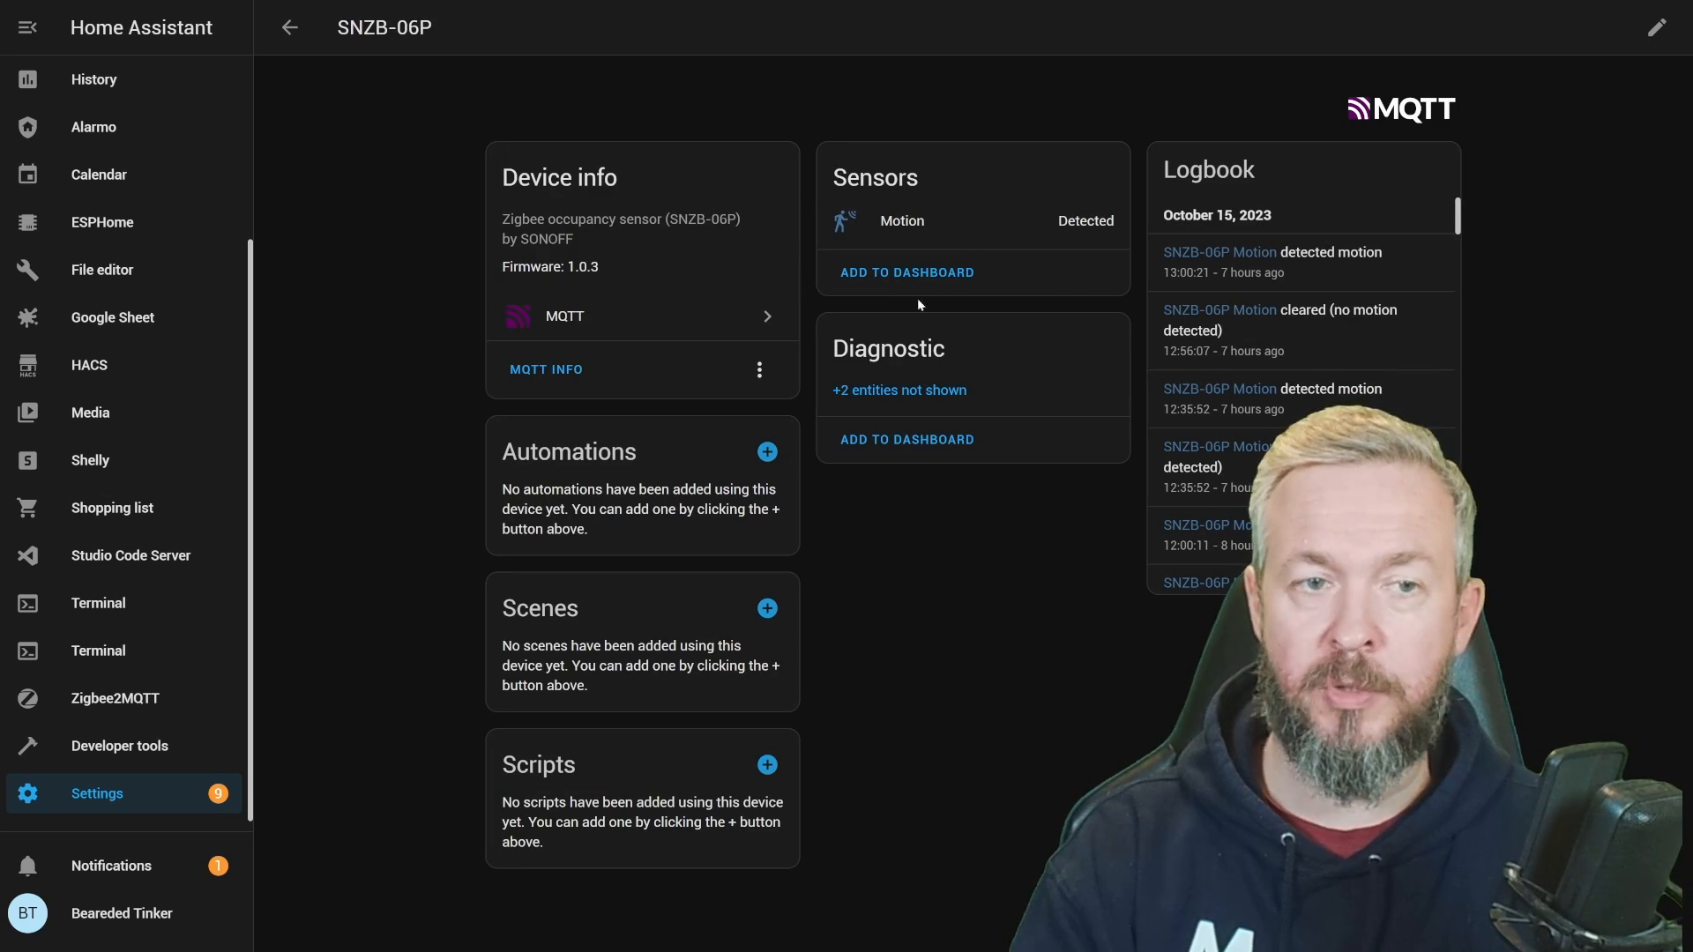
click(906, 271)
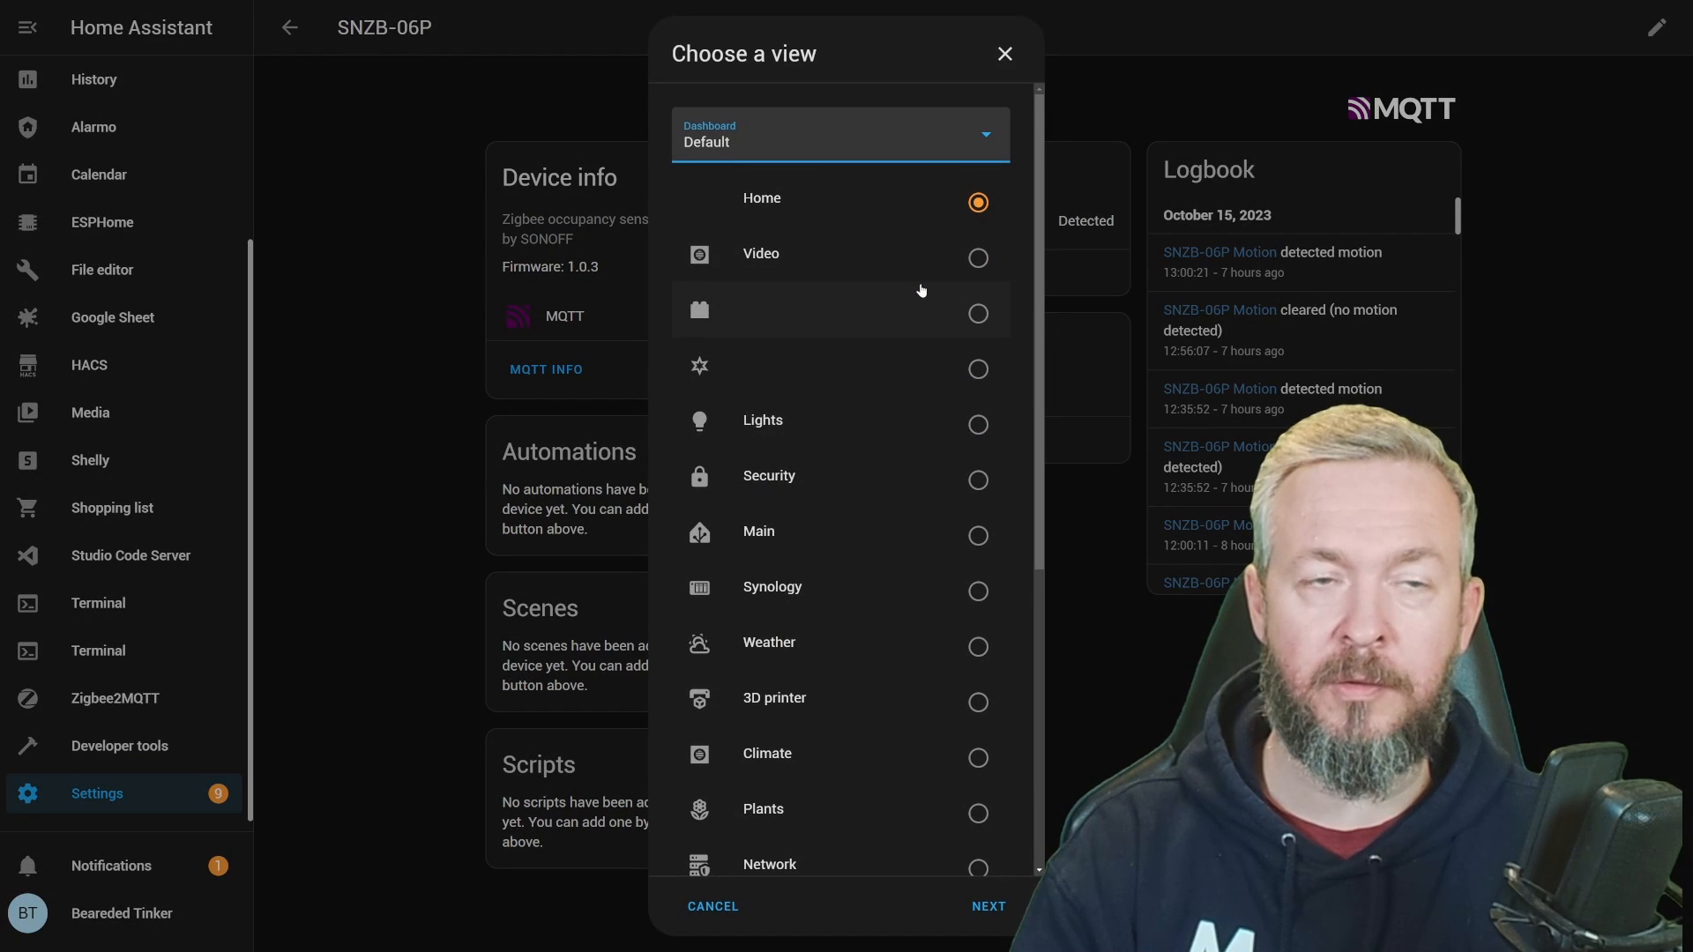
scroll(down, 3)
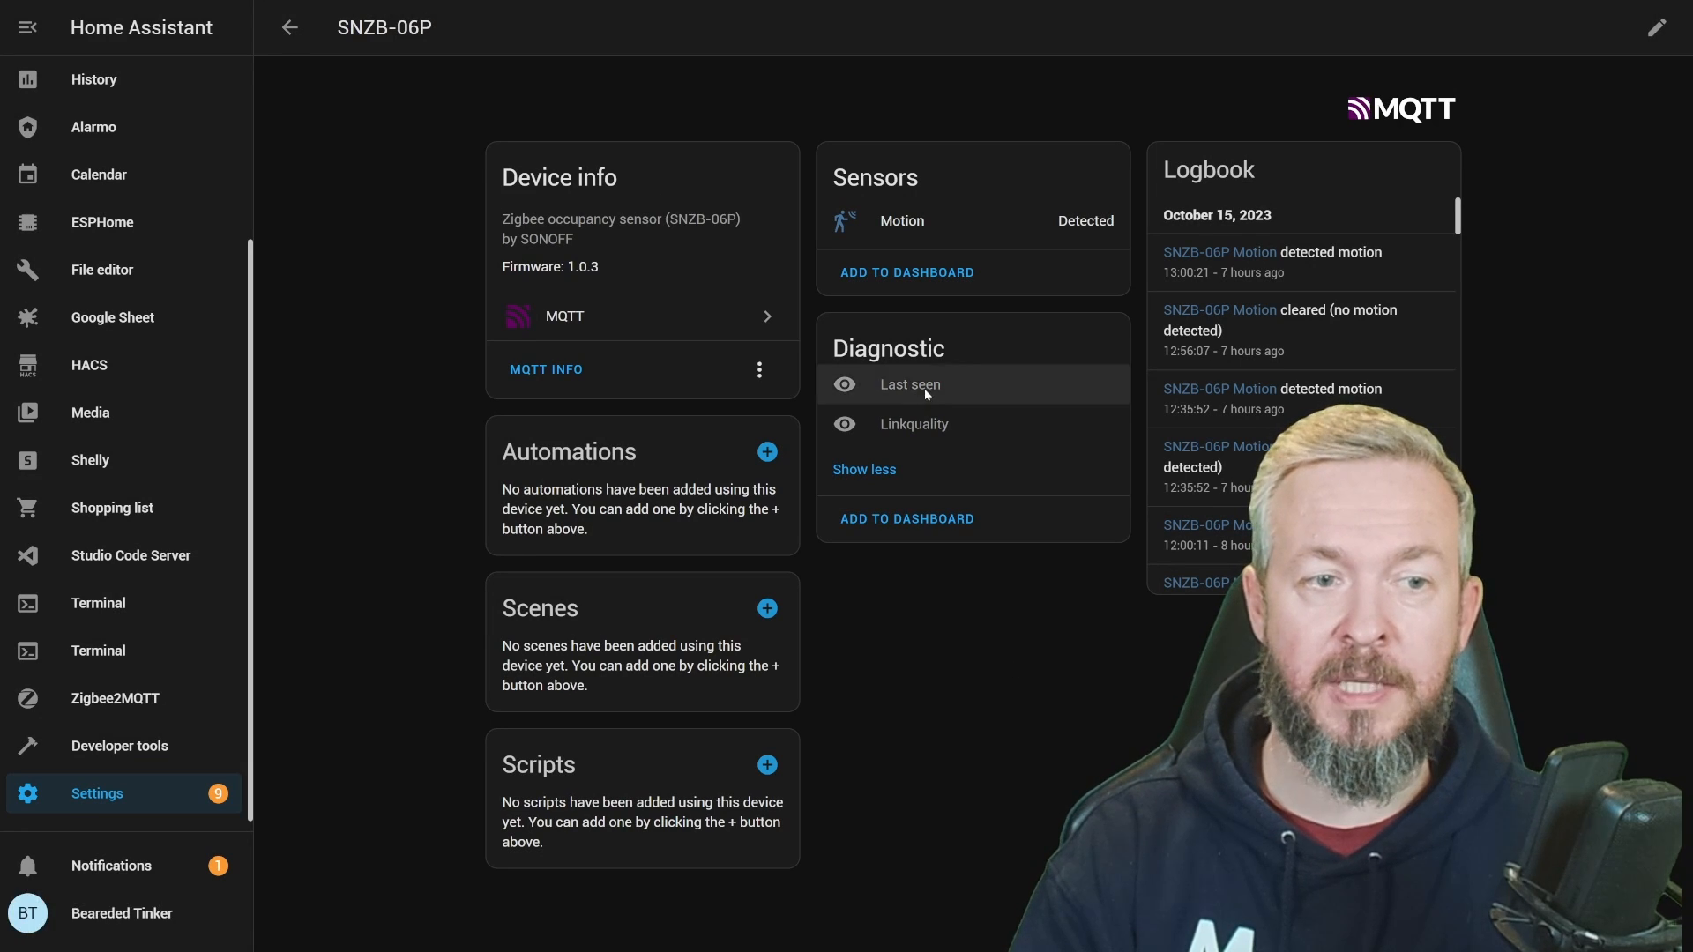
click(910, 384)
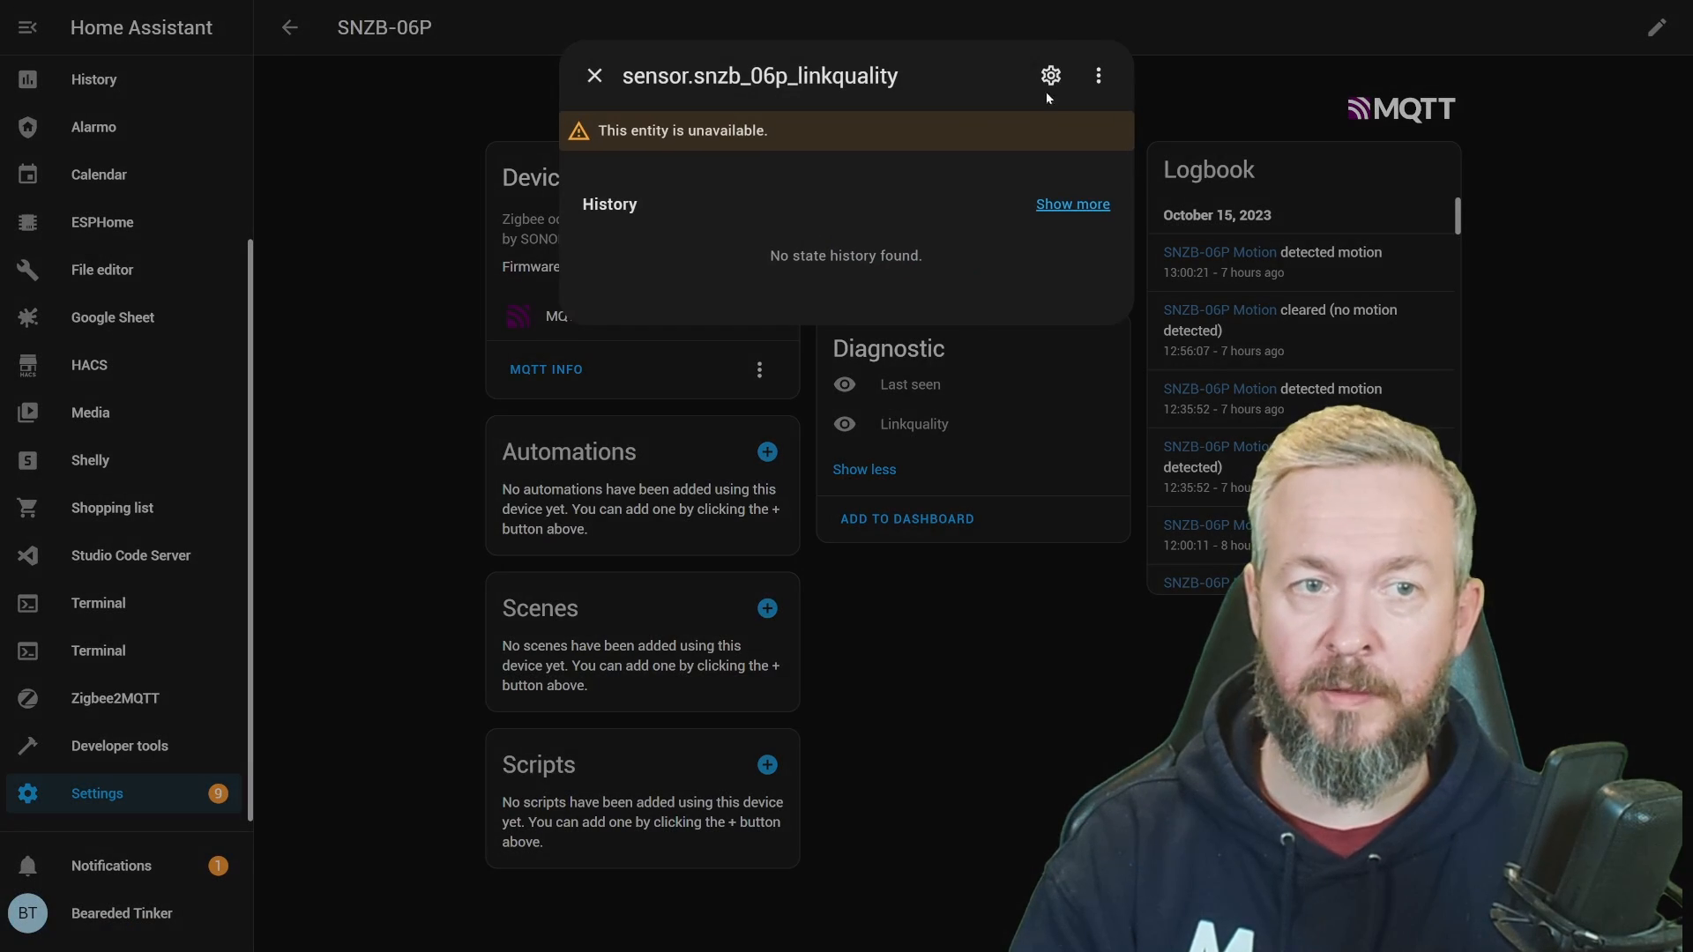
click(1048, 75)
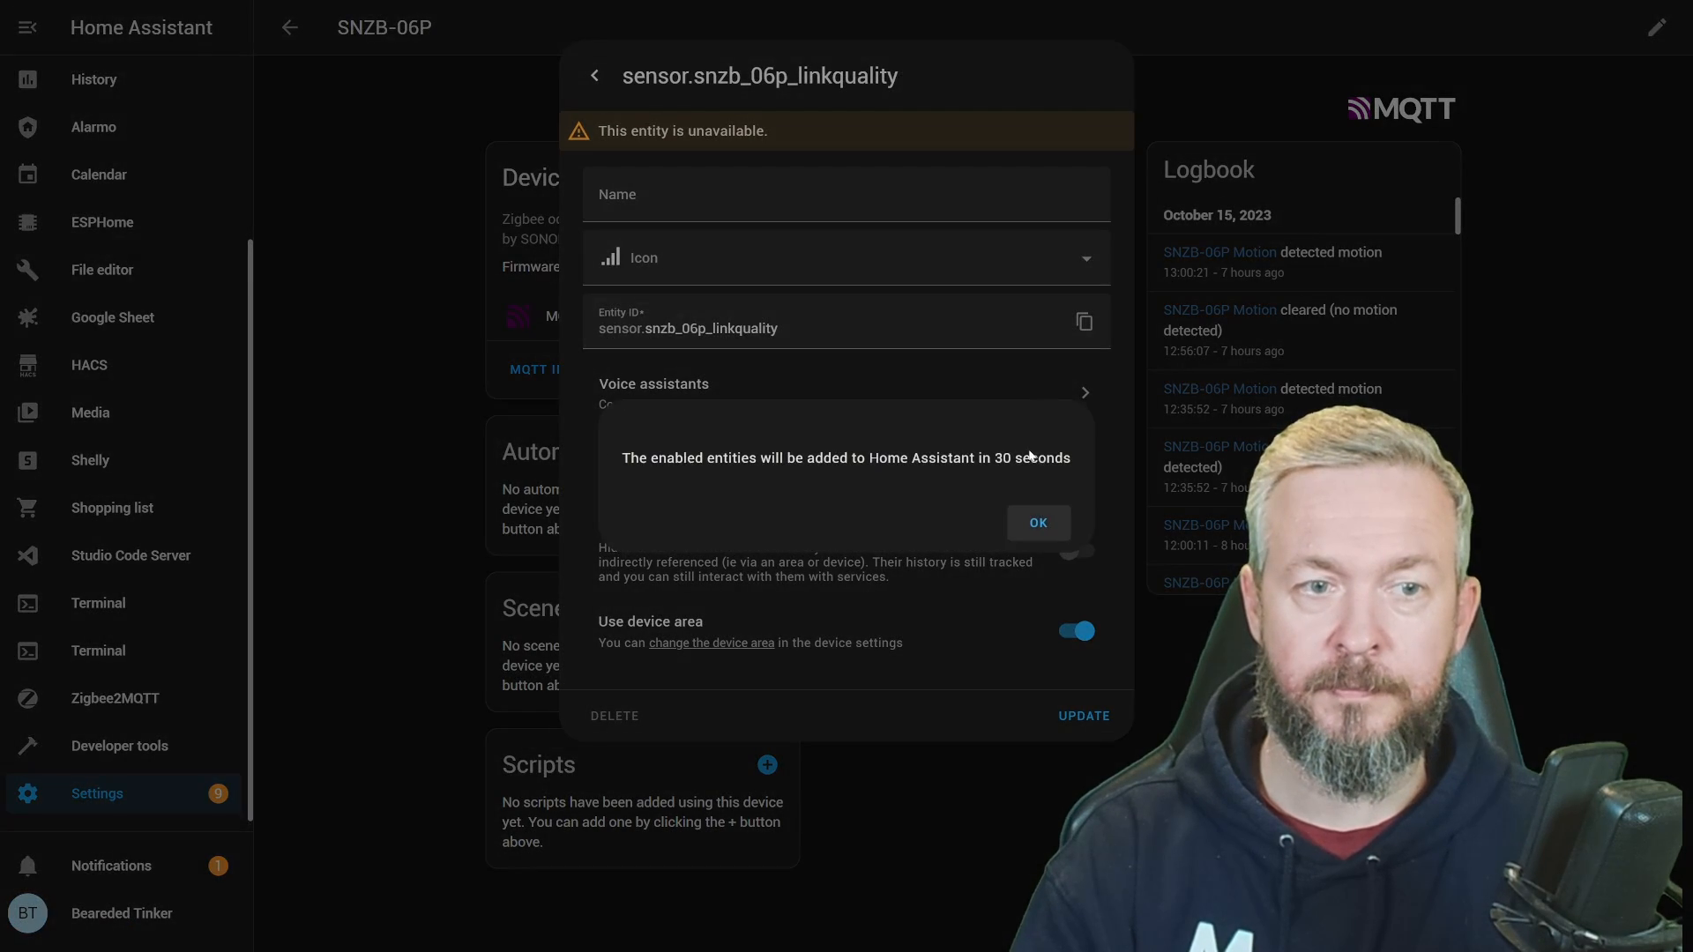
click(1035, 522)
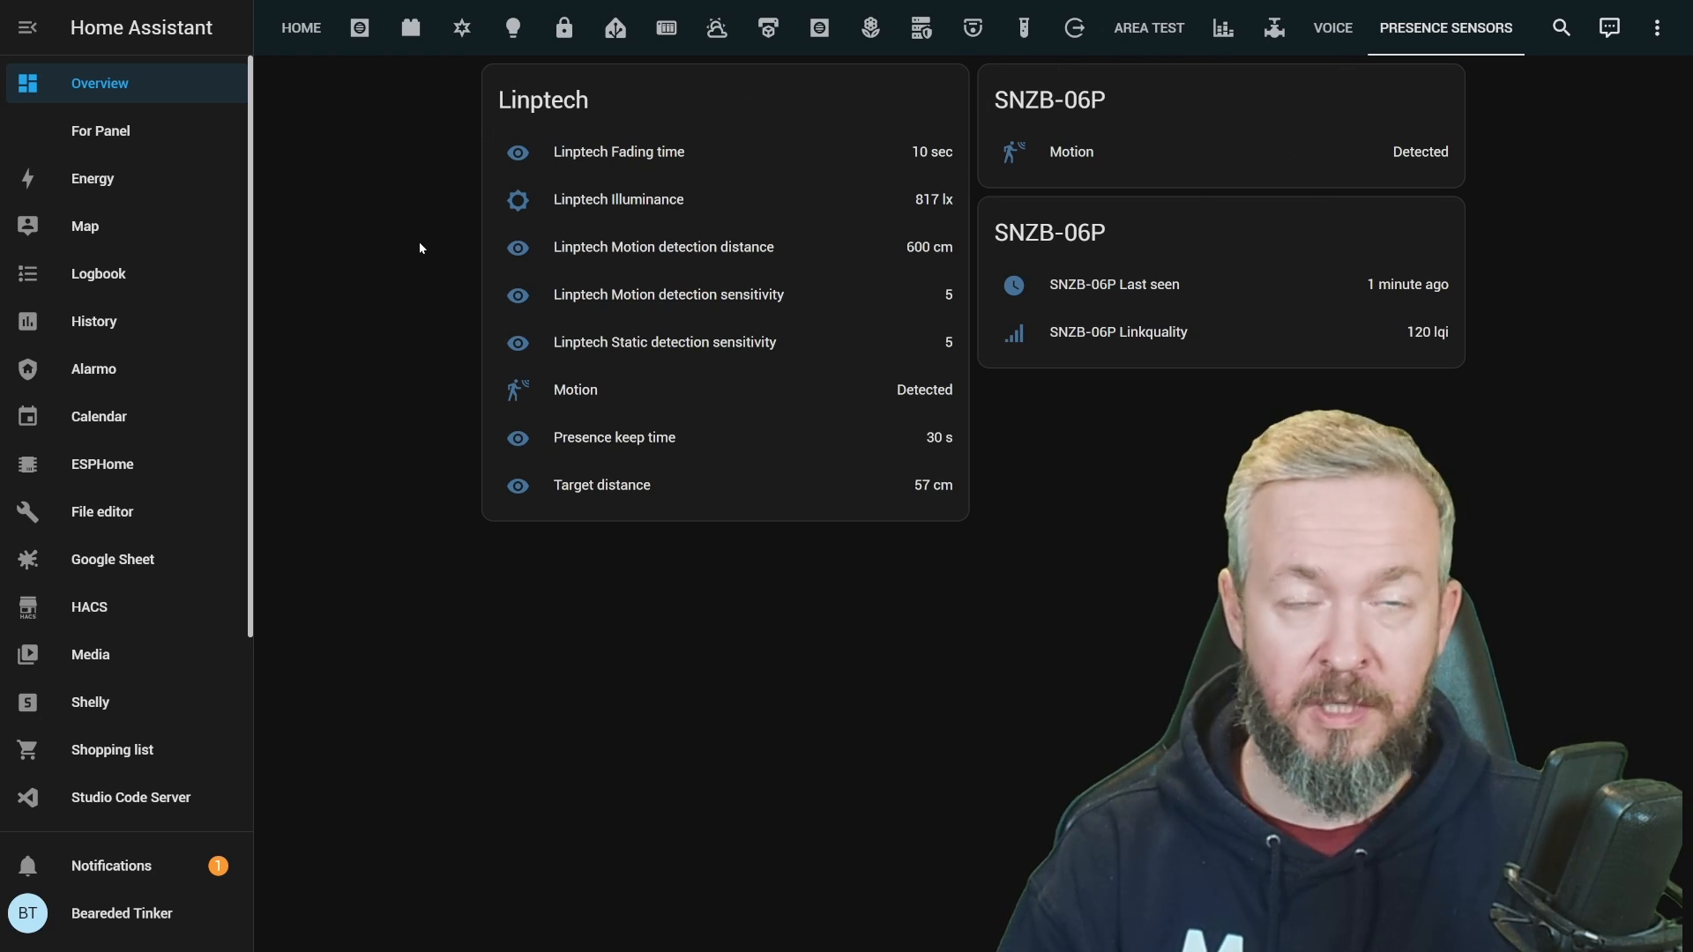
mouse_move(769, 448)
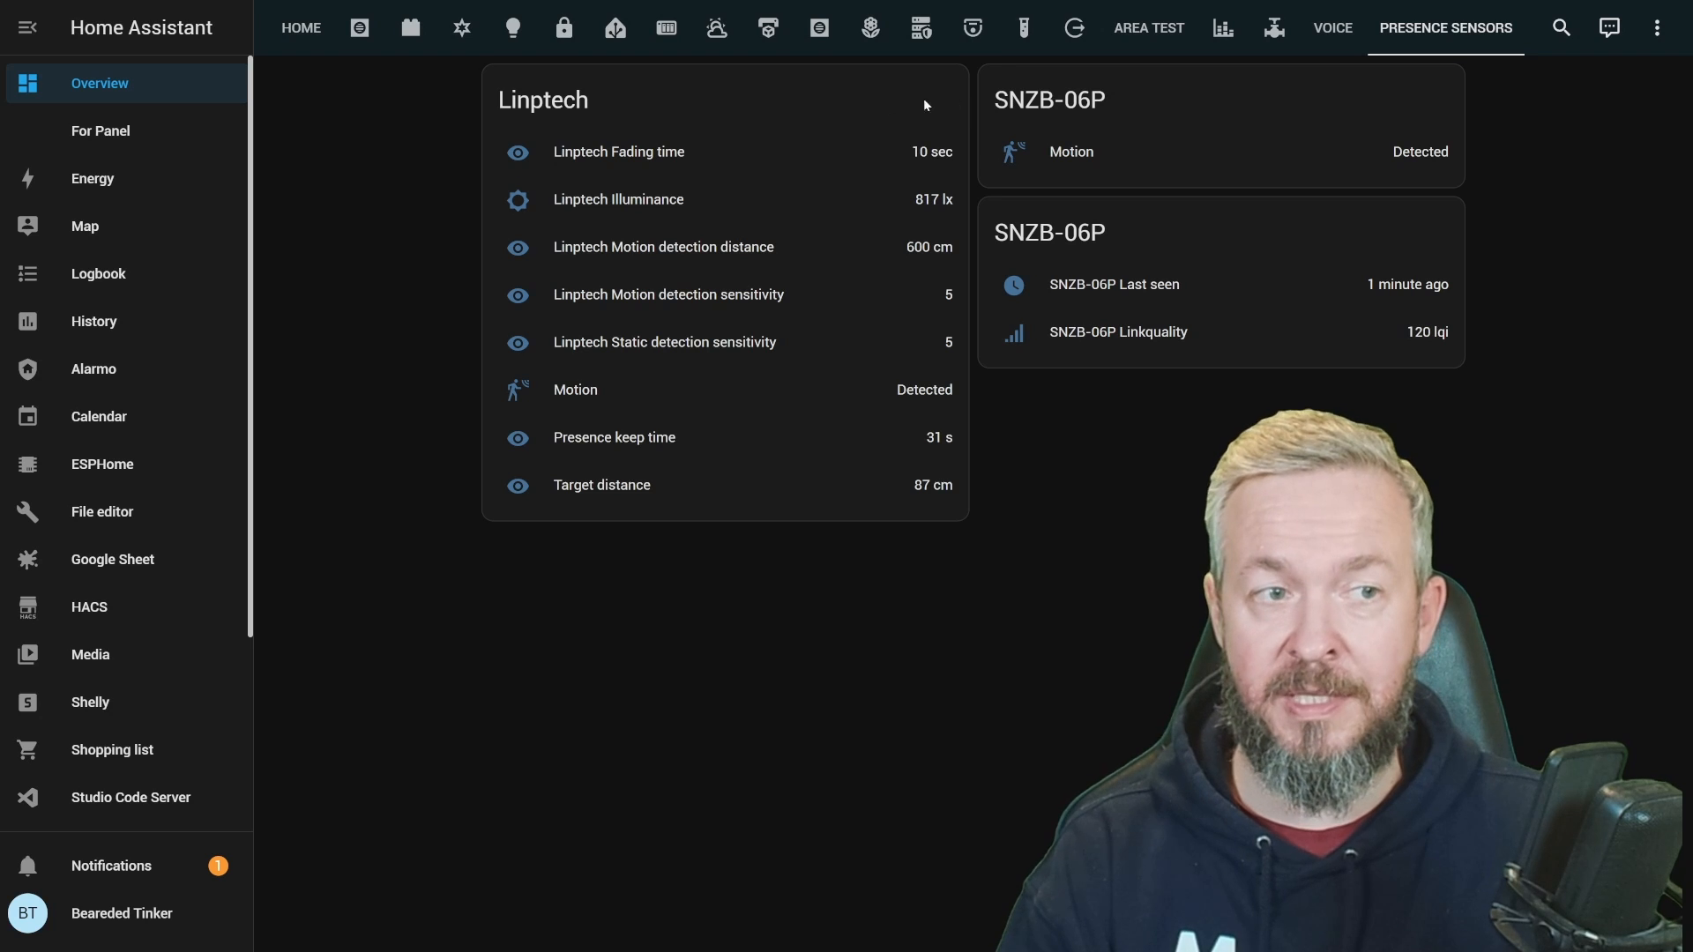
mouse_move(980, 351)
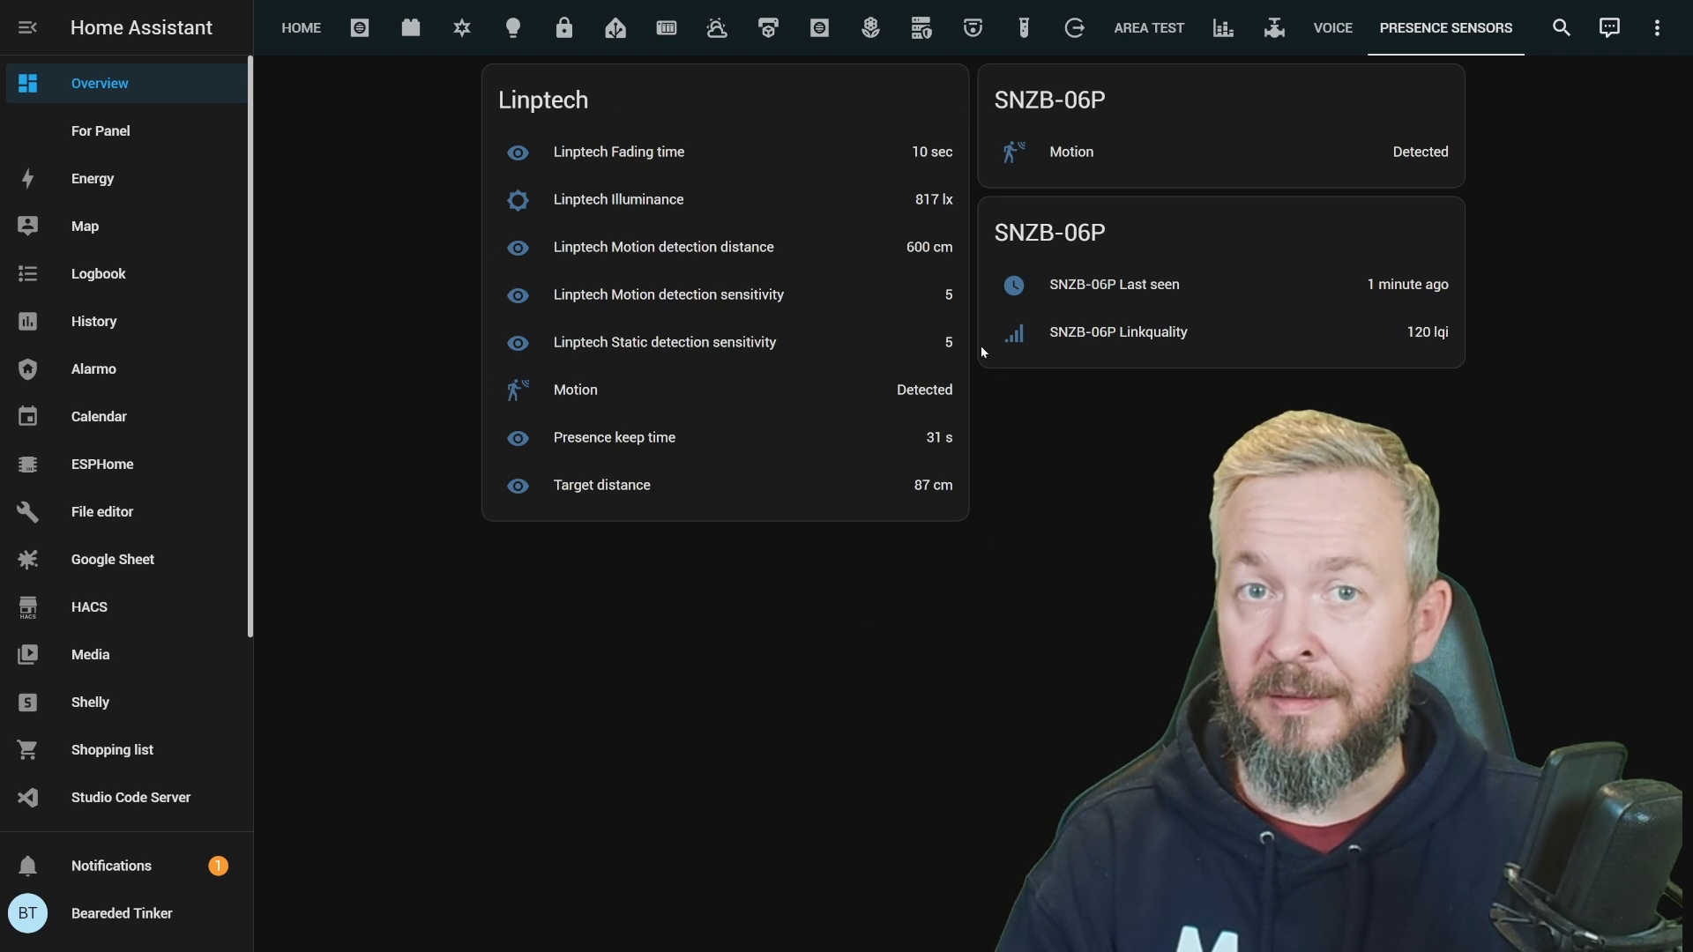